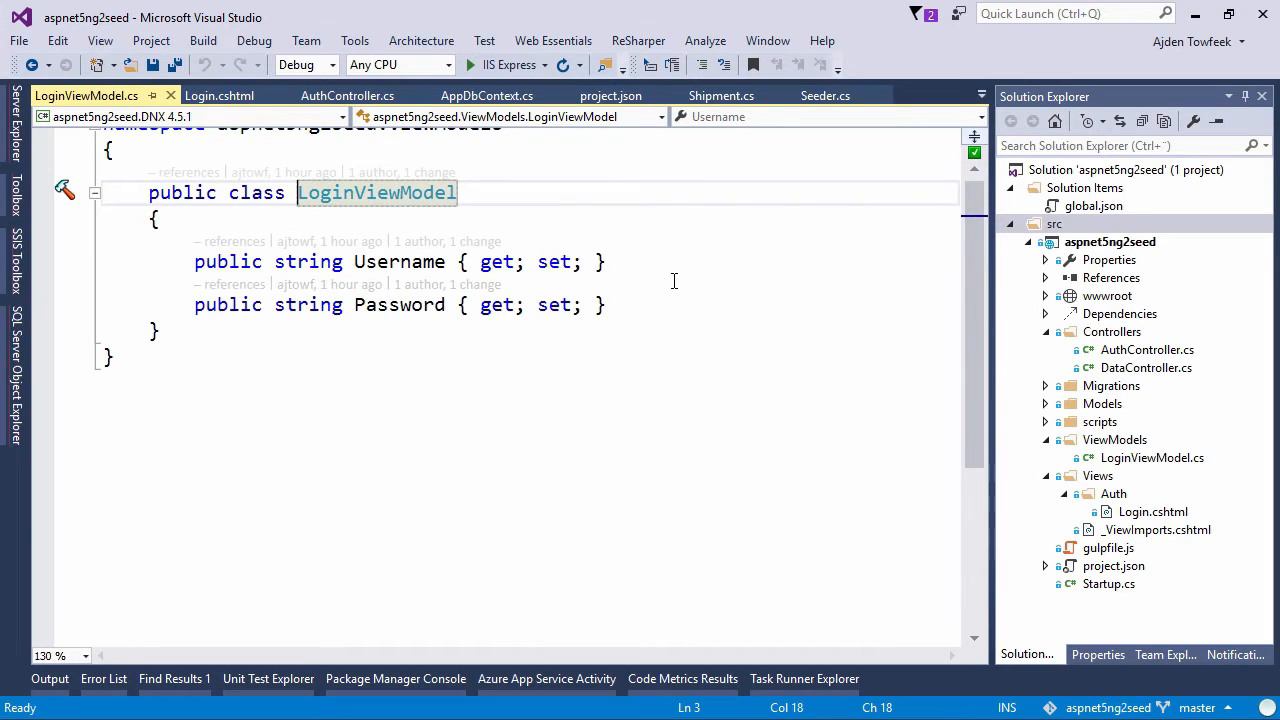
View the running localhost:2949/Auth/Login page showing two unstyled boxes and a Login button.
left_click(220, 96)
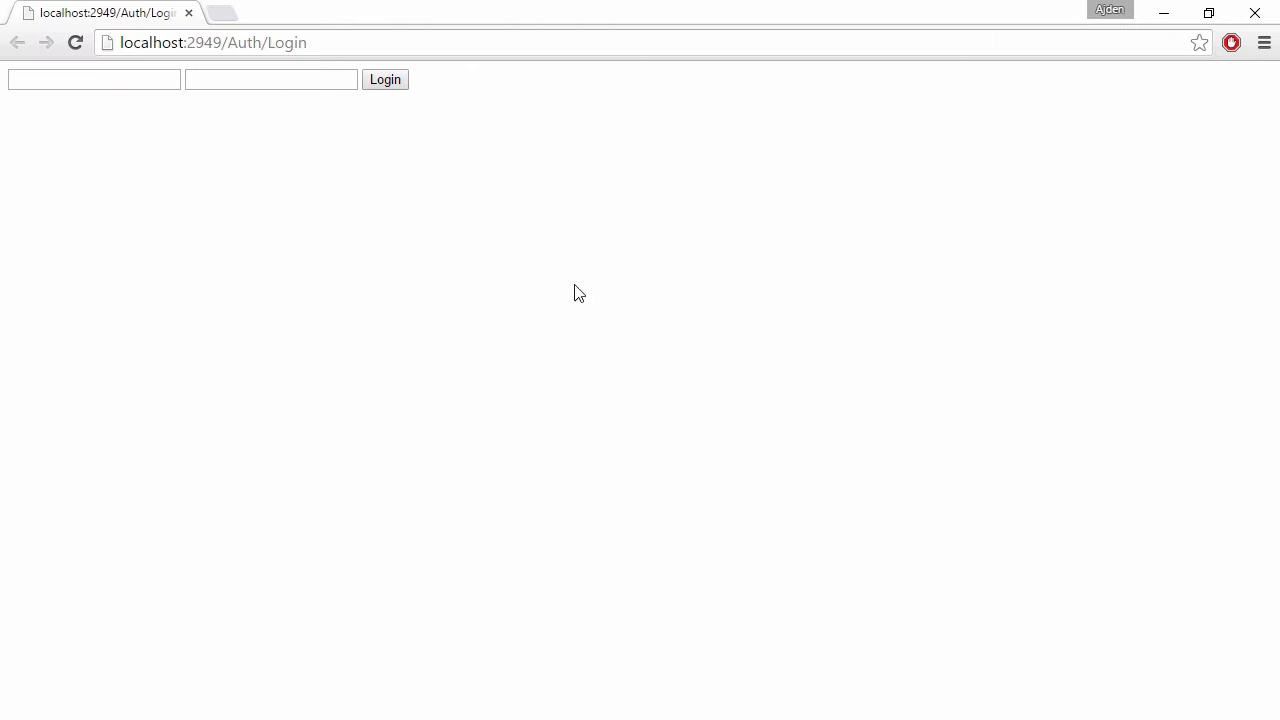
mouse_move(560, 156)
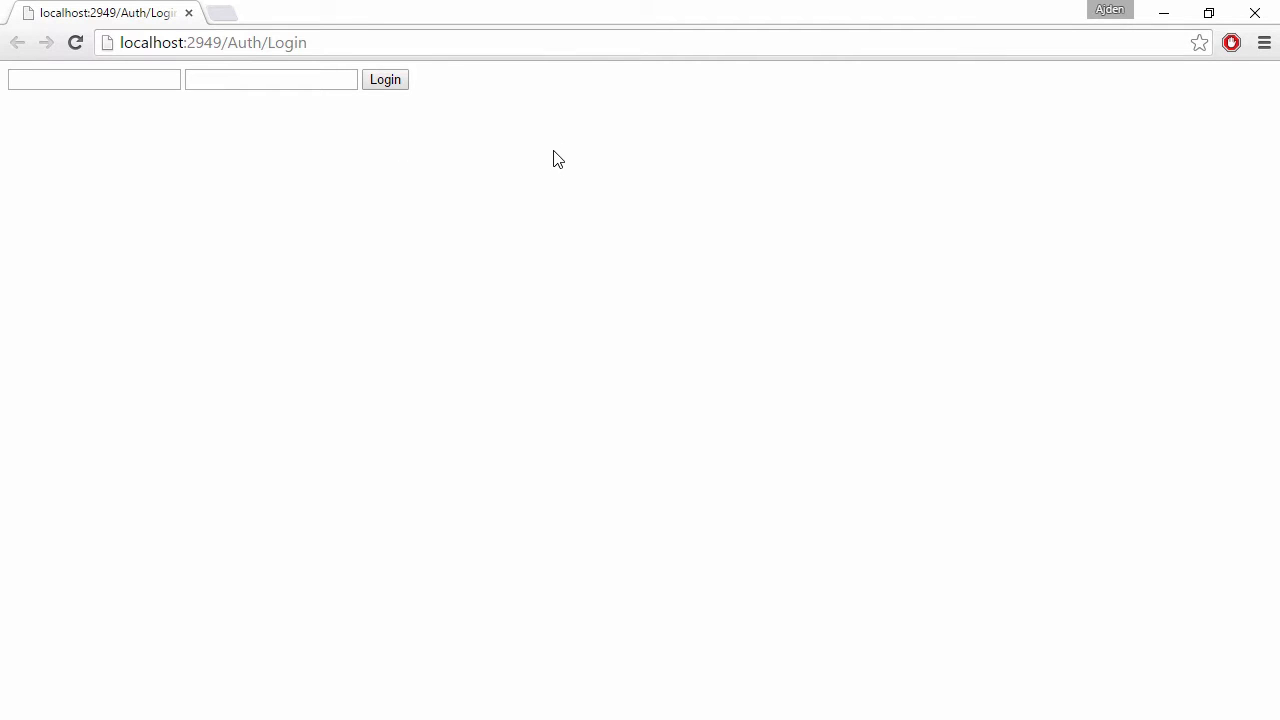
mouse_move(360, 180)
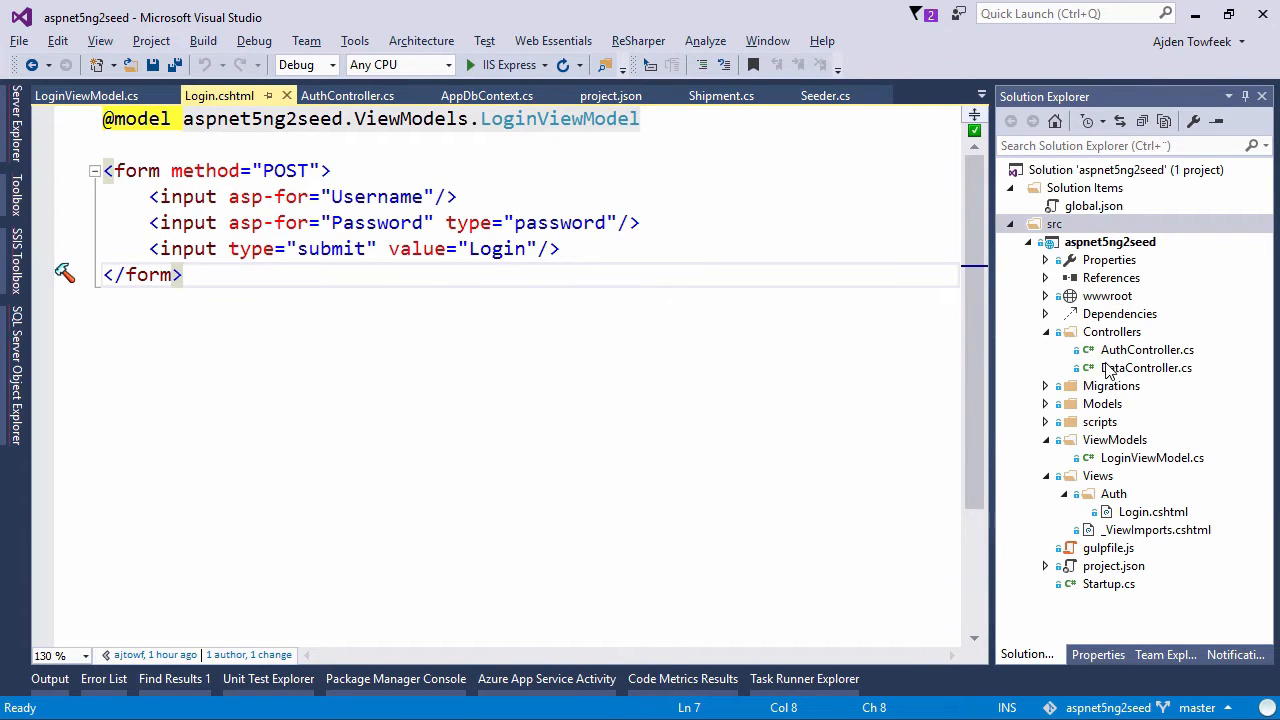
Review AuthController's POST Login action calling PasswordSignInAsync, then return to Login.cshtml.
left_click(348, 96)
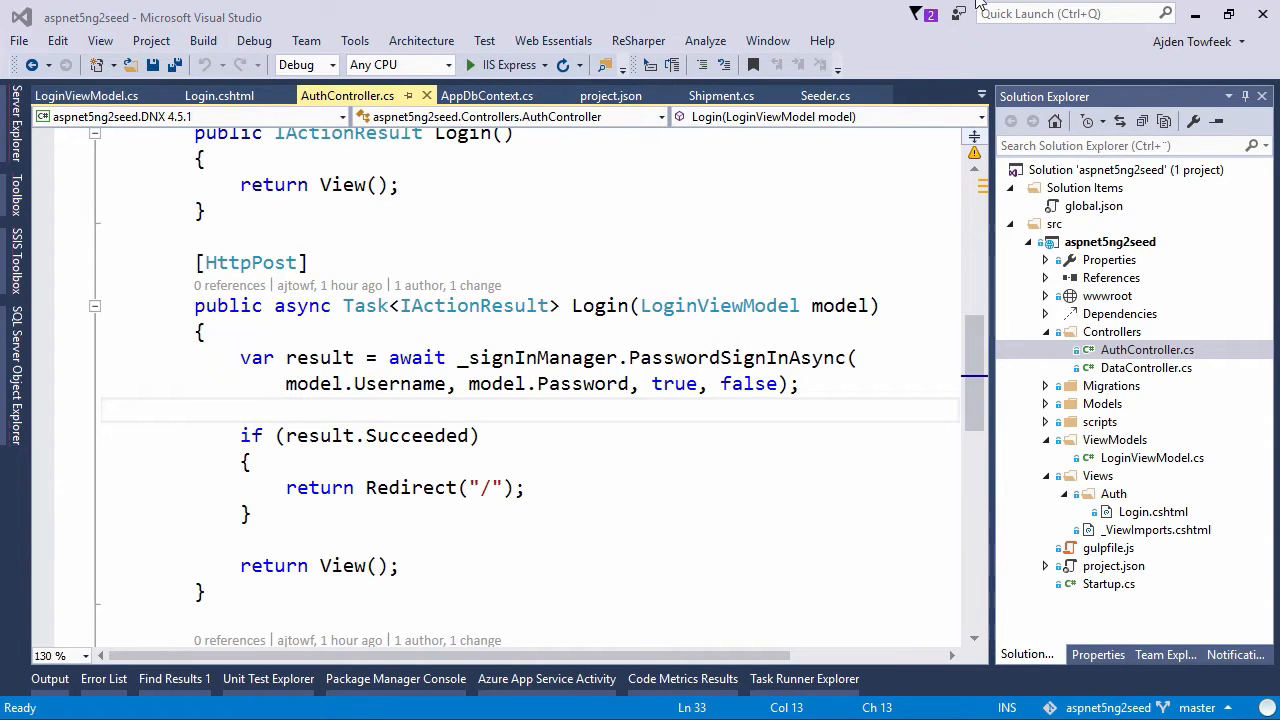
left_click(220, 96)
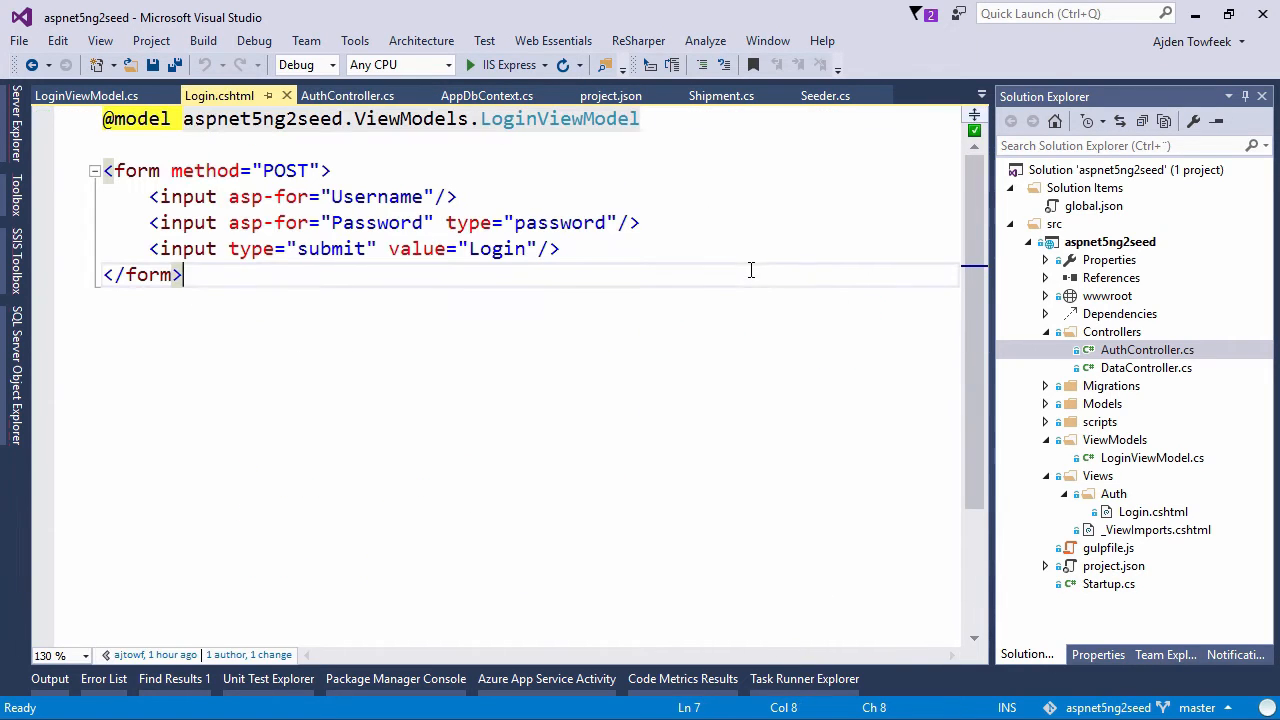
mouse_move(624, 280)
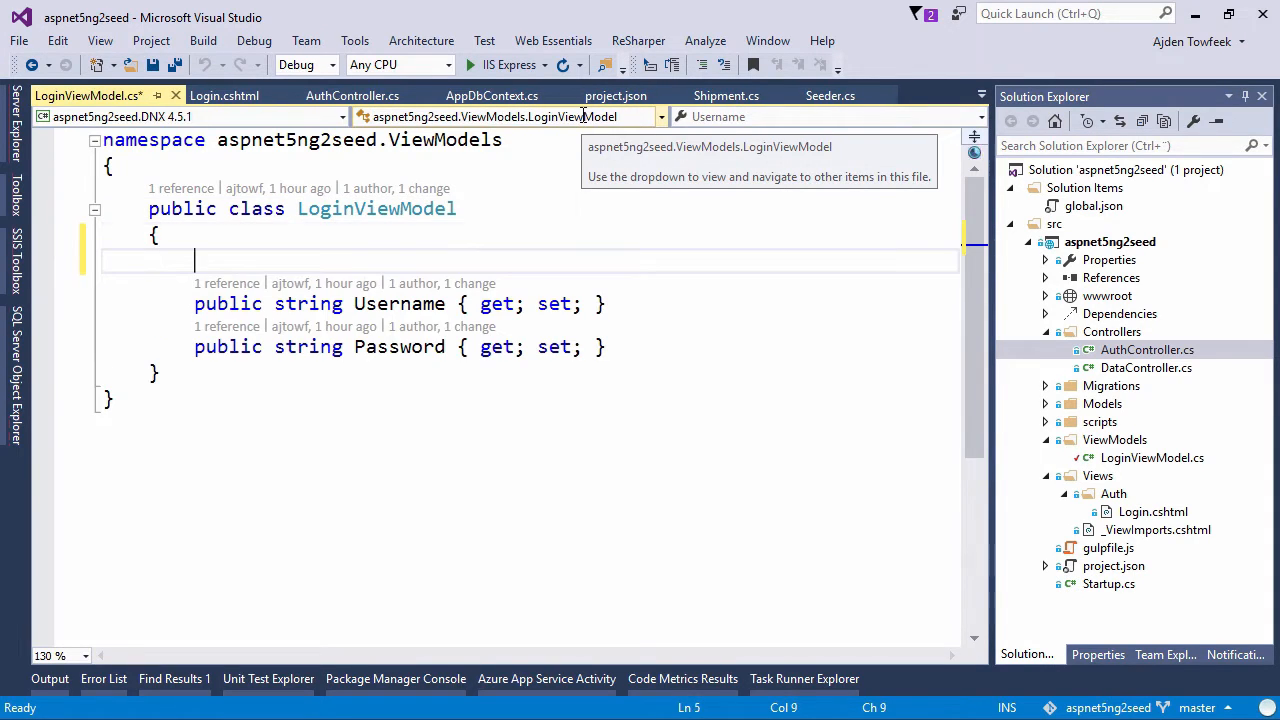
Mark the Username and Password properties in LoginViewModel with [Required].
type("[Re]")
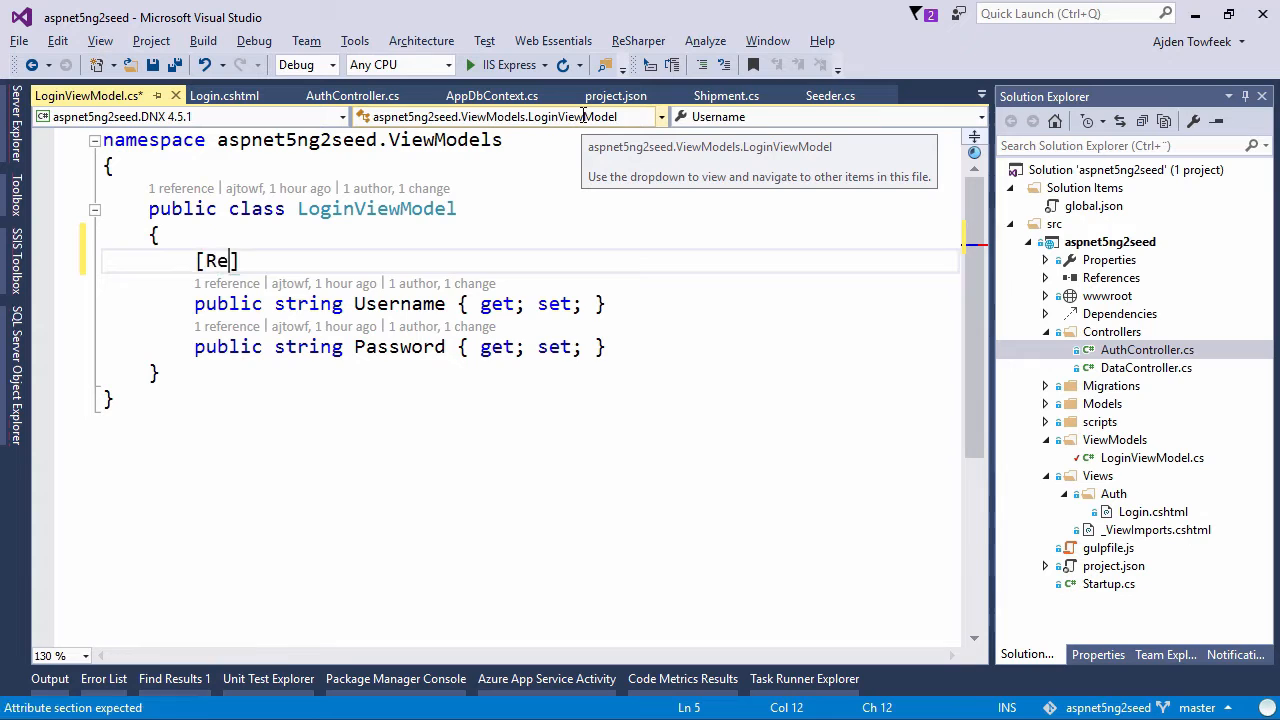
type("quired")
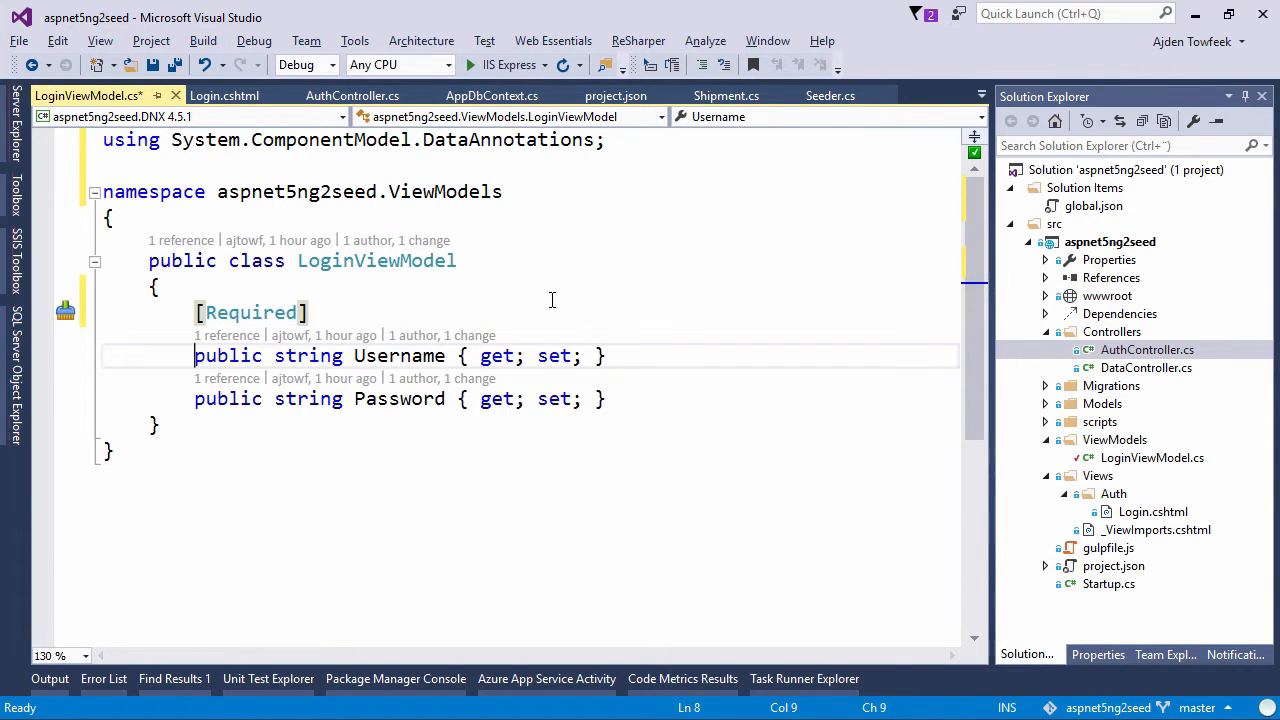
key("enter")
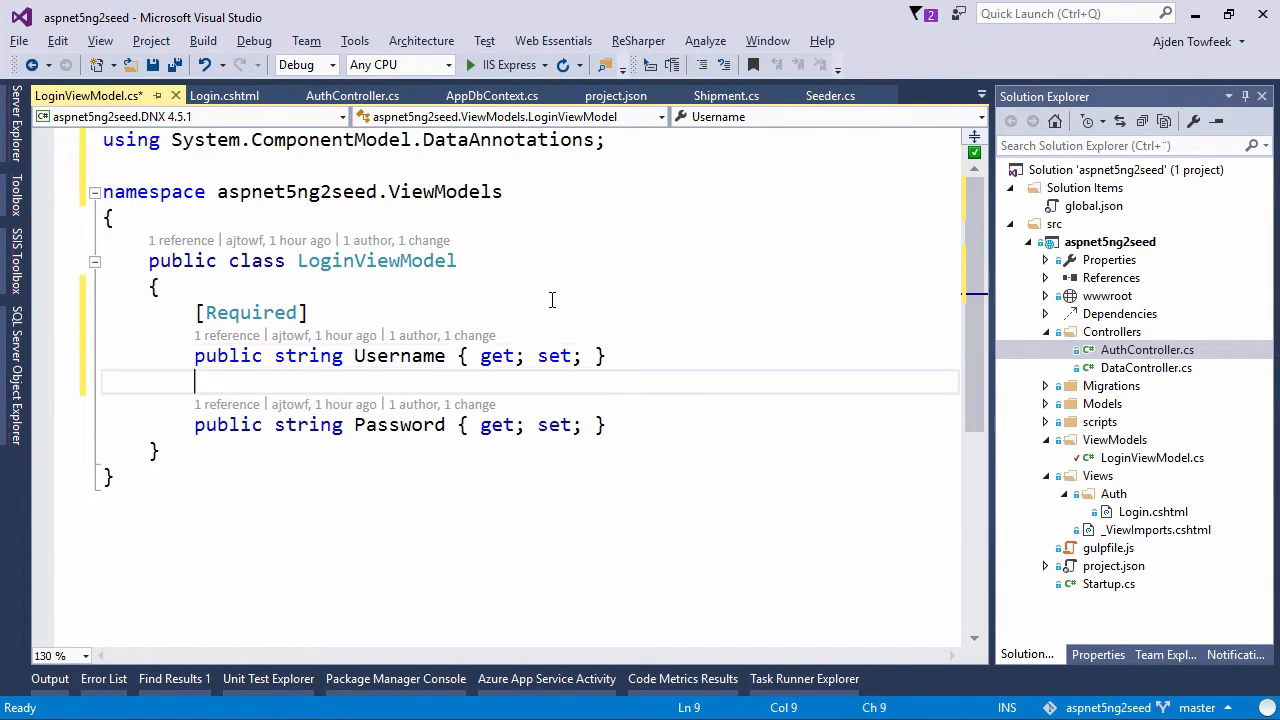
type("[Required]")
type("if")
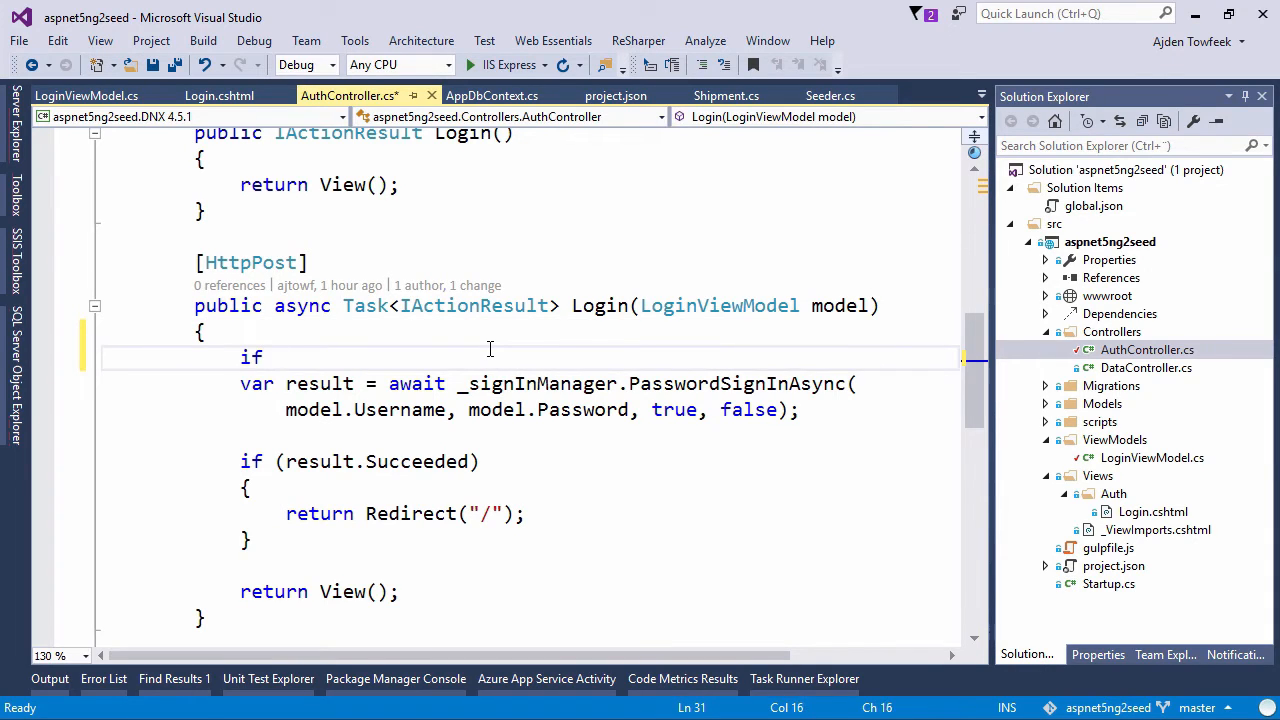
Wrap the sign-in call and redirect in an if (ModelState.IsValid) block and save.
type("(")
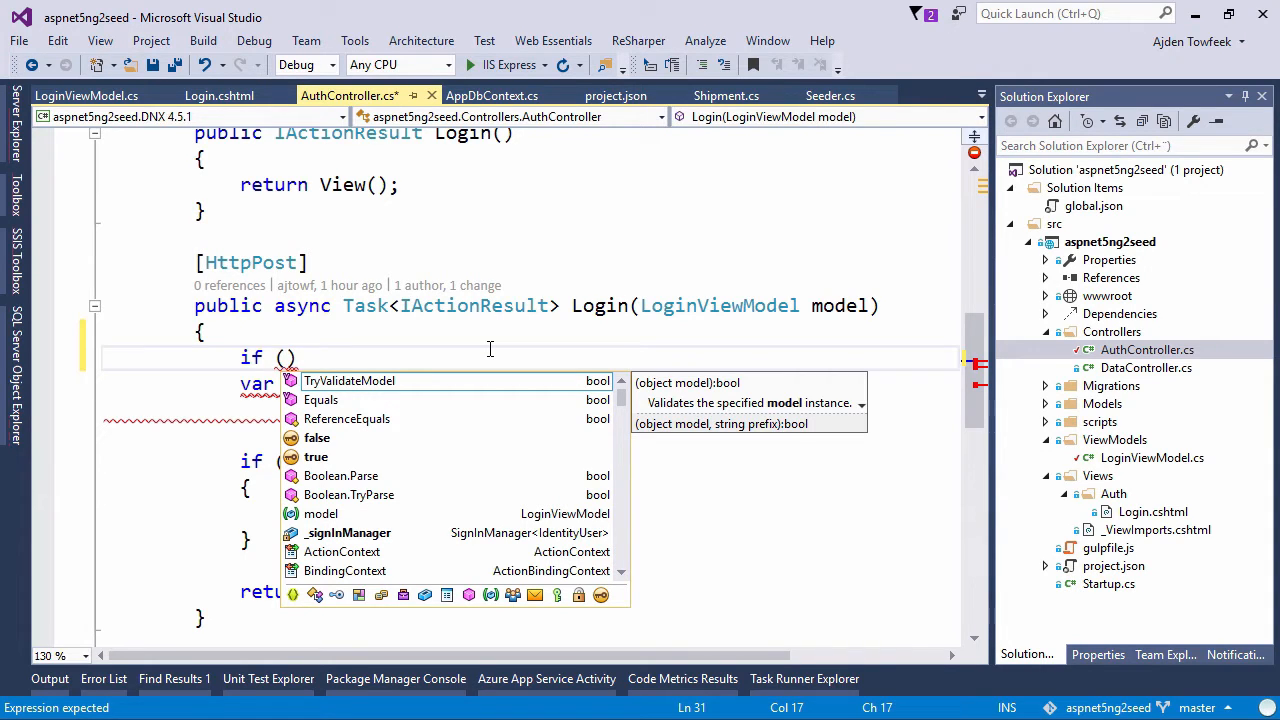
type("ModelState")
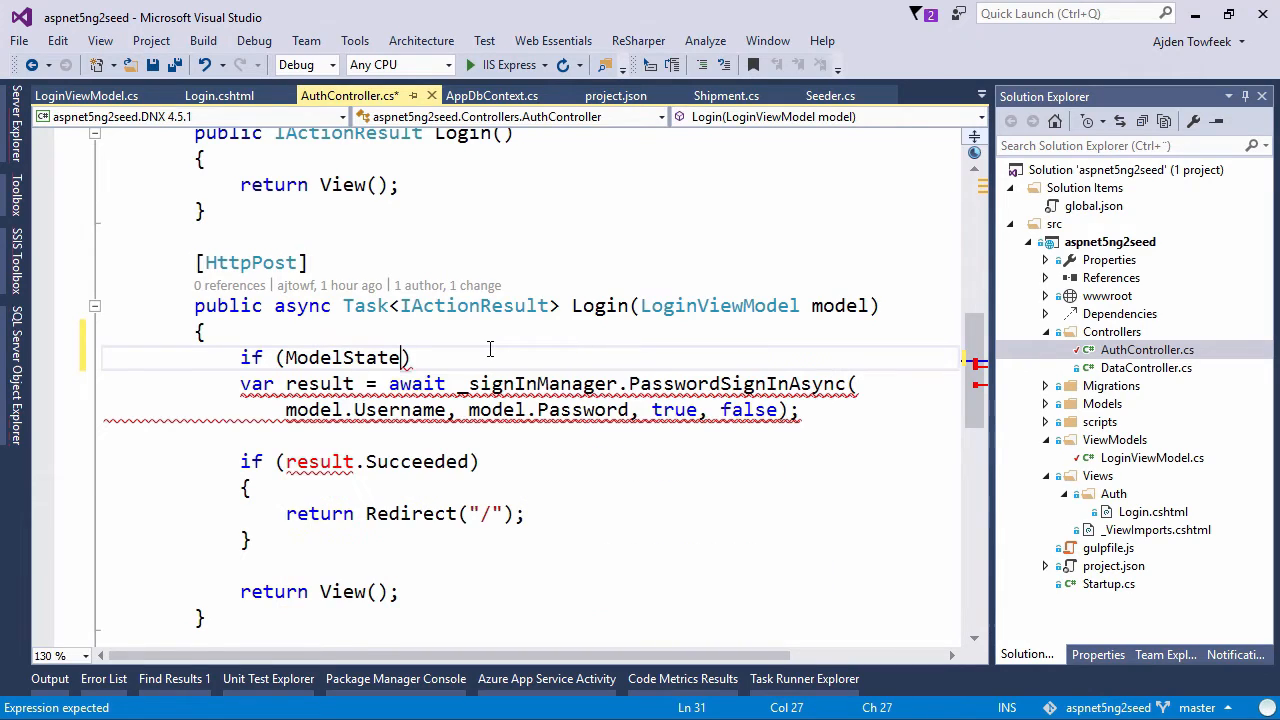
type(".Is")
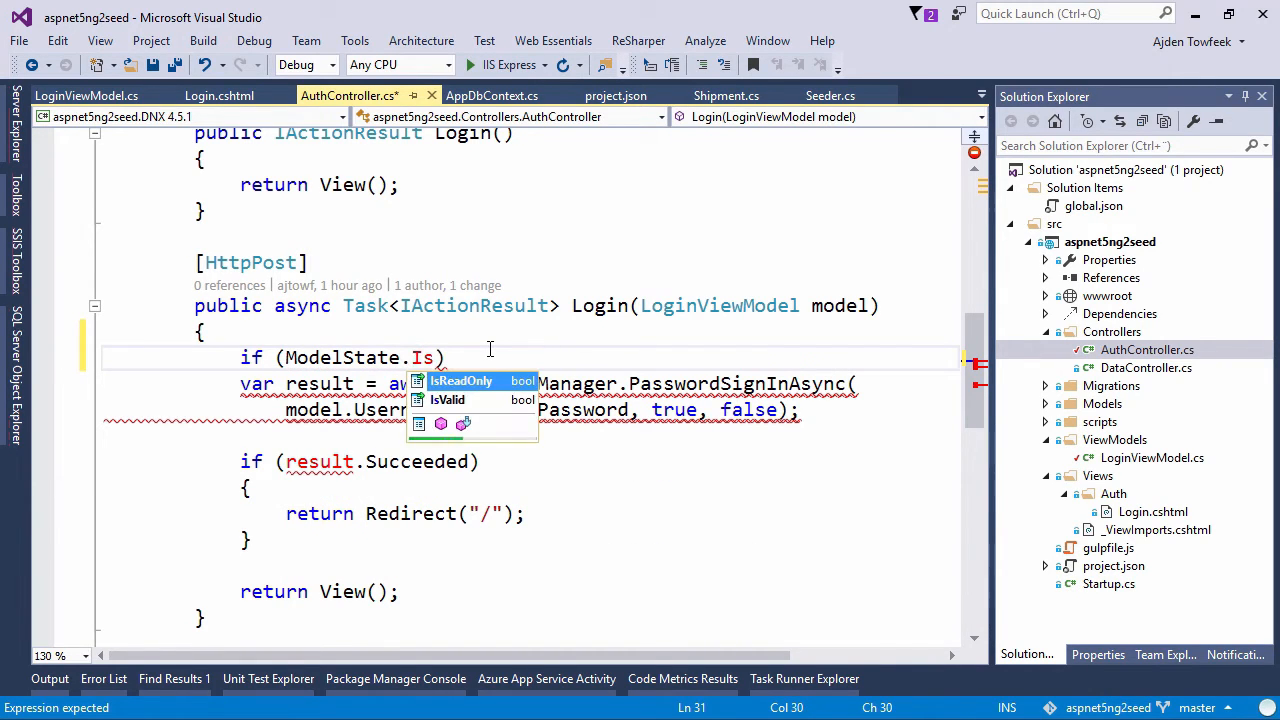
type("Valid)")
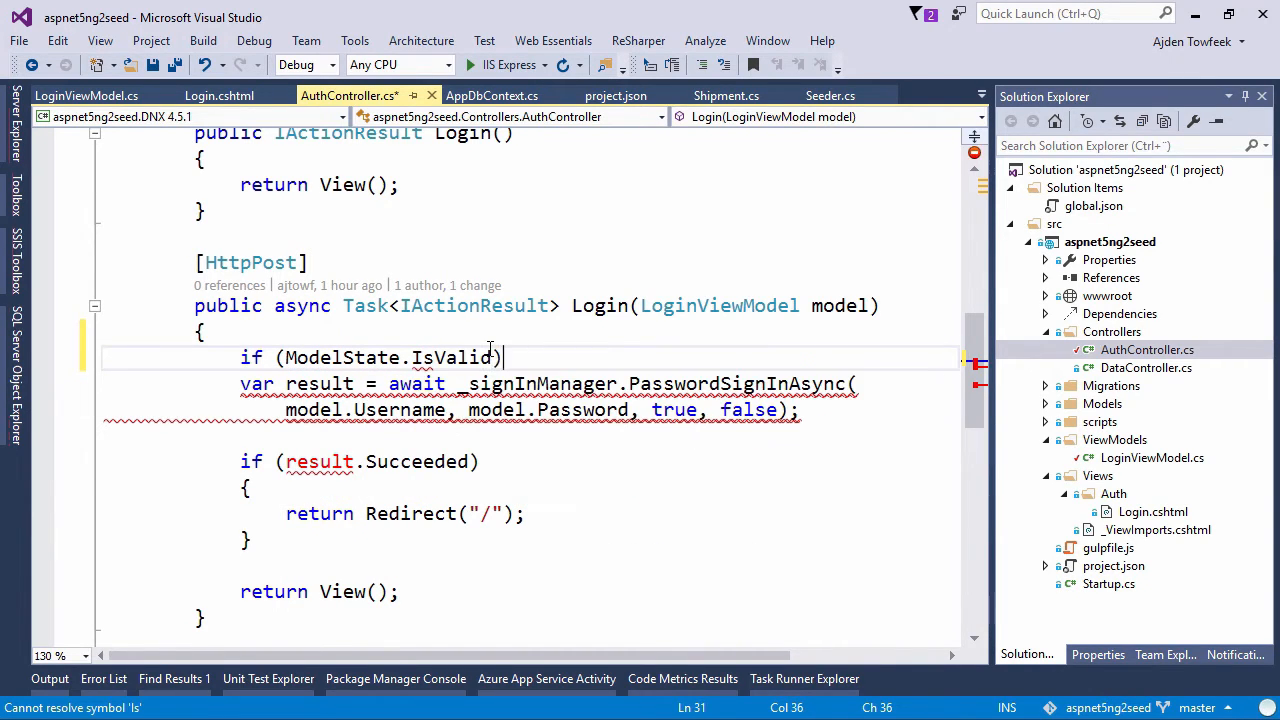
type("{")
left_click(530, 564)
type("}")
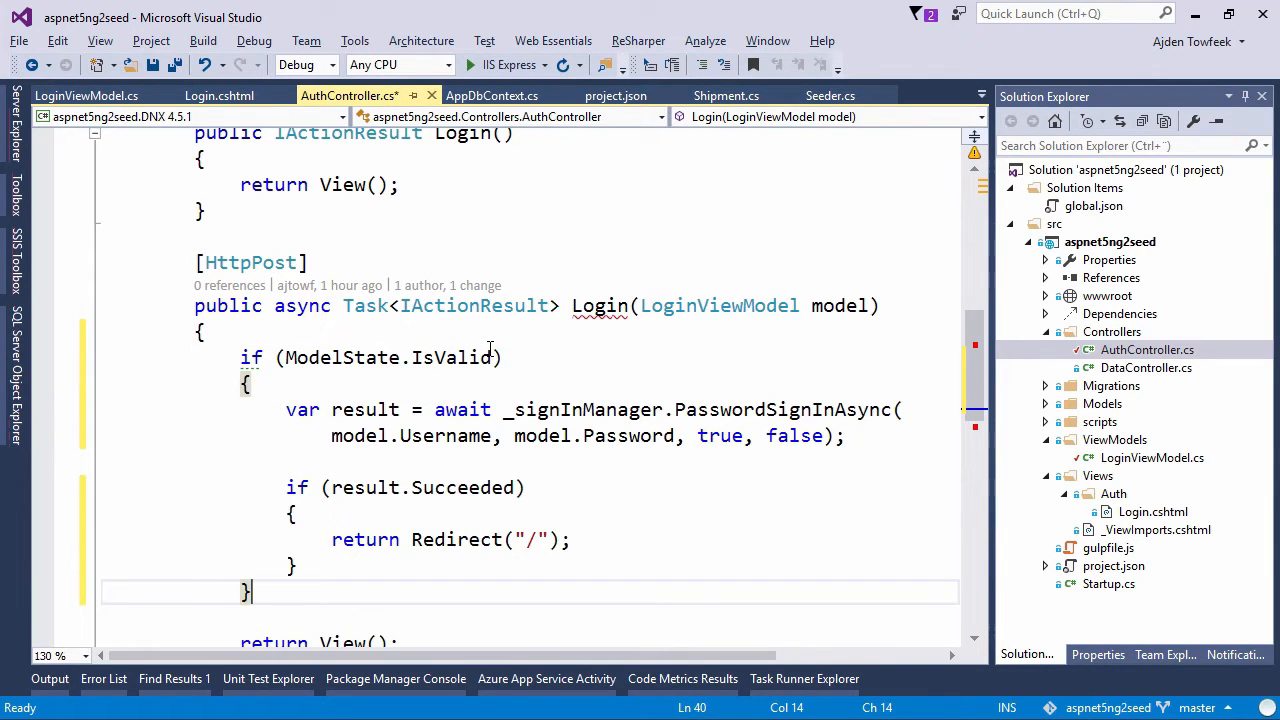
key("Ctrl+S")
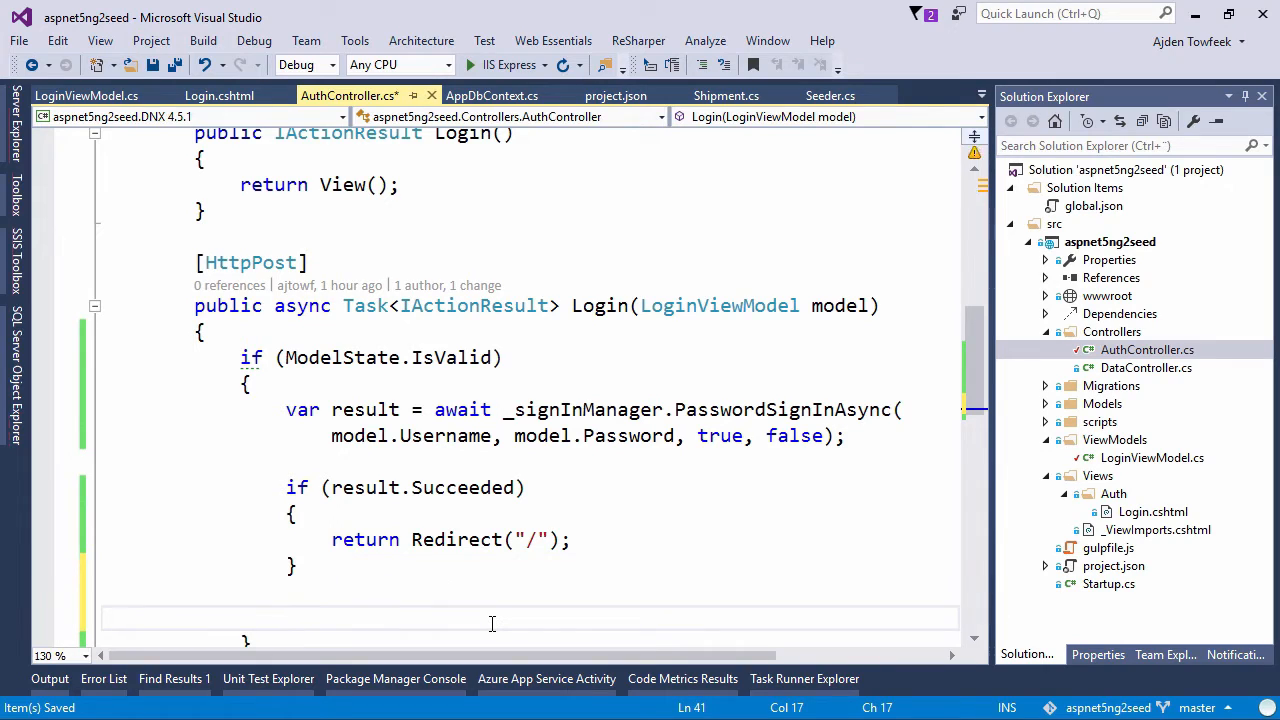
mouse_move(524, 580)
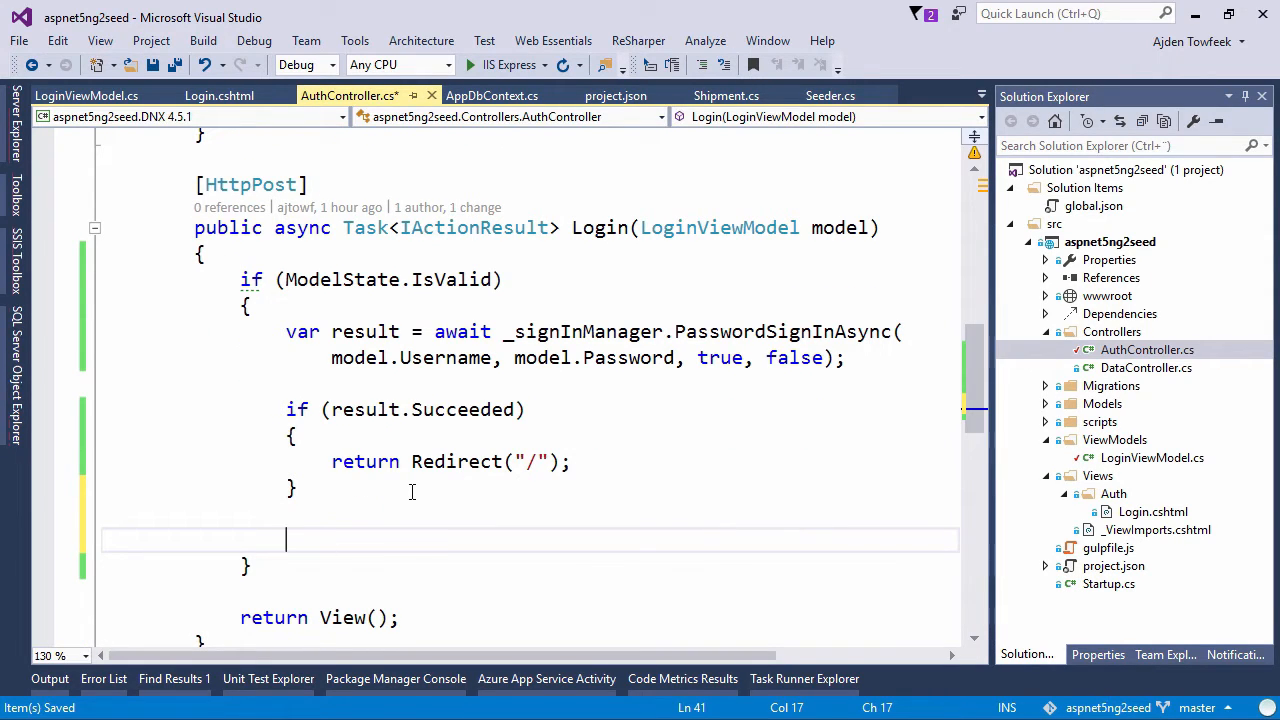
Add ModelState.AddModelError("", "Username or password is incorrect") after the Succeeded check.
type("ModelState")
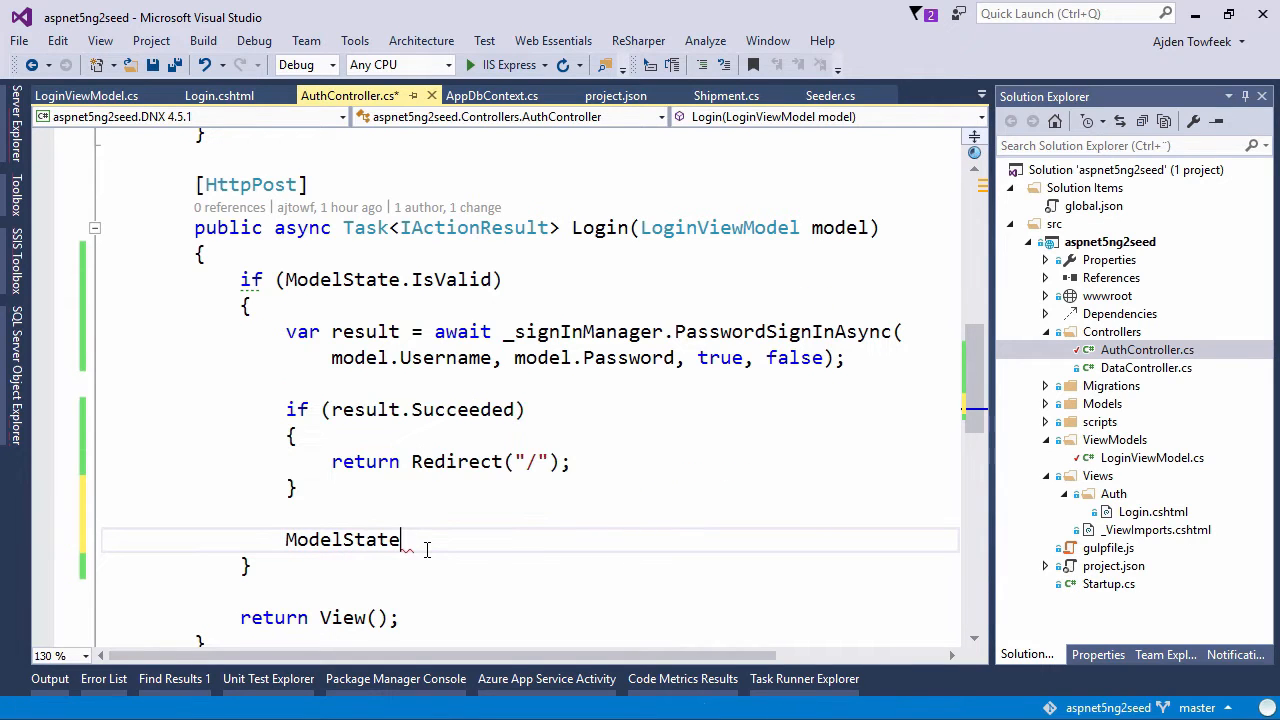
type(".AddModelError();")
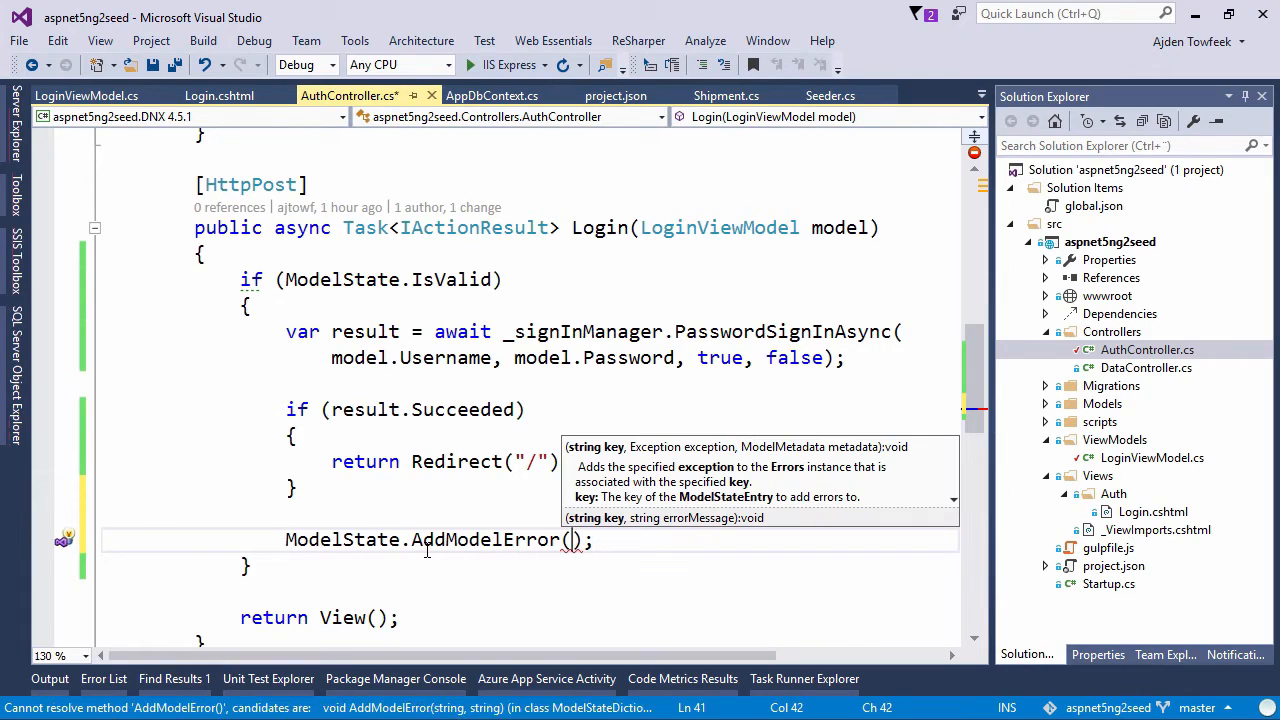
type("\"\"")
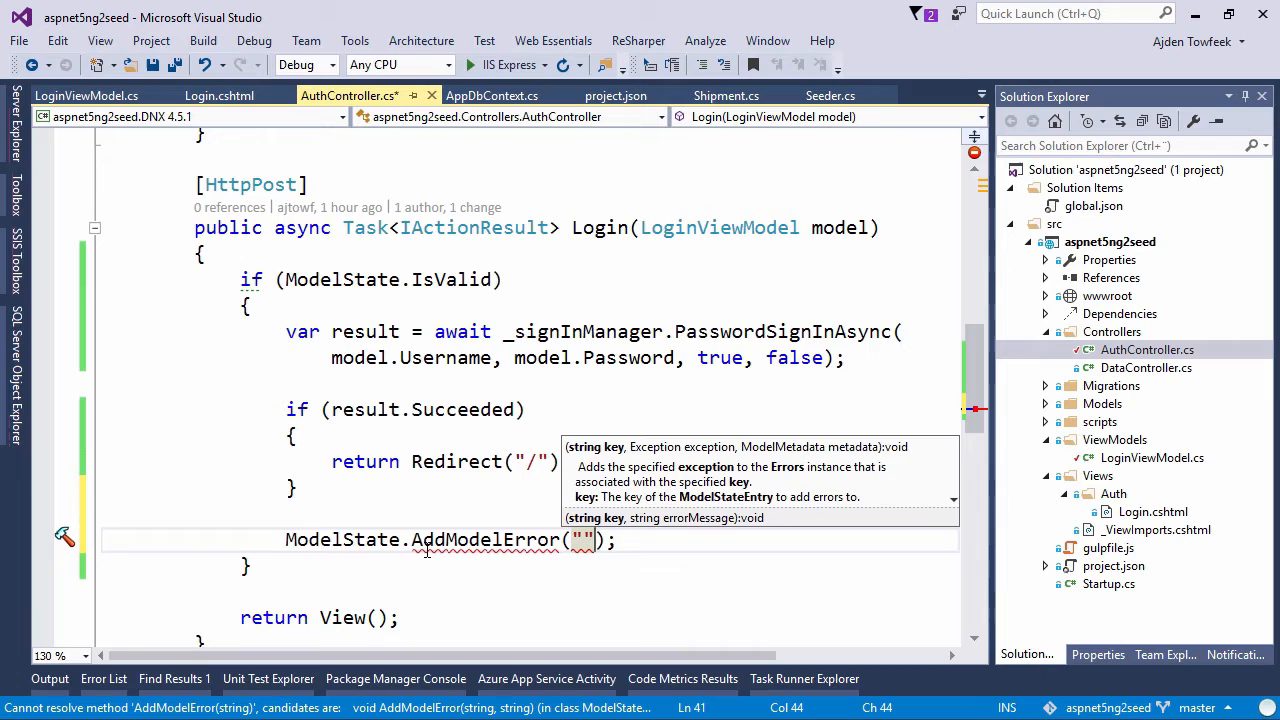
type(", \"")
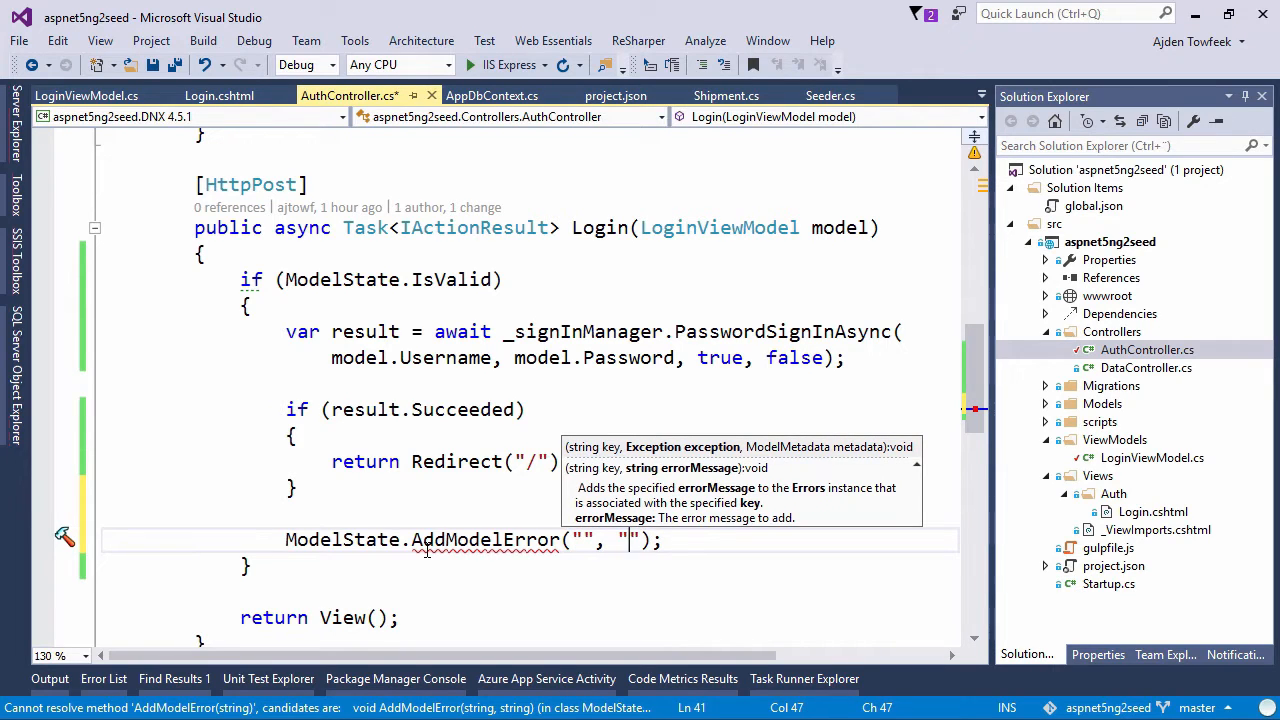
type("Username or password is incor")
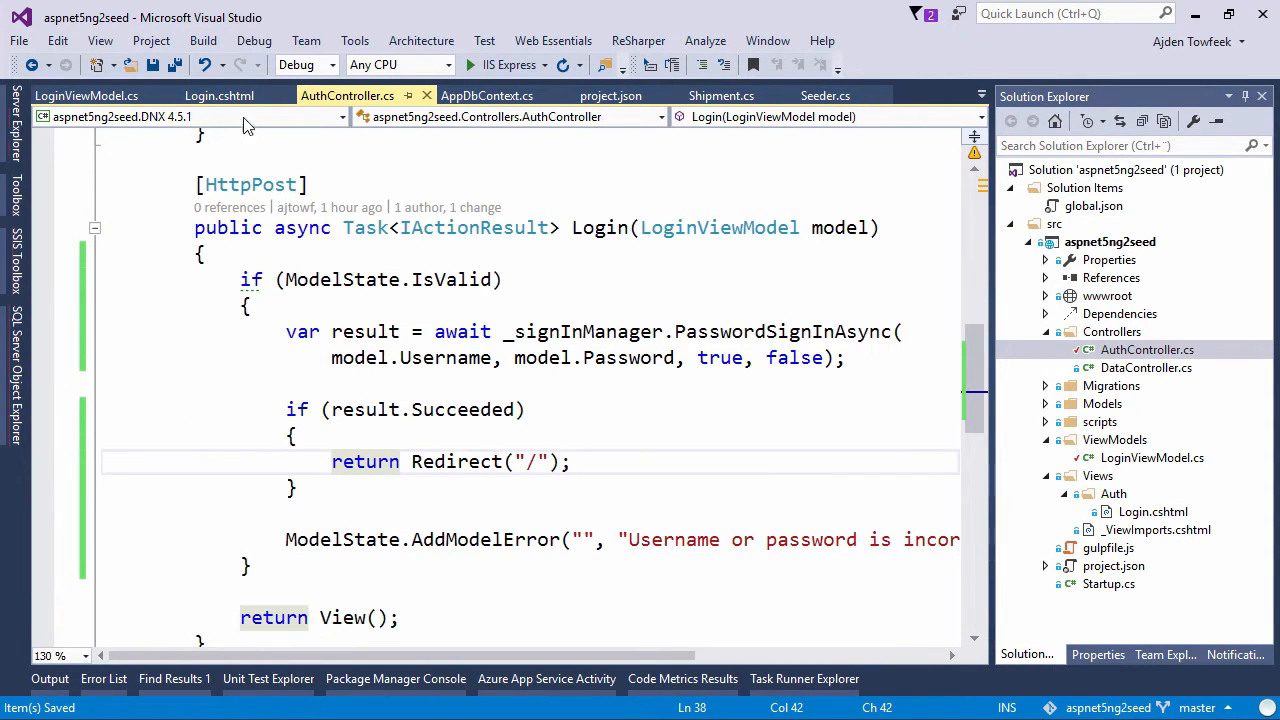
Wrap the Username input in a div with a <label asp-for="Username"> in Login.cshtml.
left_click(220, 96)
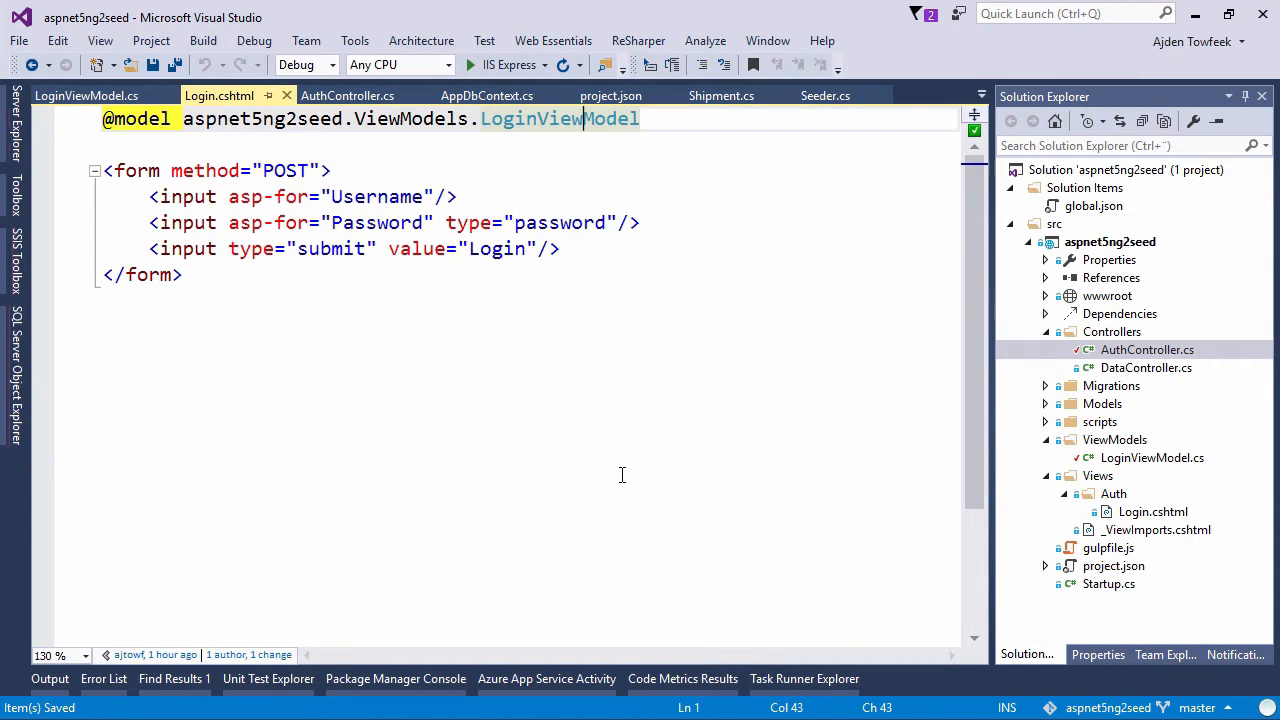
left_click(458, 196)
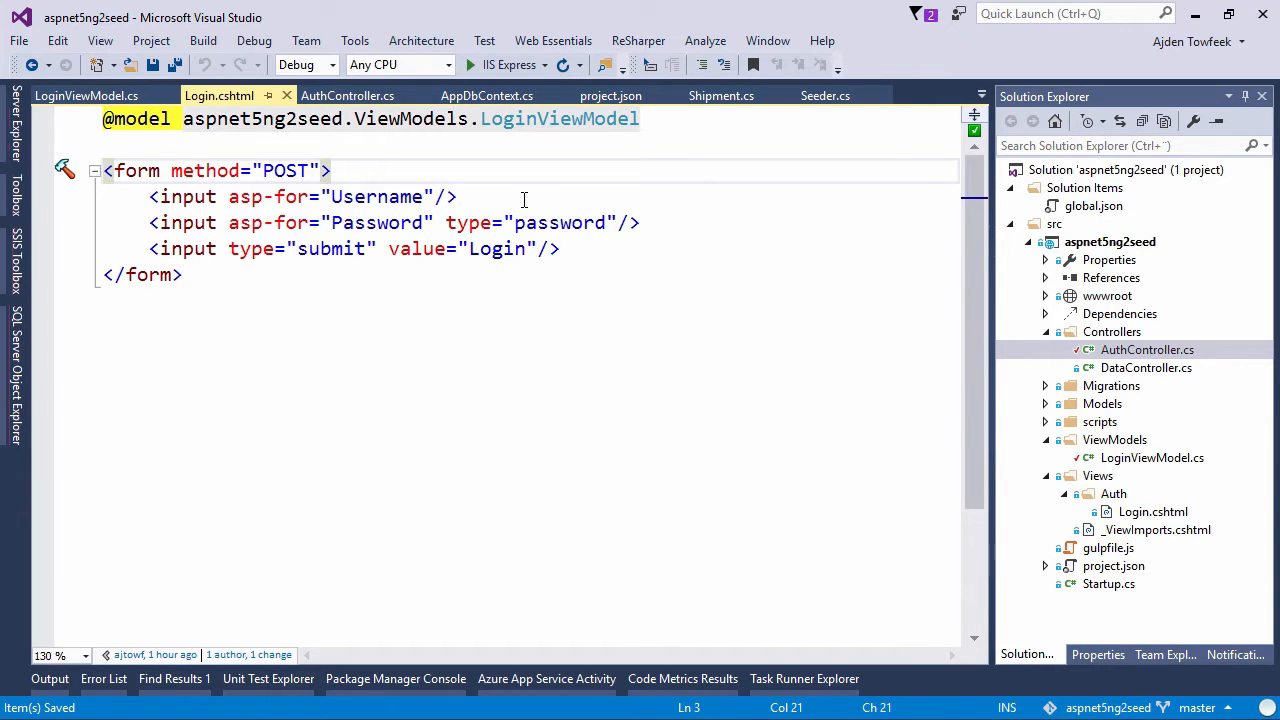
key("enter")
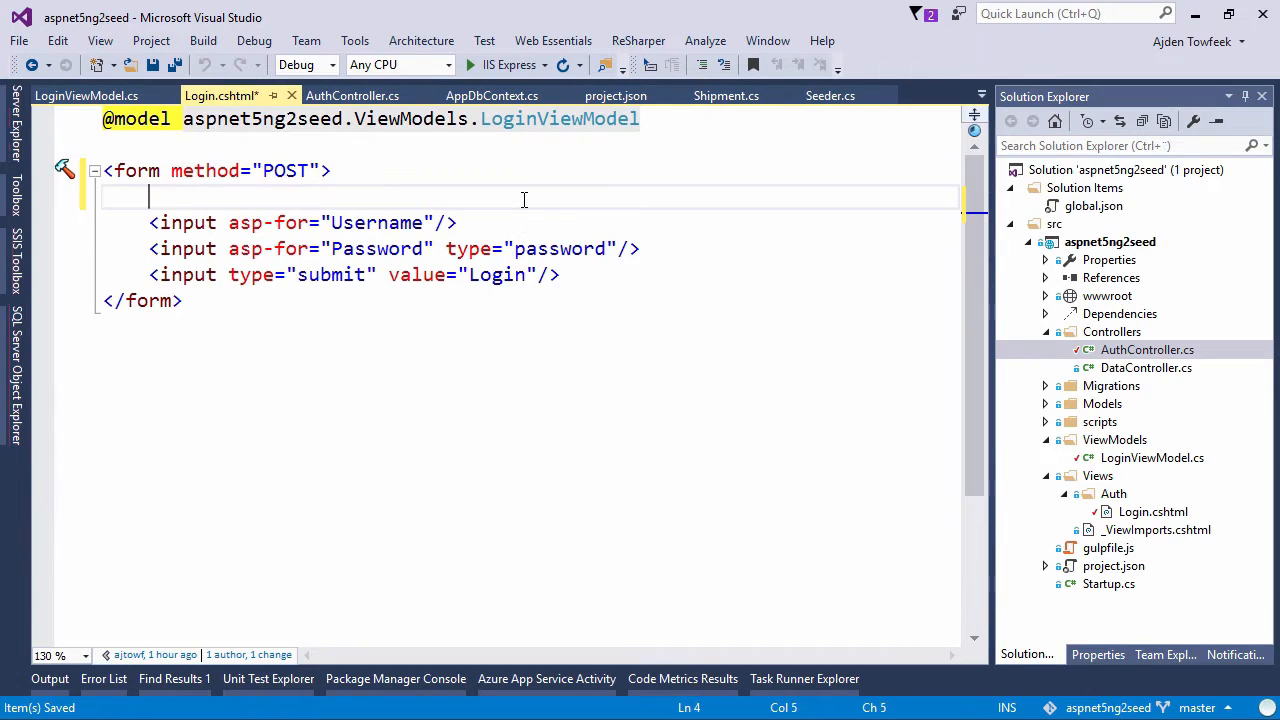
type("<label")
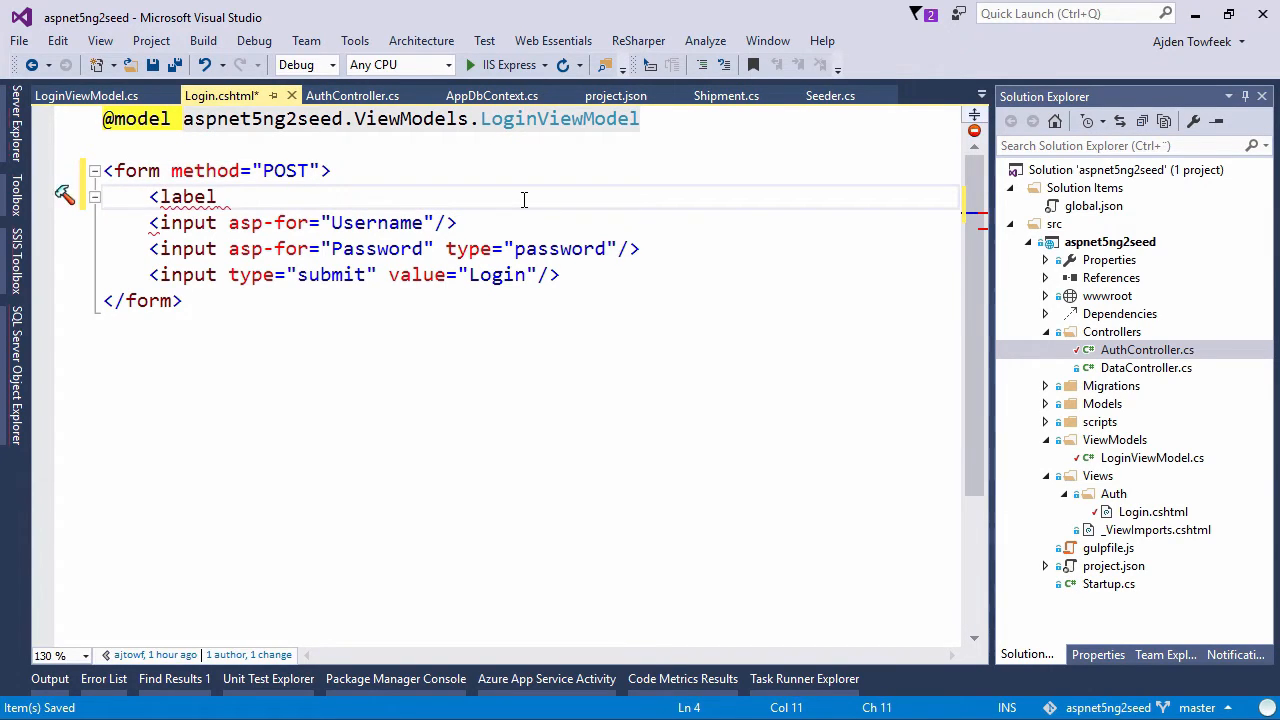
type("asp-for\"")
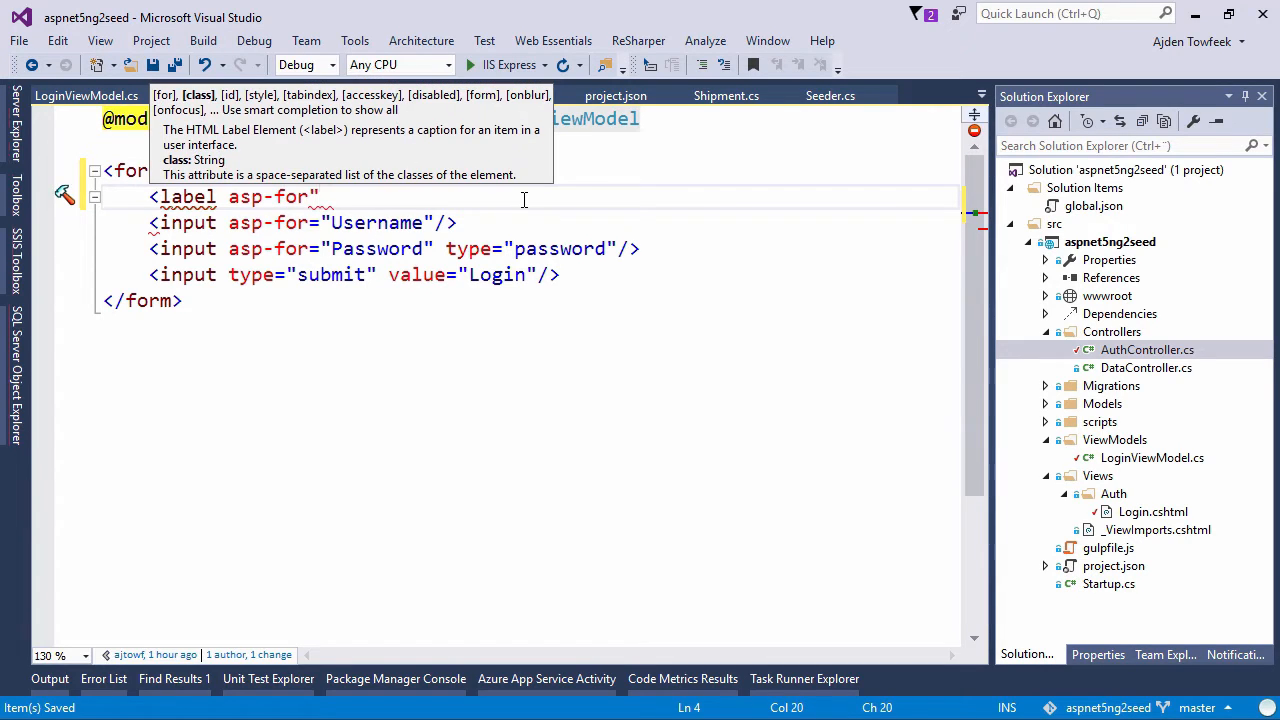
type("Username\"></label>")
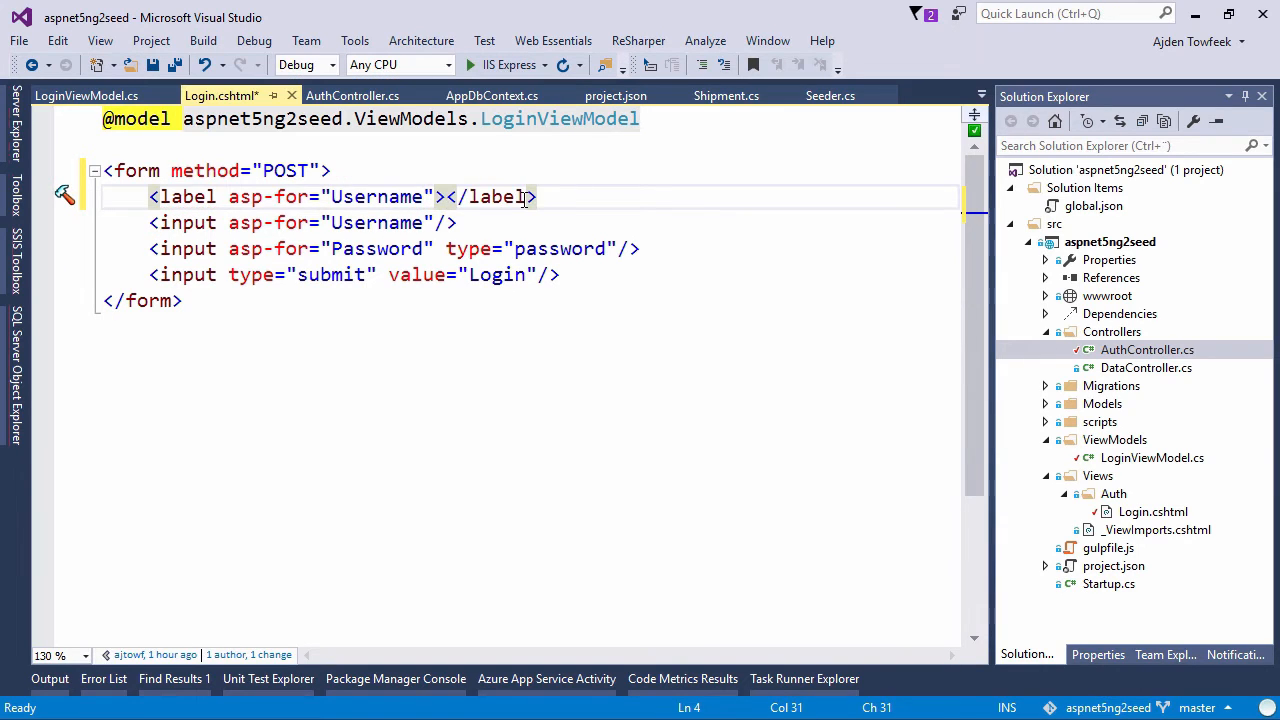
type("<")
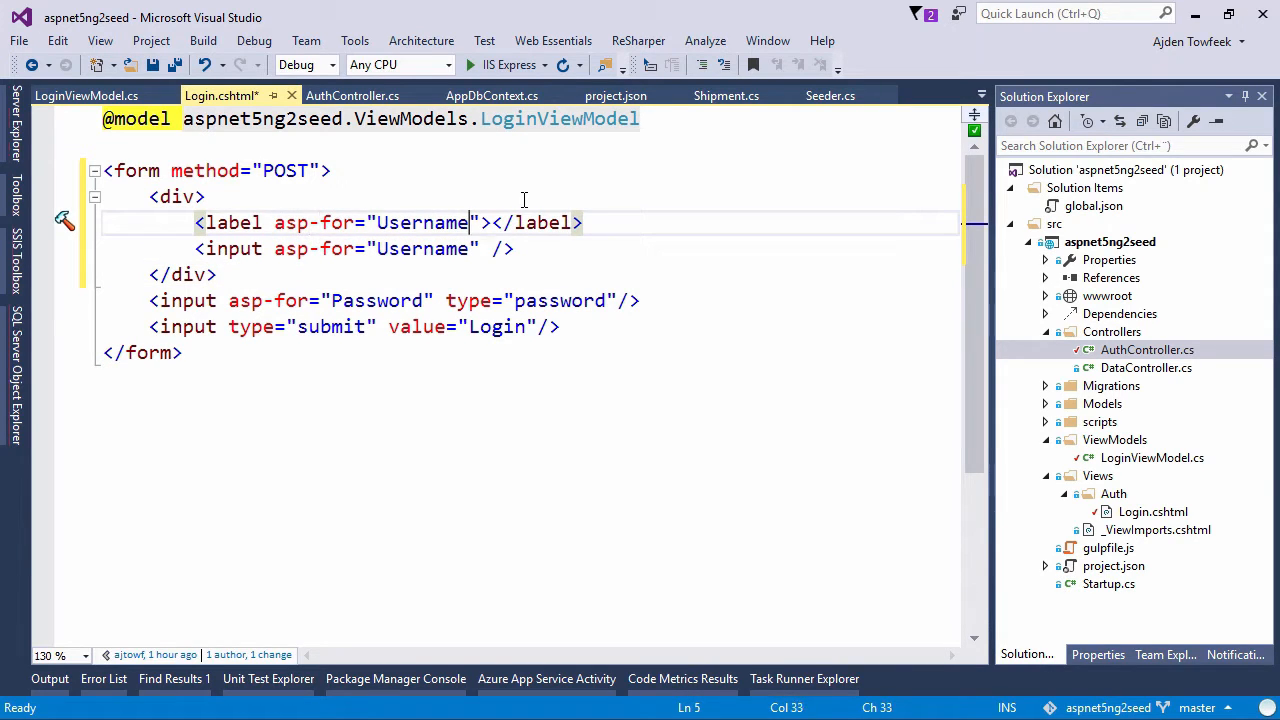
type("User")
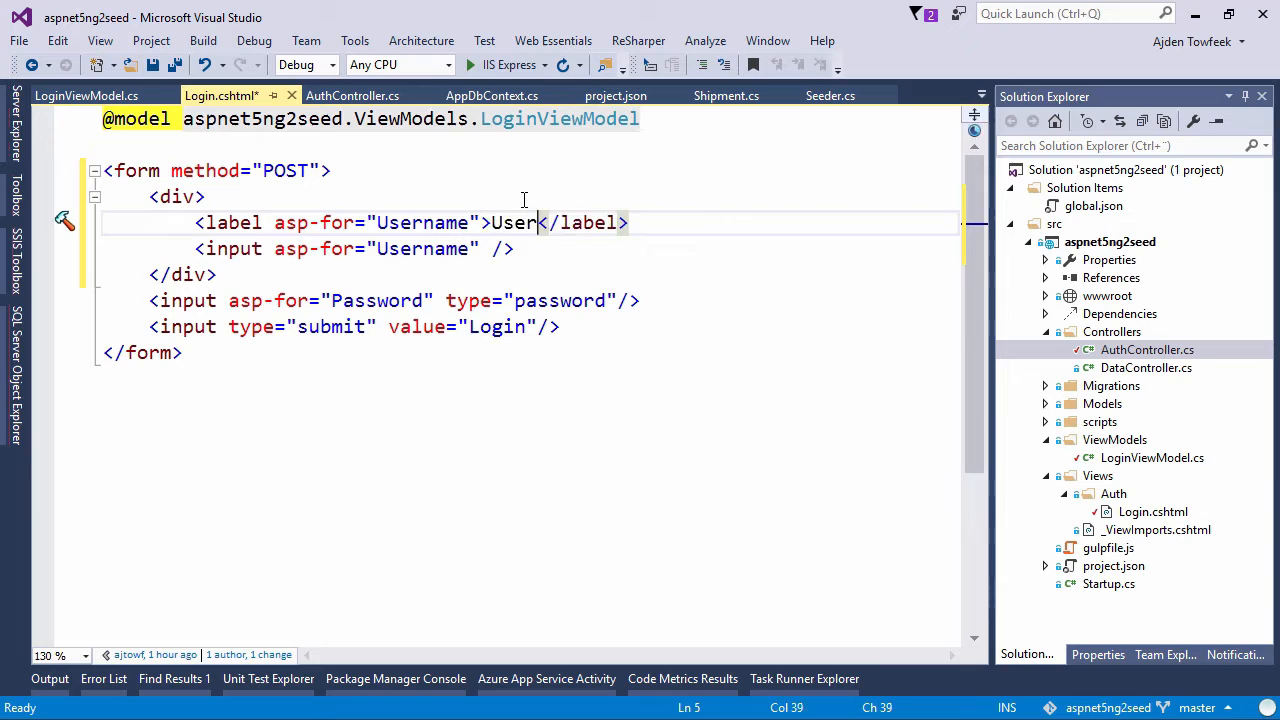
key("Backspace")
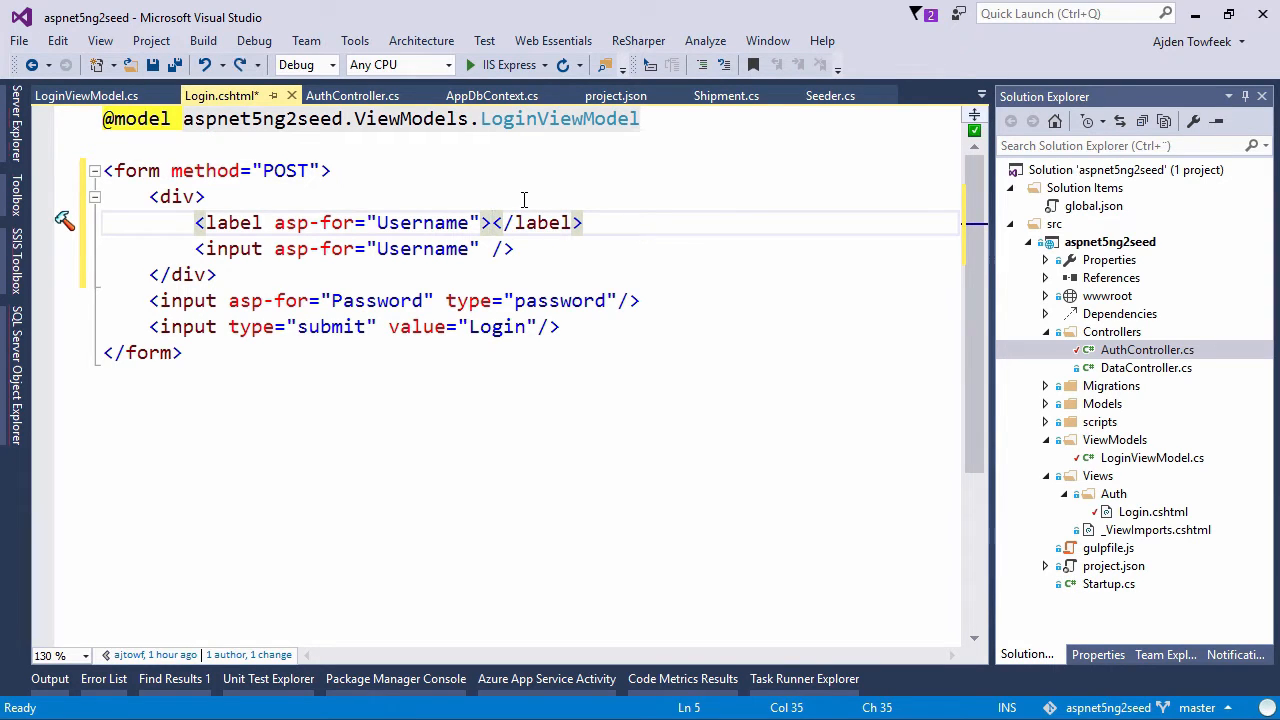
Glance at AuthController's login action and return to the Login view markup.
left_click(352, 96)
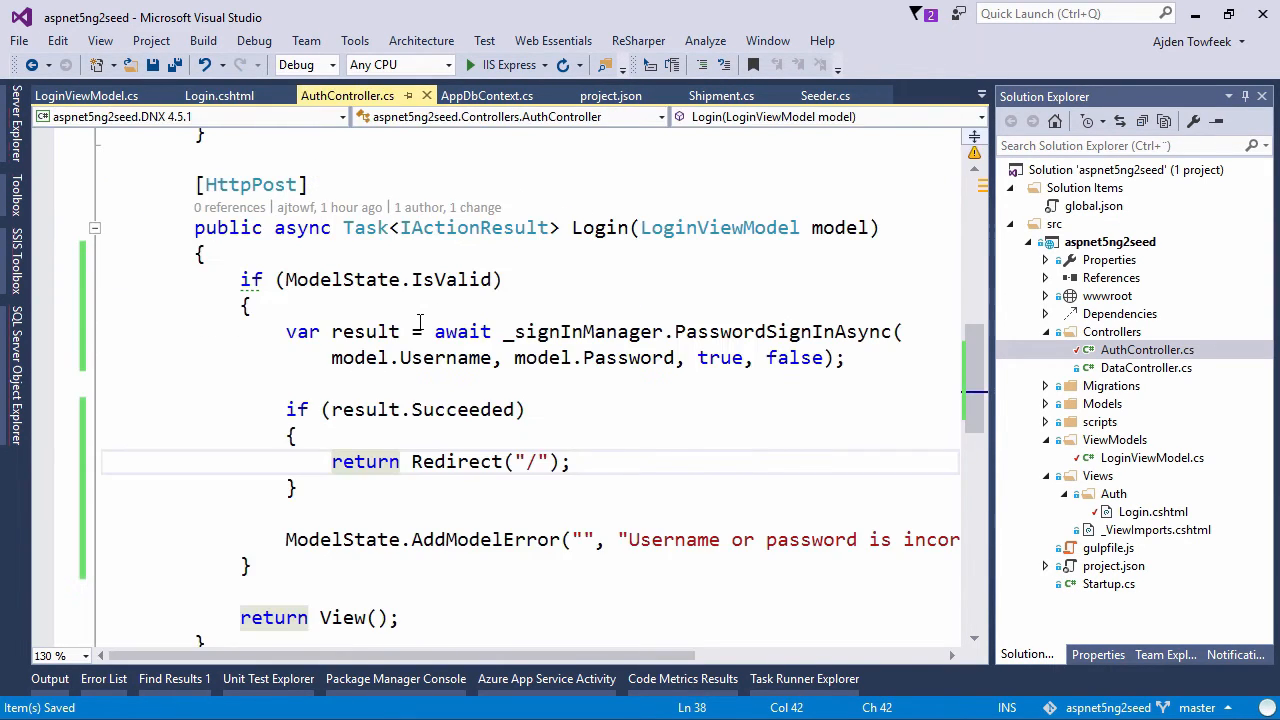
left_click(220, 96)
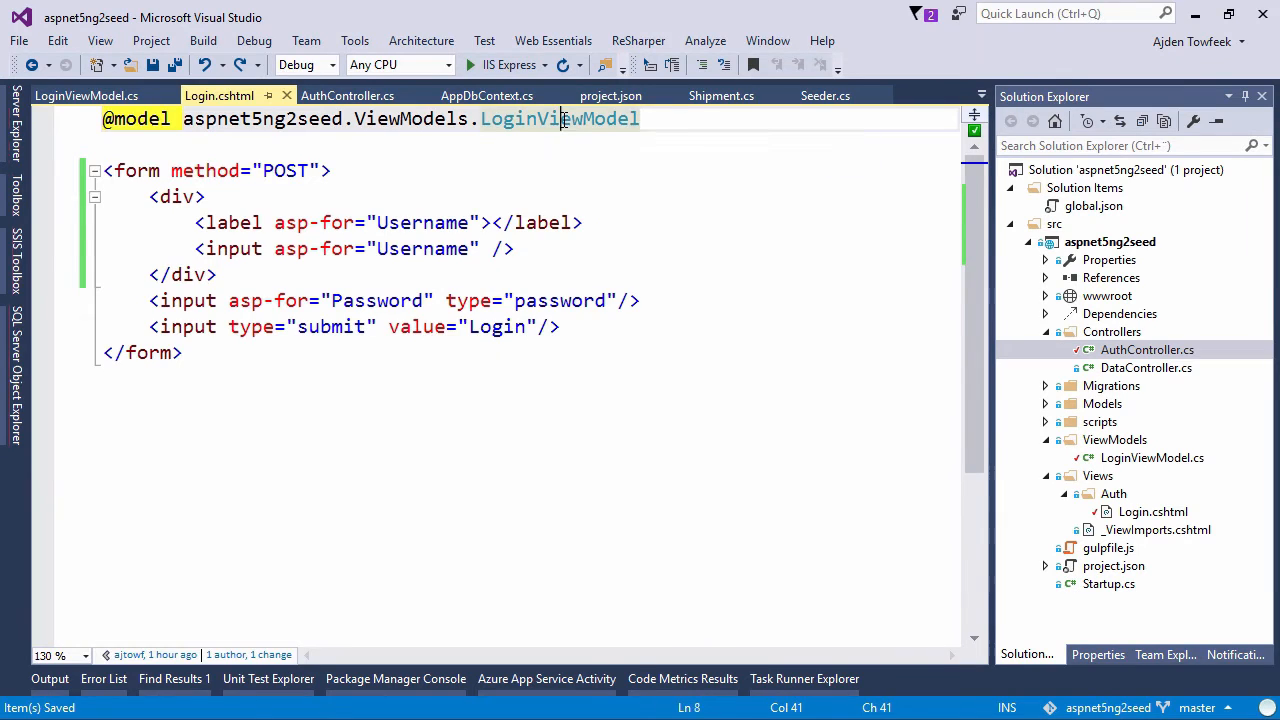
Add [Display(Name = "Username")] and [Display(Name = "Password")] under each [Required] in LoginViewModel.
left_click(88, 96)
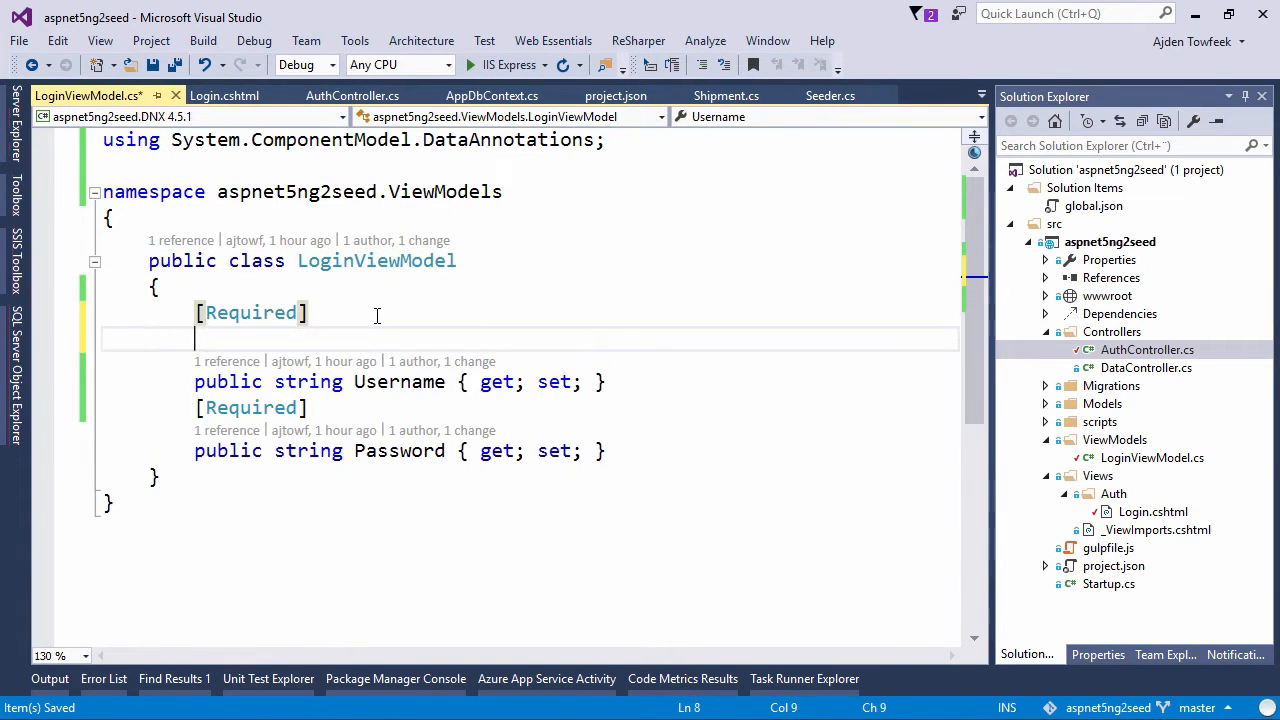
type("Display]")
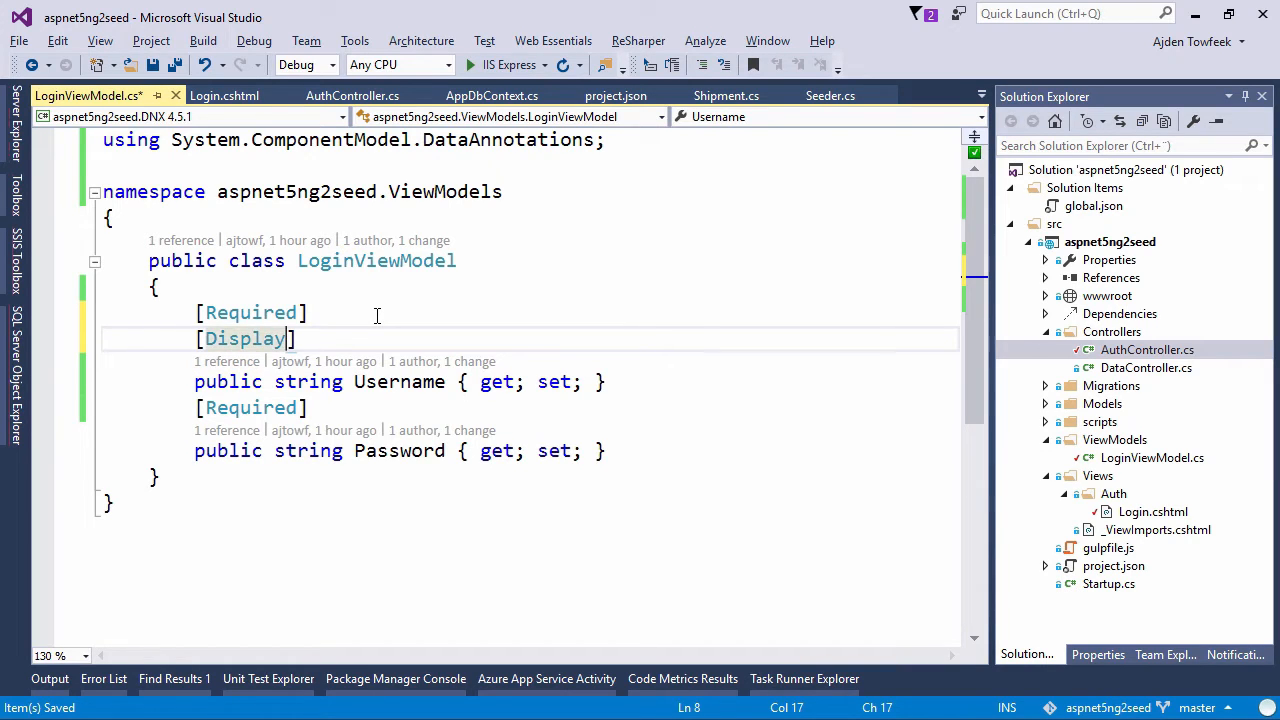
type("(Name = \"Username")
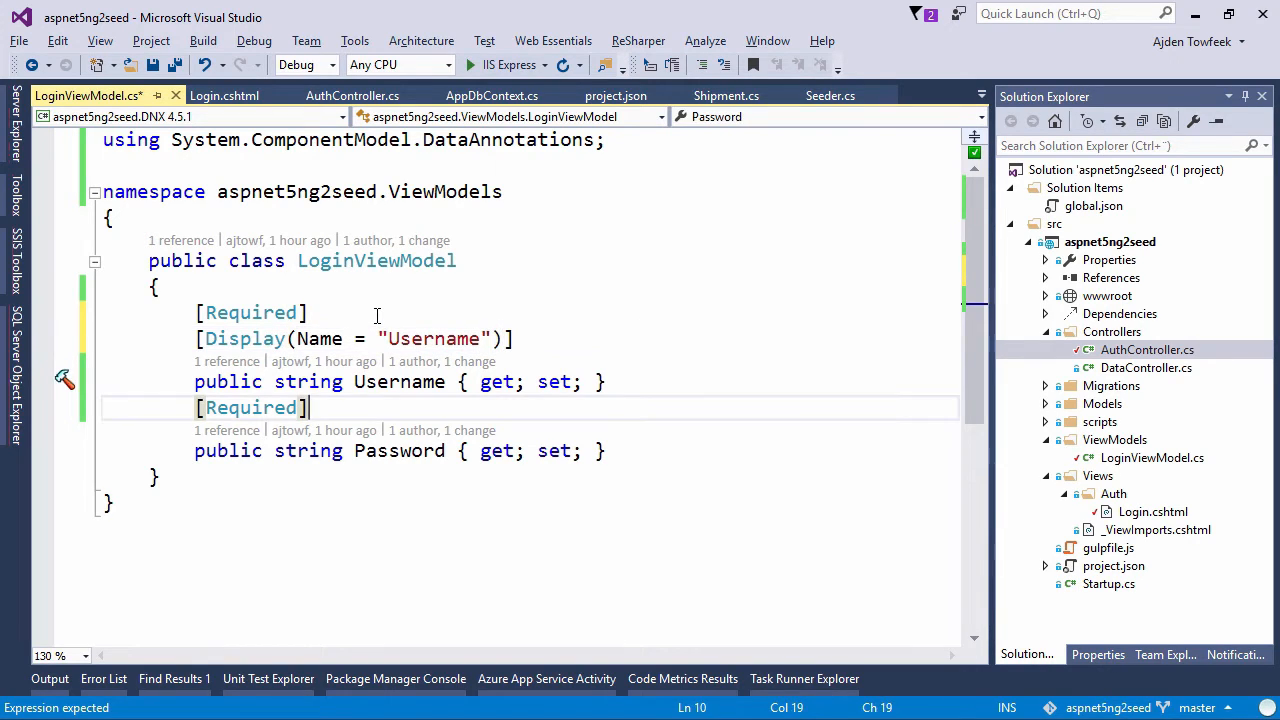
type("[")
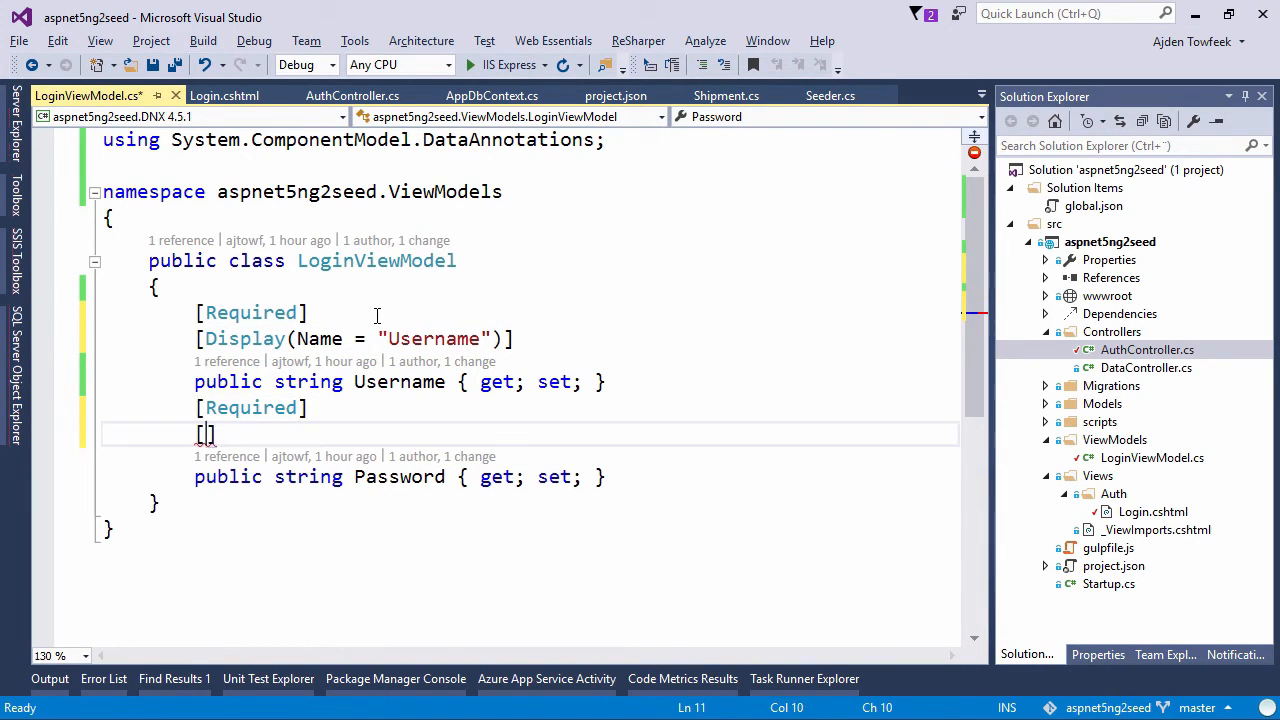
type("Display")
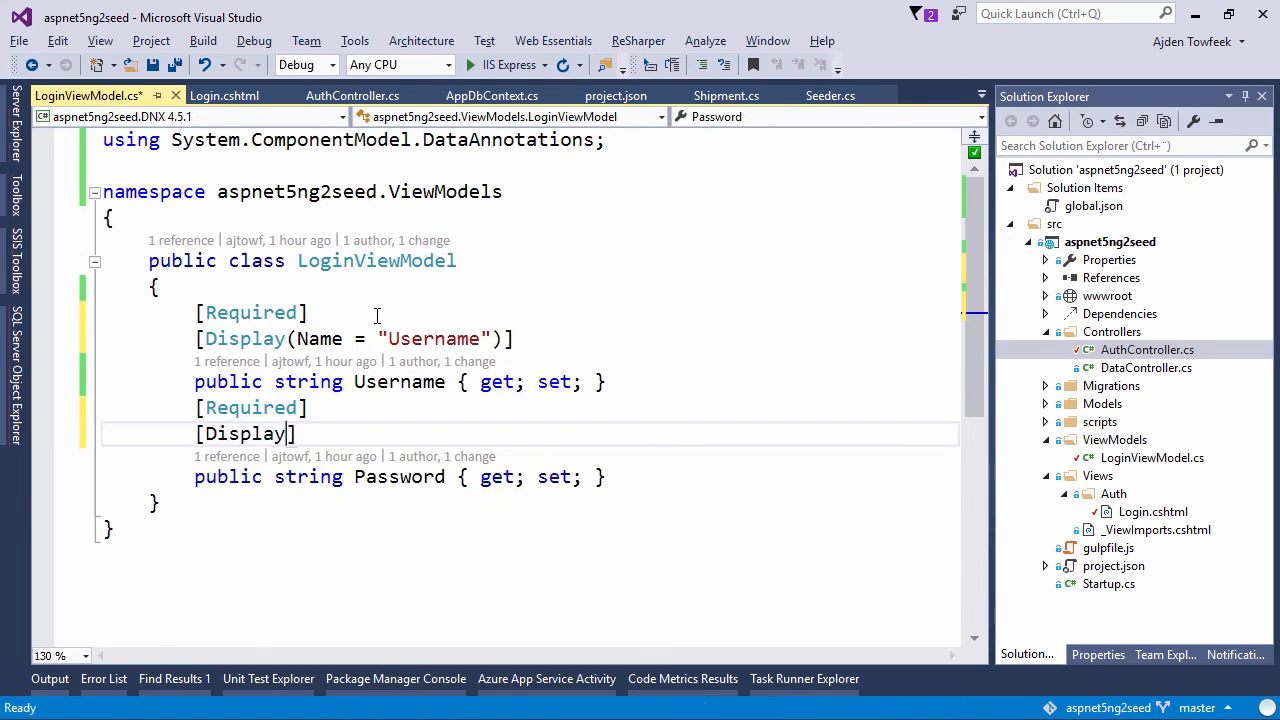
type("(Name")
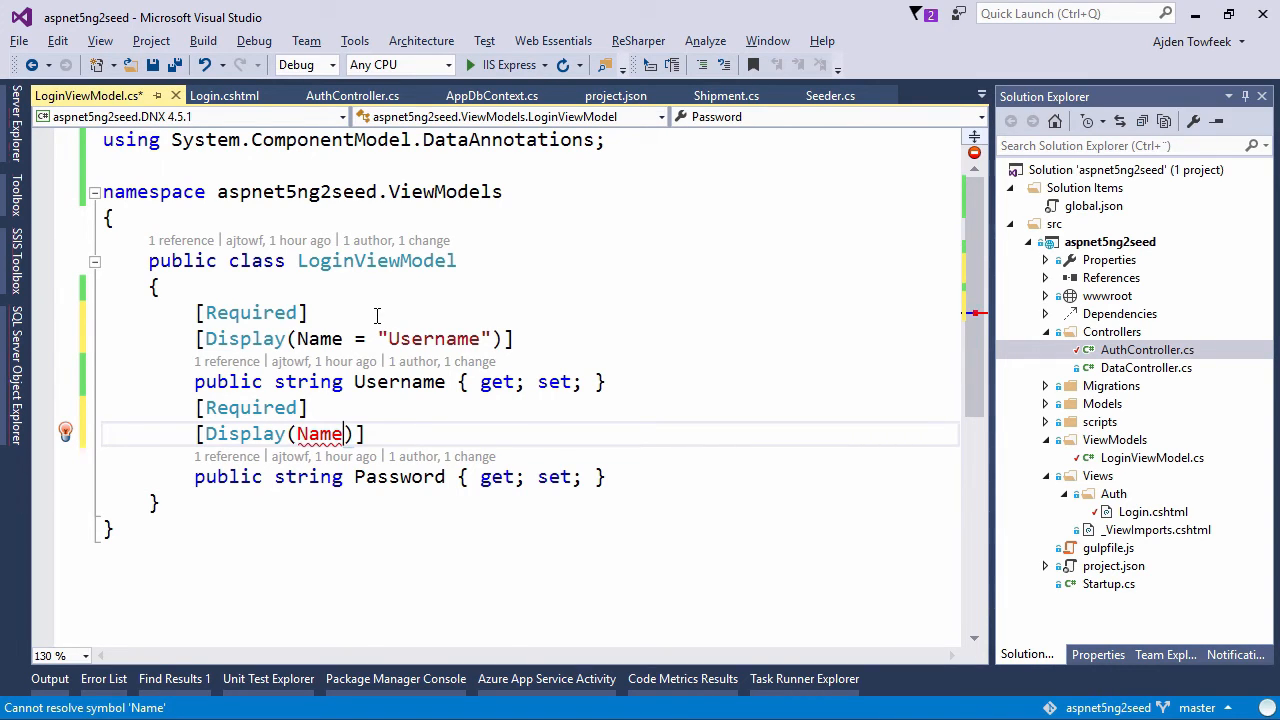
type("= \"P\"")
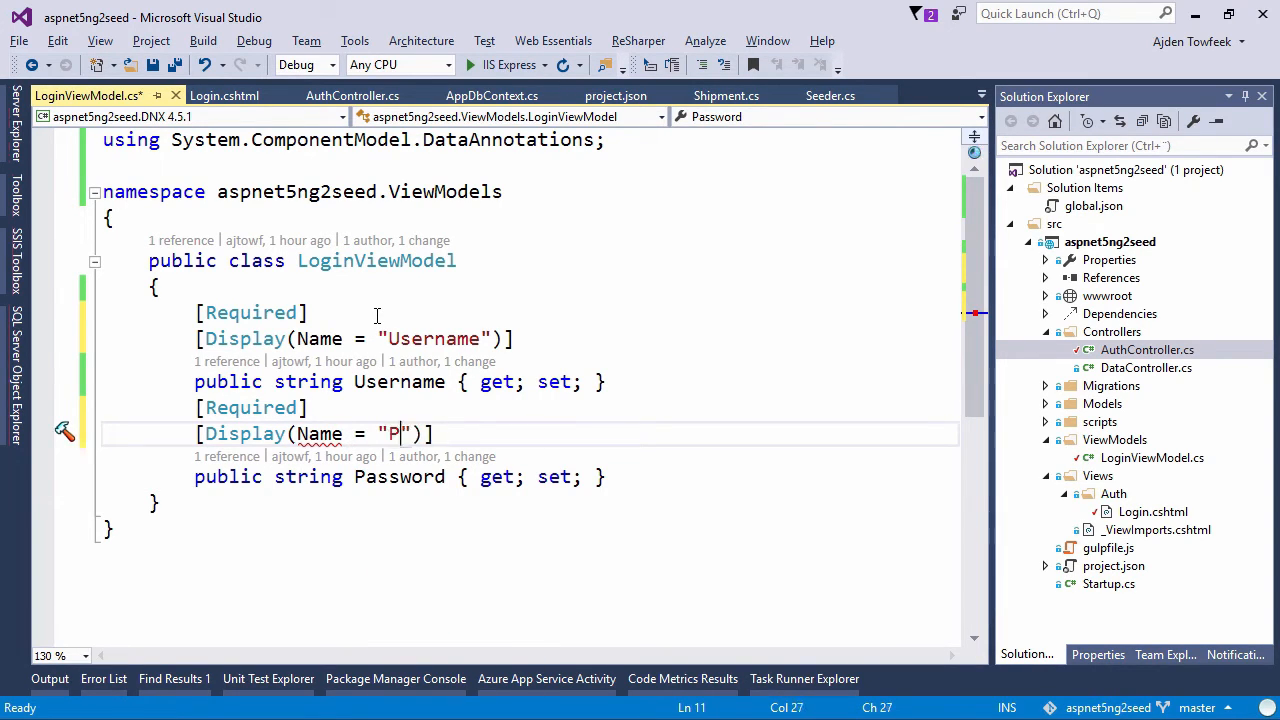
type("assword")
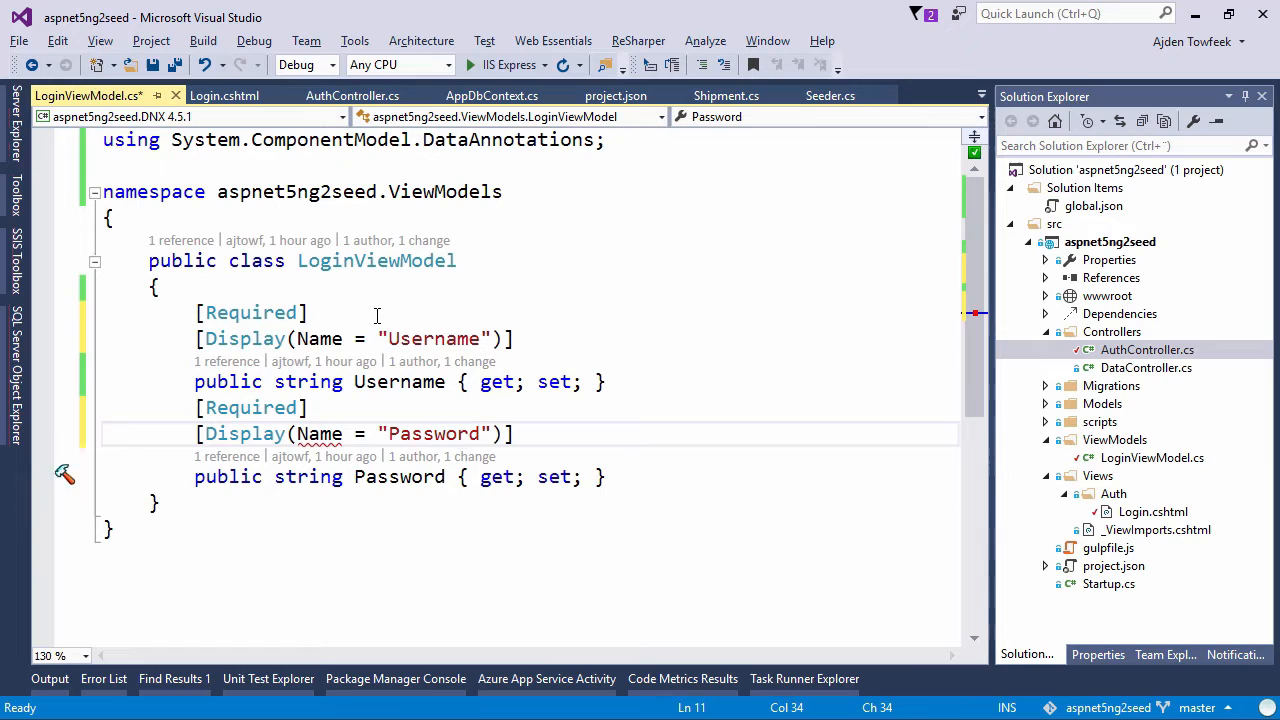
Save LoginViewModel.cs and return to the Login.cshtml markup.
key("ctrl+s")
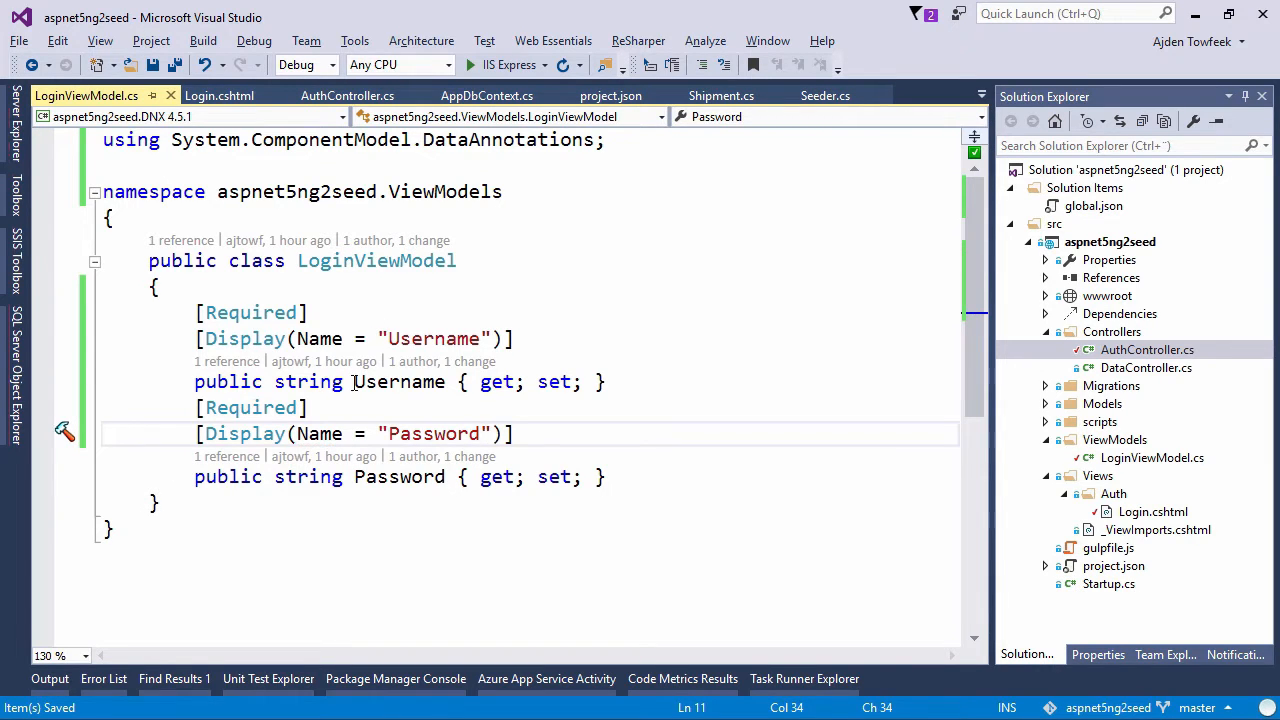
double_click(400, 382)
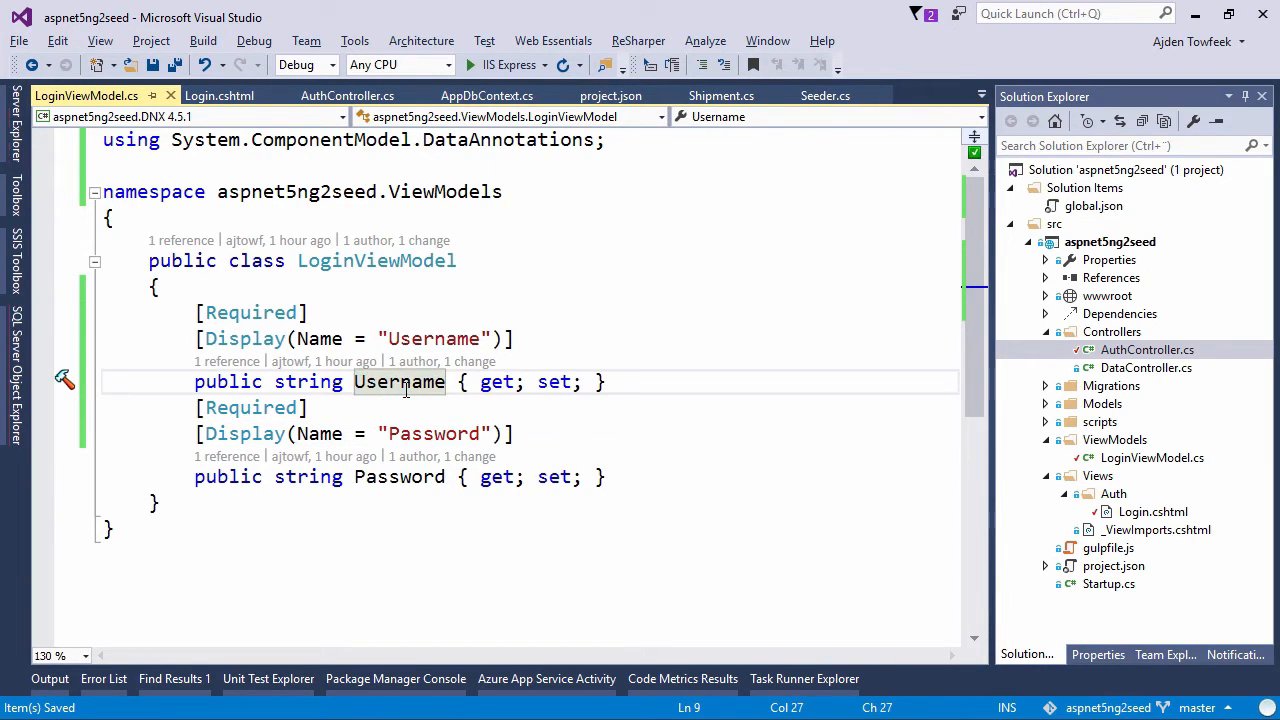
left_click(220, 96)
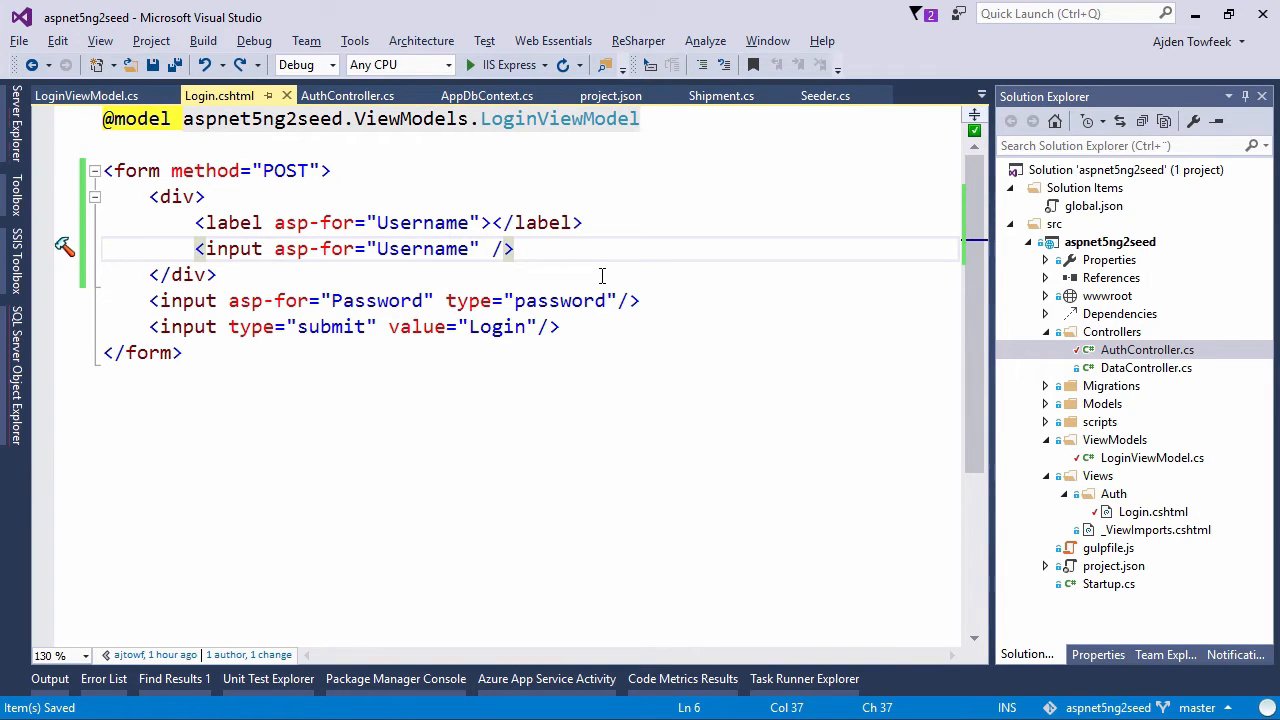
Add a <span asp-validation-for="Username"> and duplicate the div for the Password field.
type("<sp")
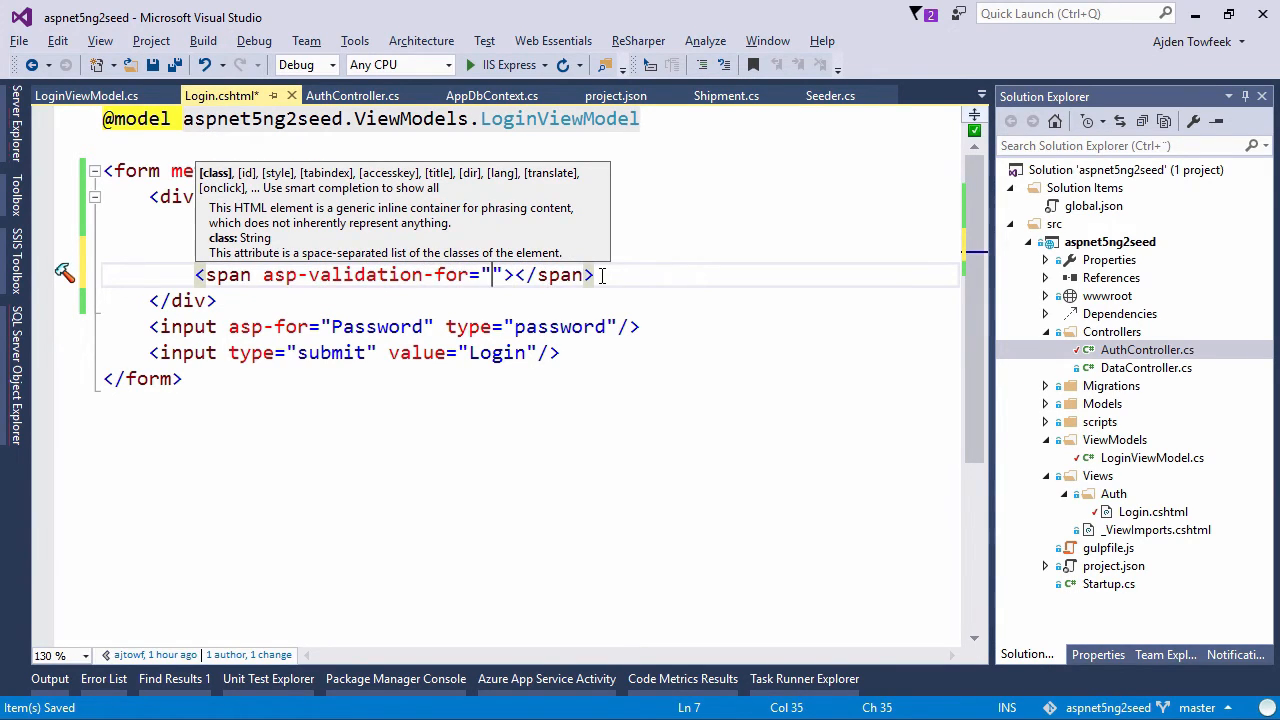
type("Userpa")
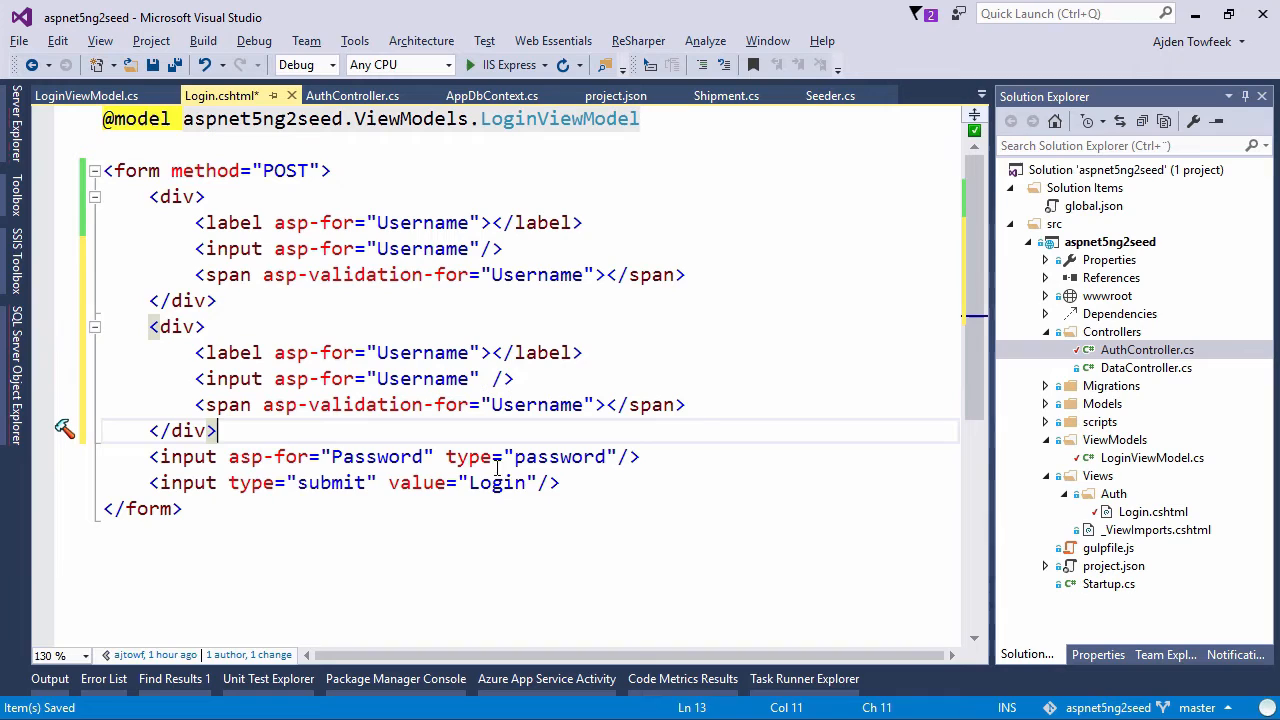
double_click(376, 456)
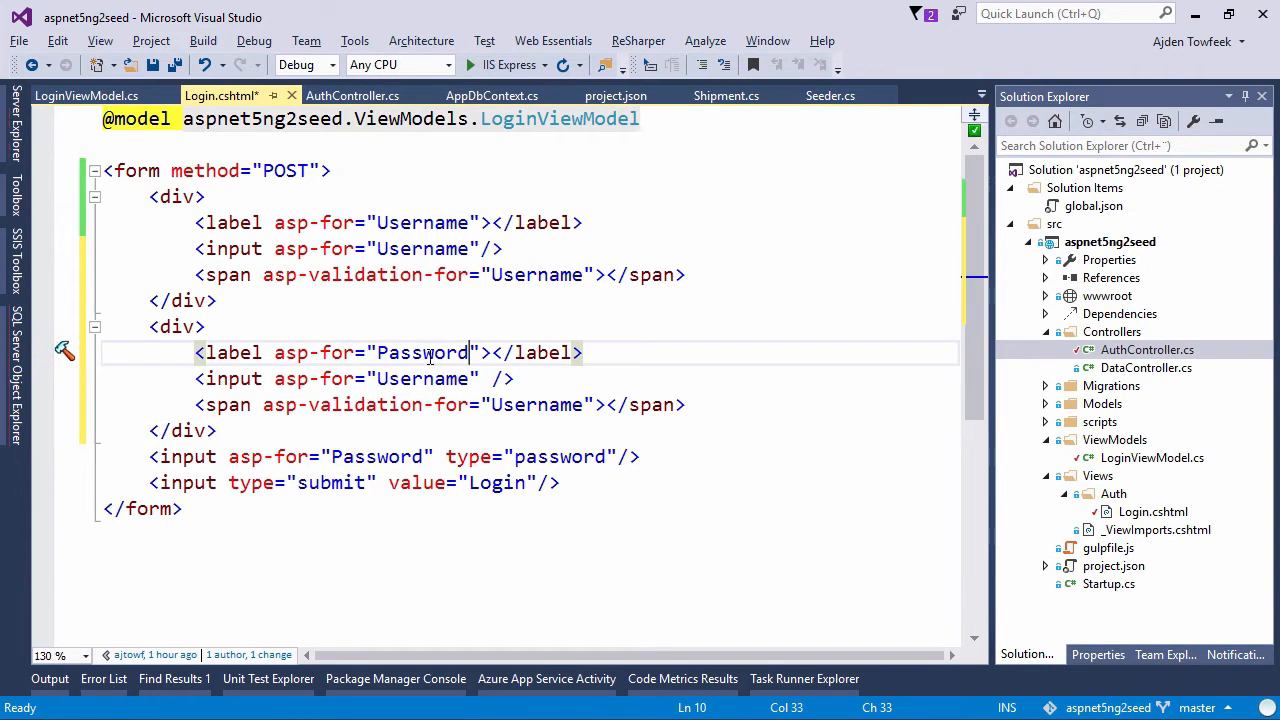
mouse_move(512, 256)
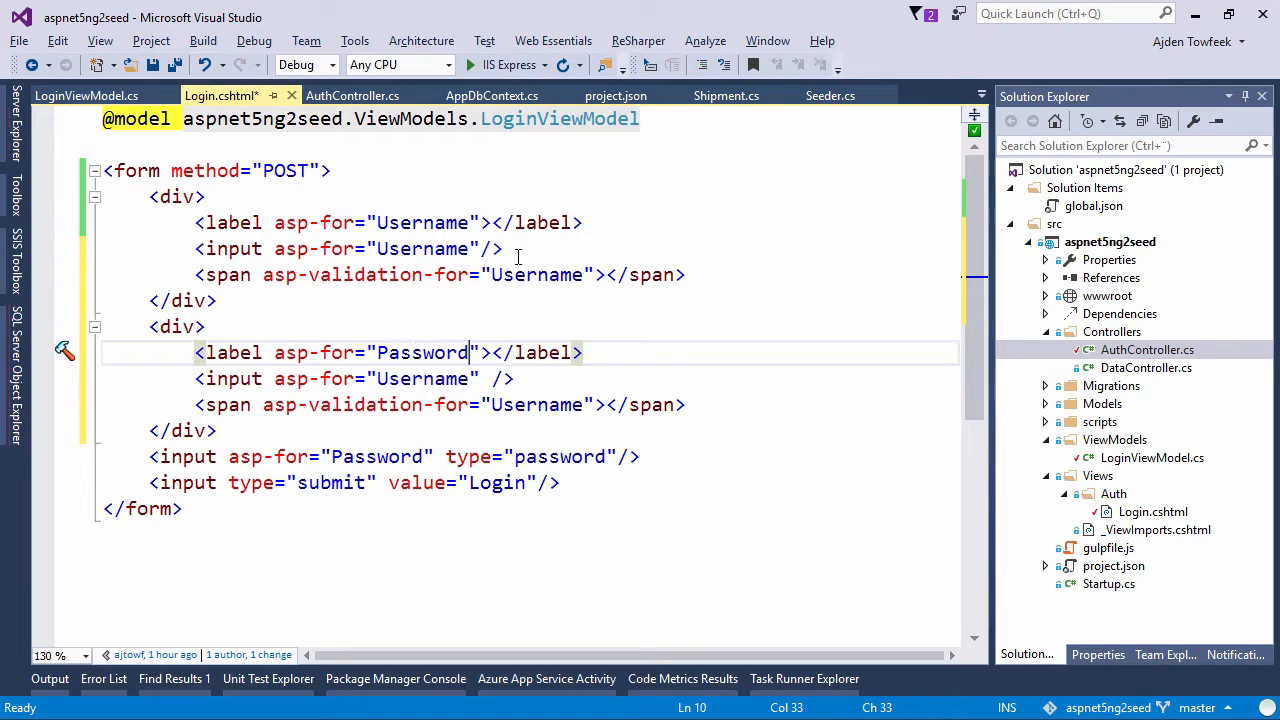
double_click(422, 378)
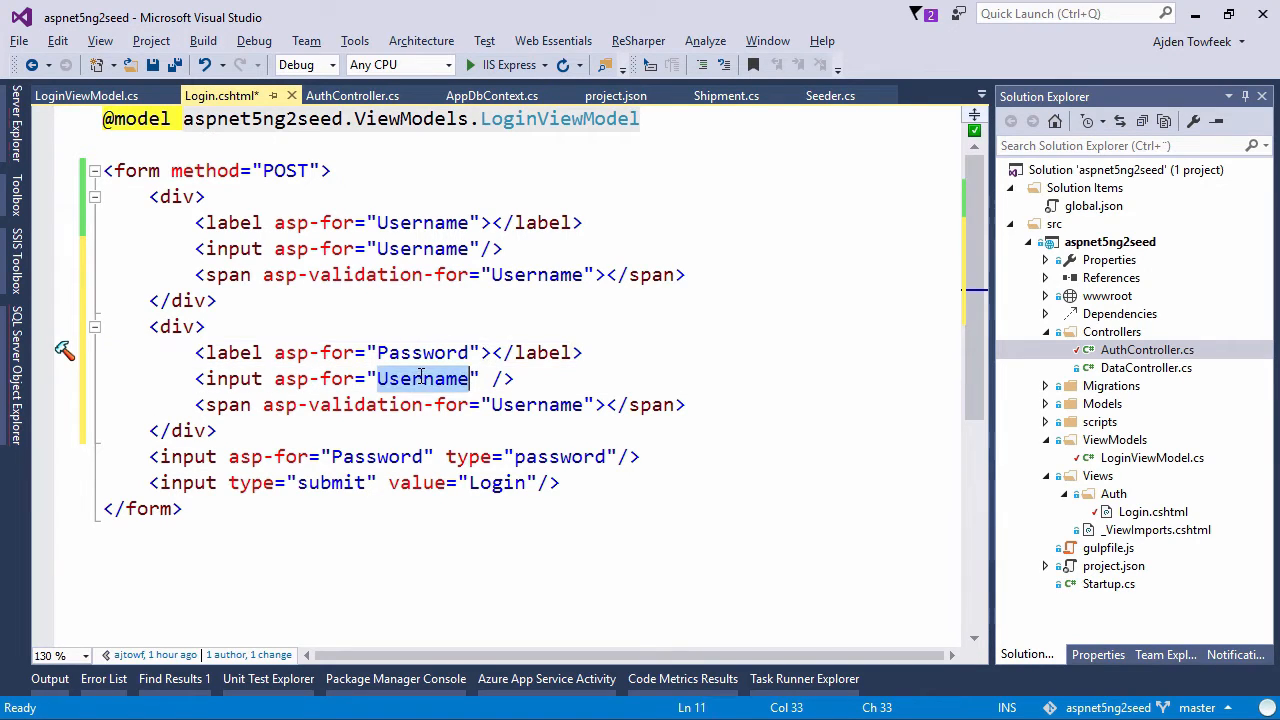
Bind the second div to Password with type="password" and remove the old standalone password input.
type("Password")
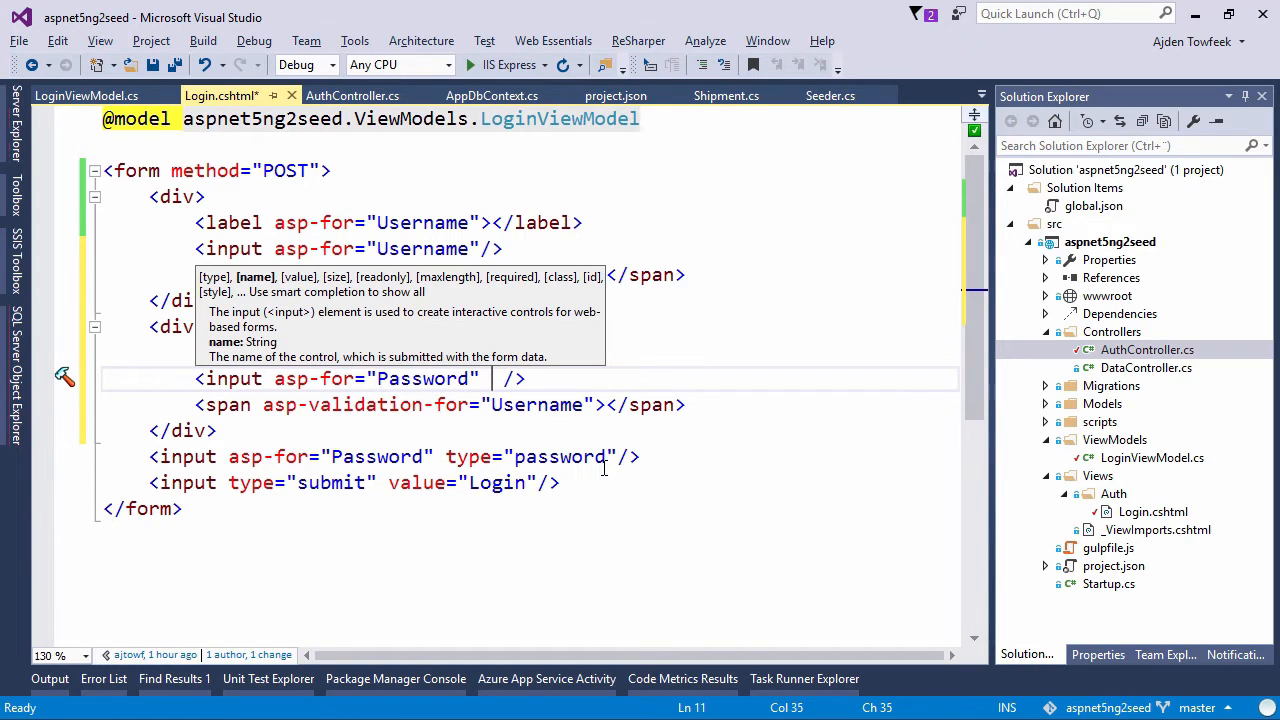
type("type=\"password")
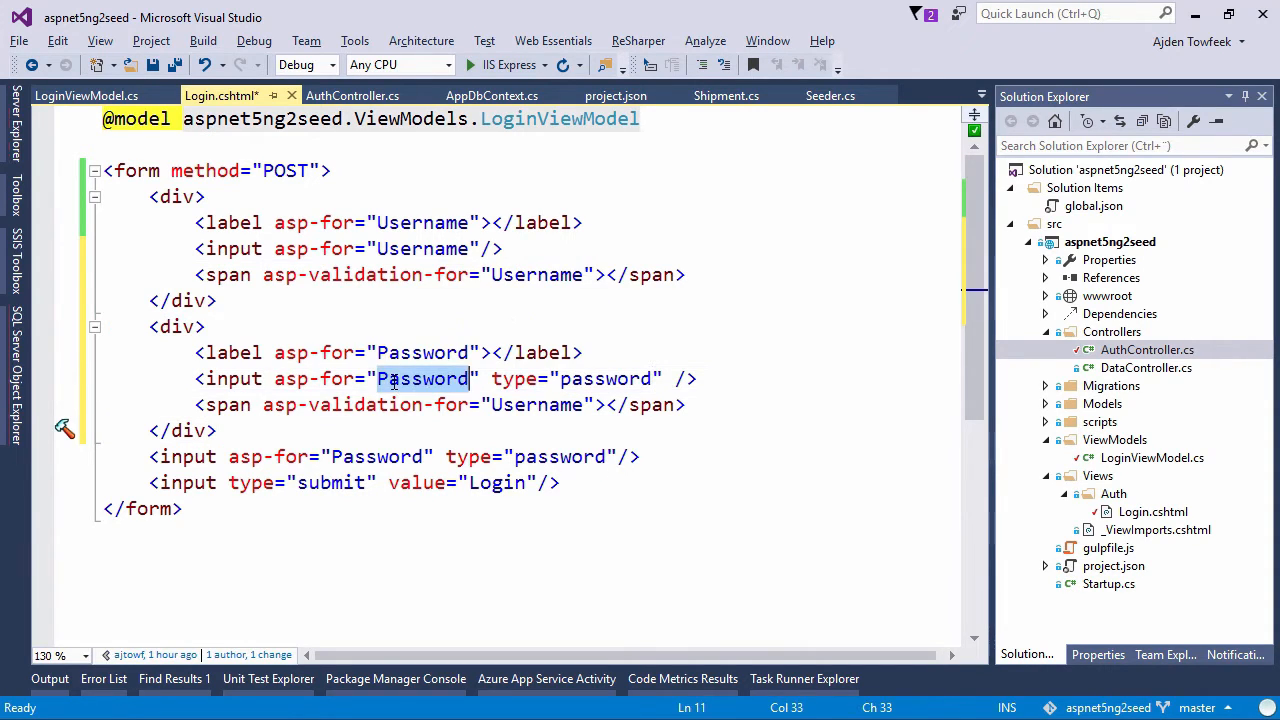
type("Password")
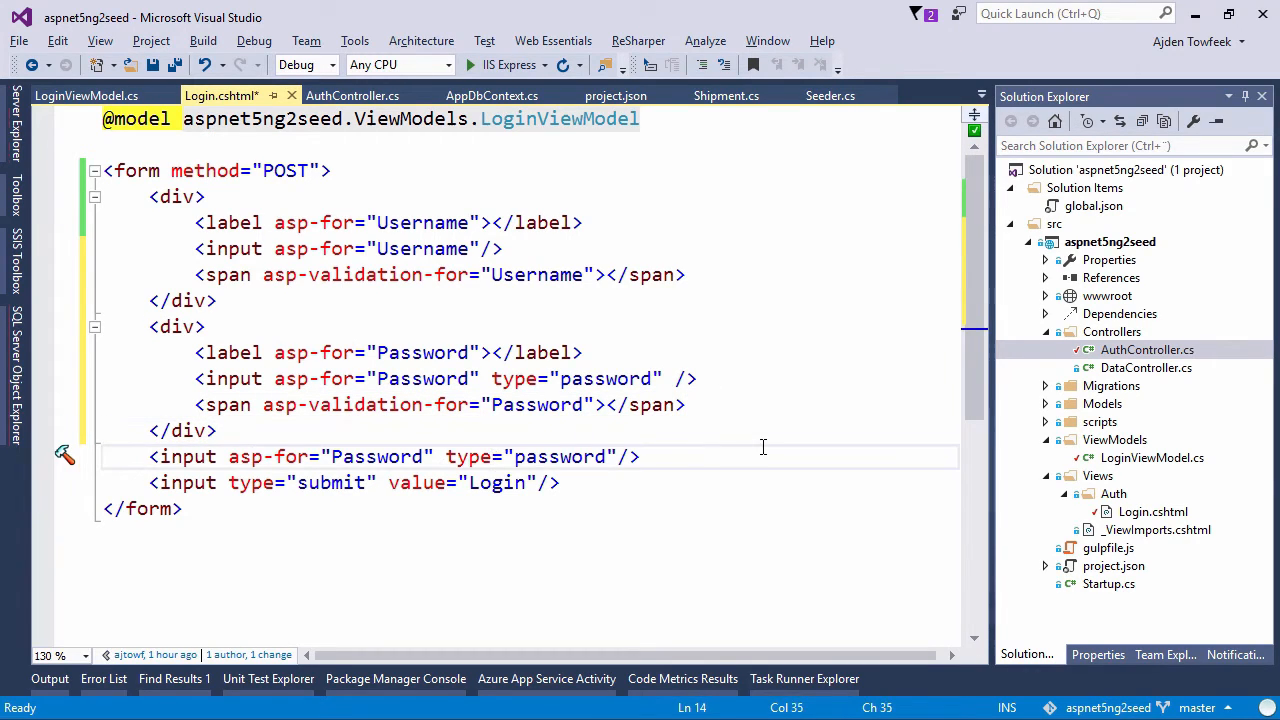
triple_click(390, 456)
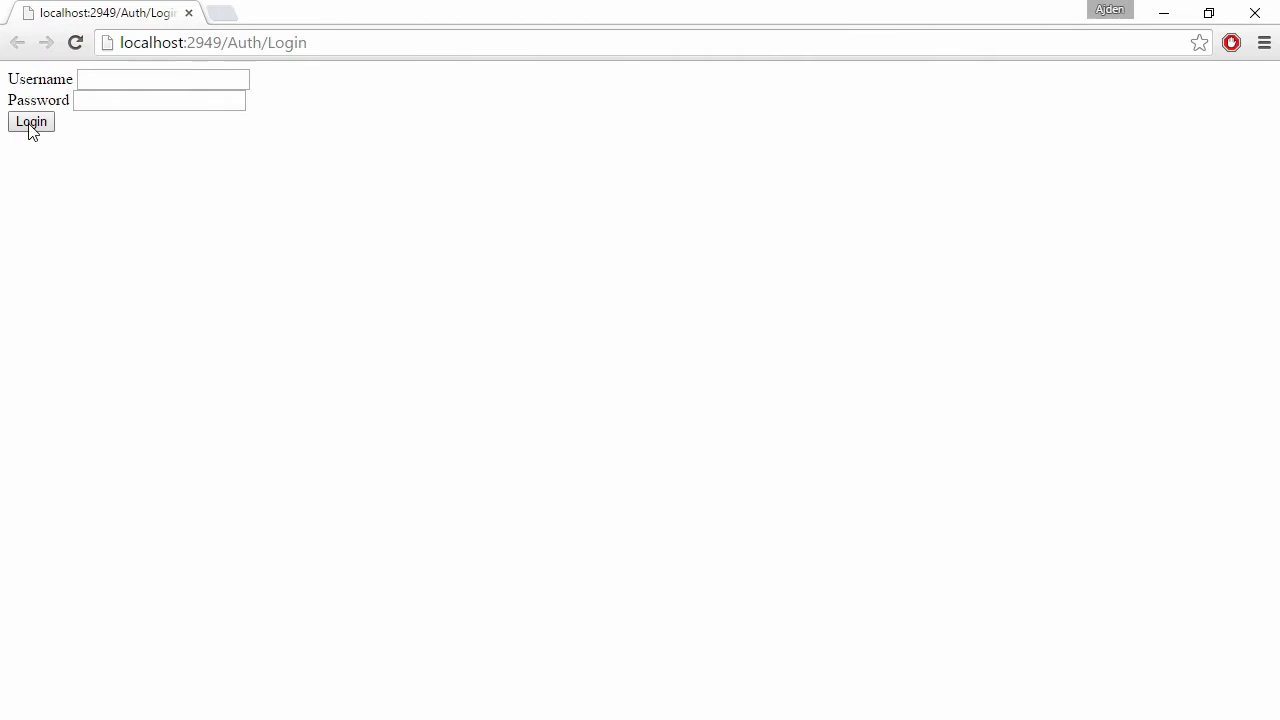
Submit the empty login form to show both required-field messages, then bring up DevTools with F12.
left_click(32, 122)
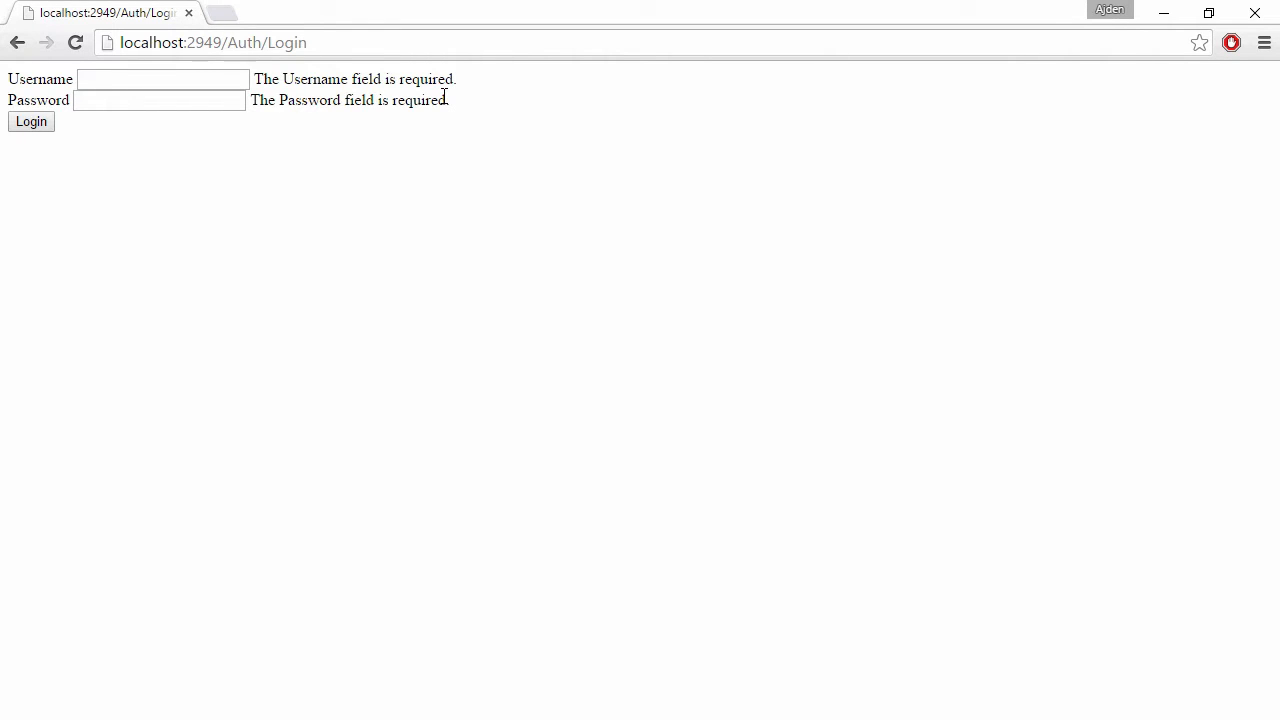
left_click(30, 122)
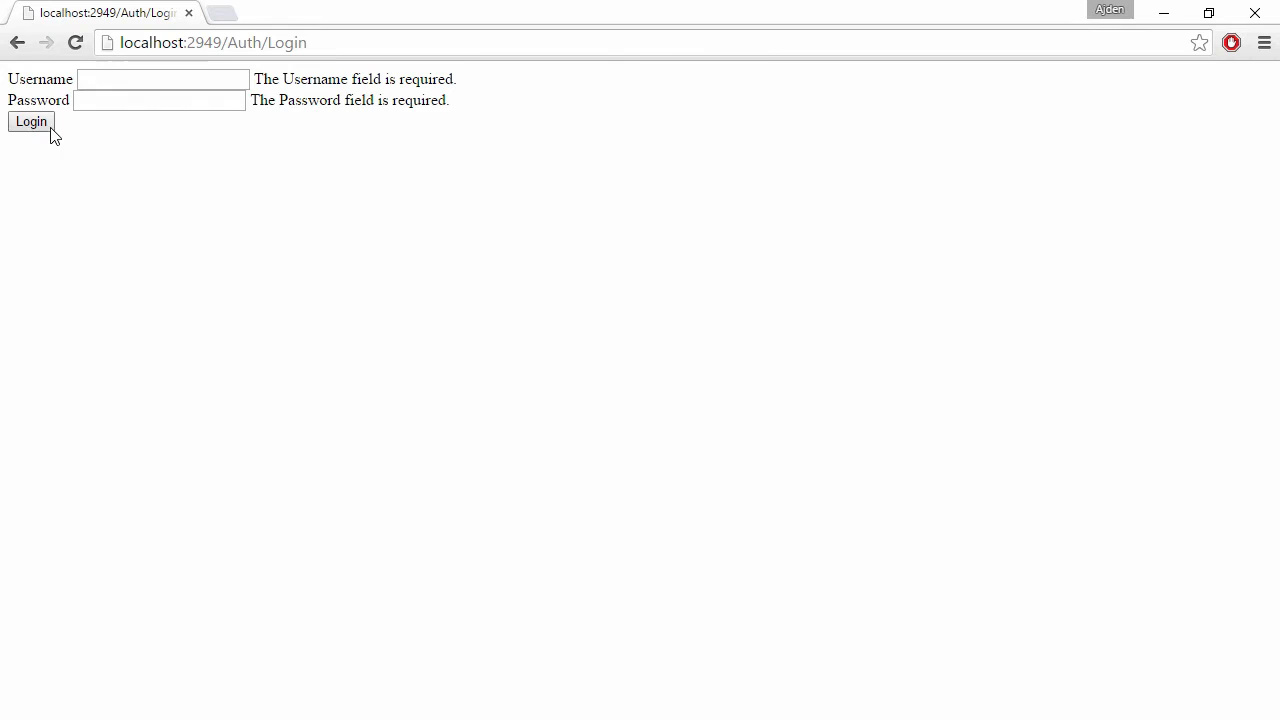
key("F12")
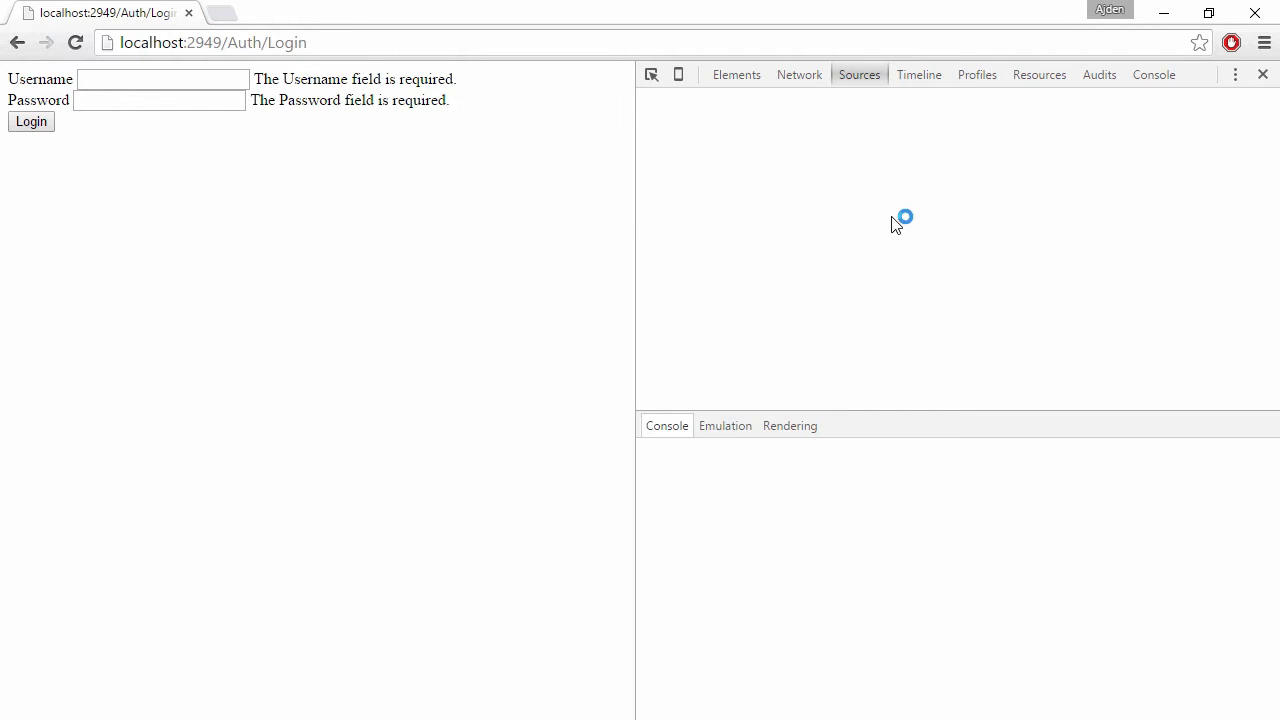
Inspect the login page source in DevTools, then submit the form with dummy text 'fsdfsd'.
left_click(708, 180)
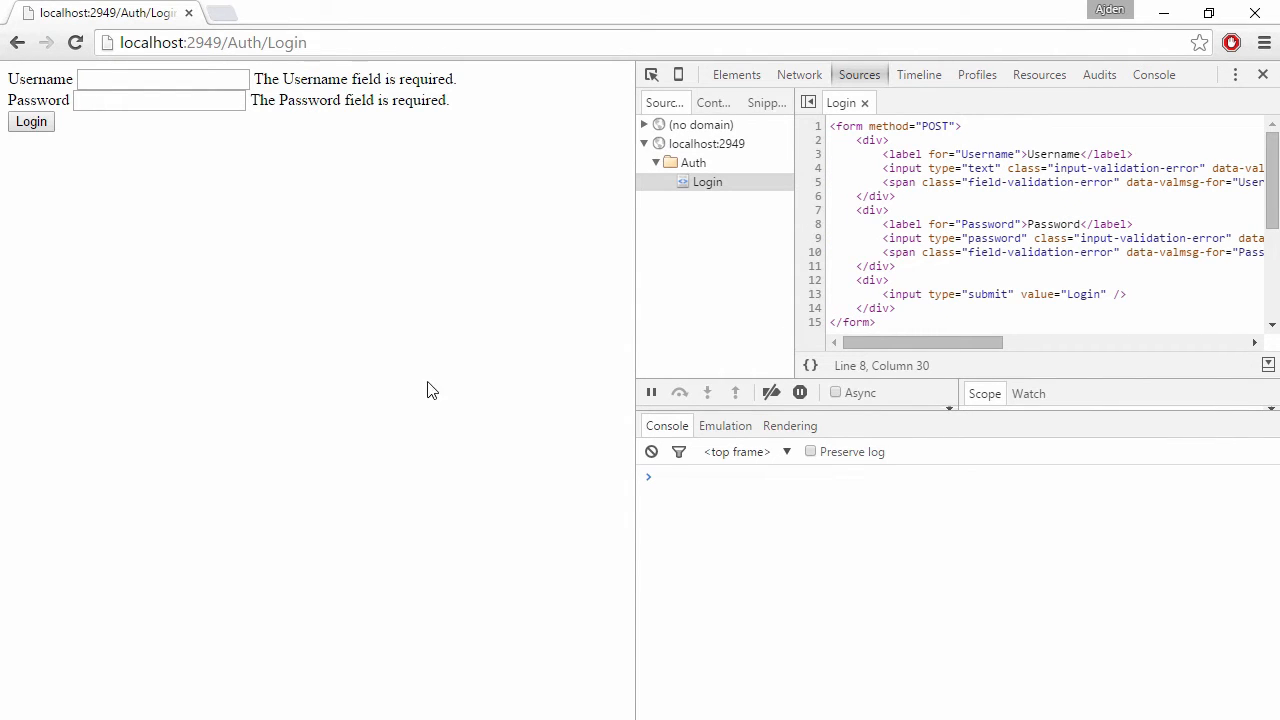
mouse_move(308, 234)
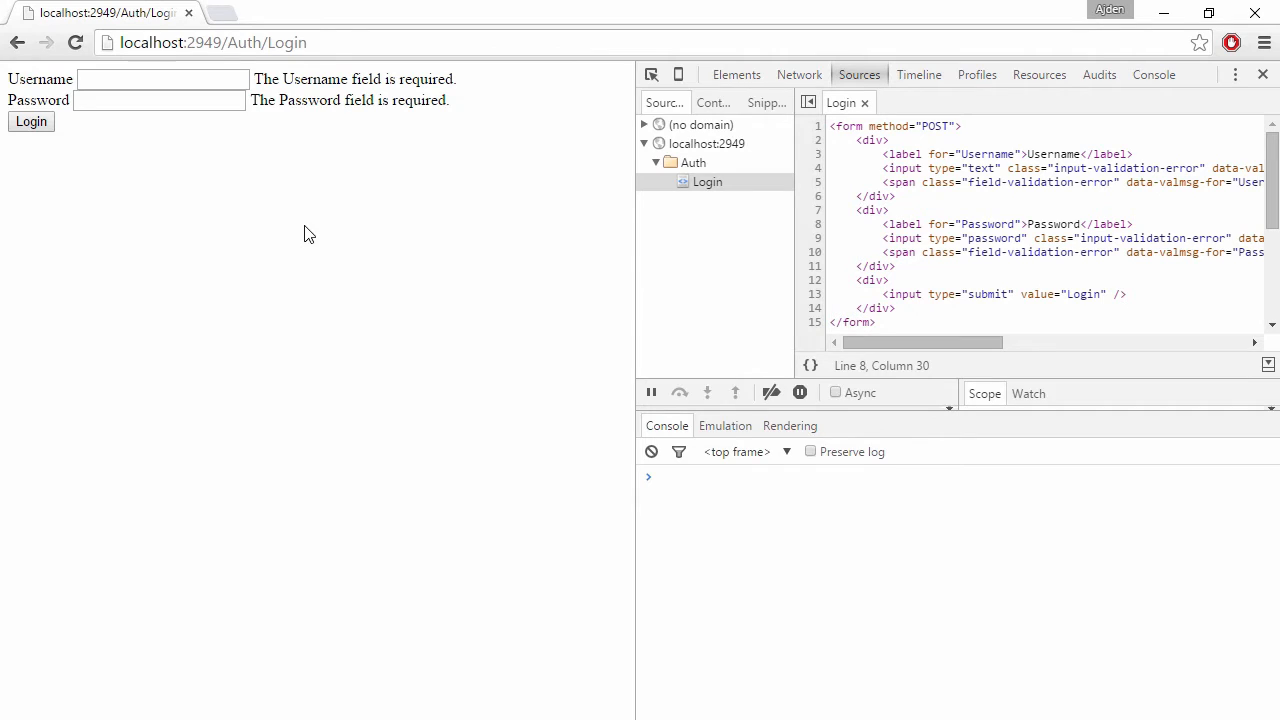
type("fsdfsd")
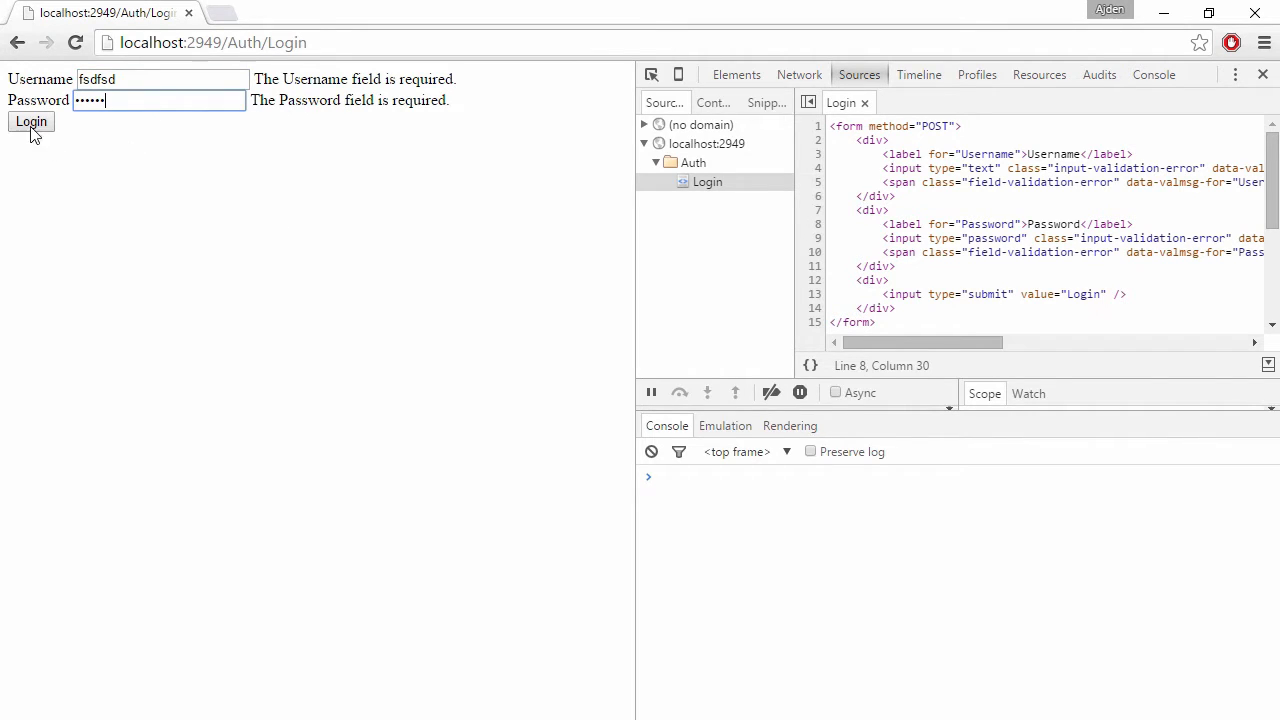
left_click(32, 122)
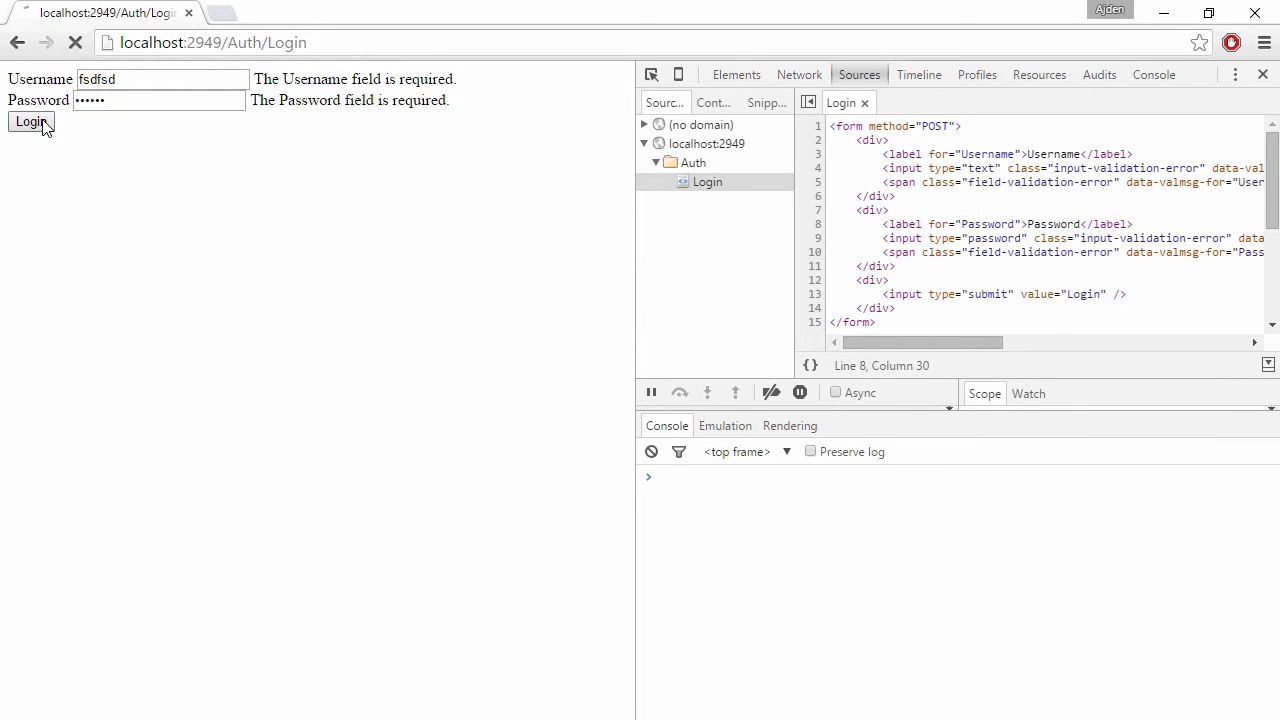
left_click(30, 122)
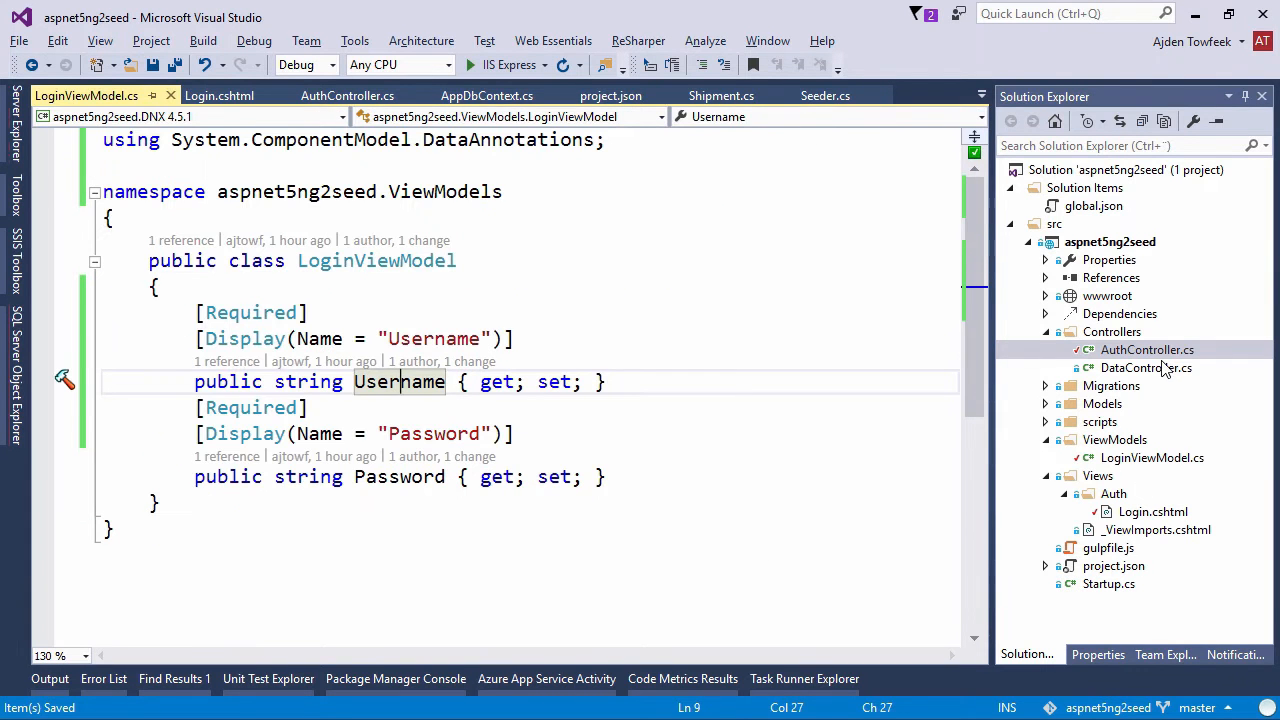
Add <div asp-validation-summary="ValidationSummary.ModelOnly"></div> at the top of the form in Login.cshtml.
left_click(348, 96)
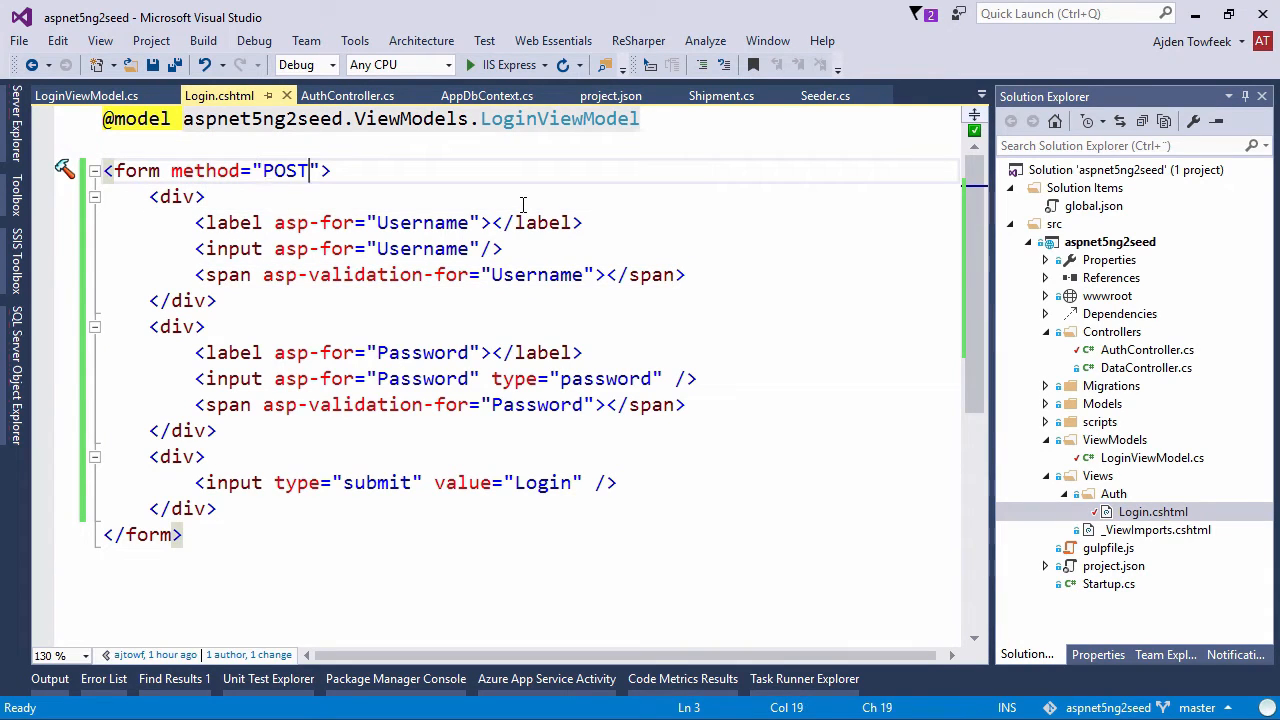
type("div asp-></div>")
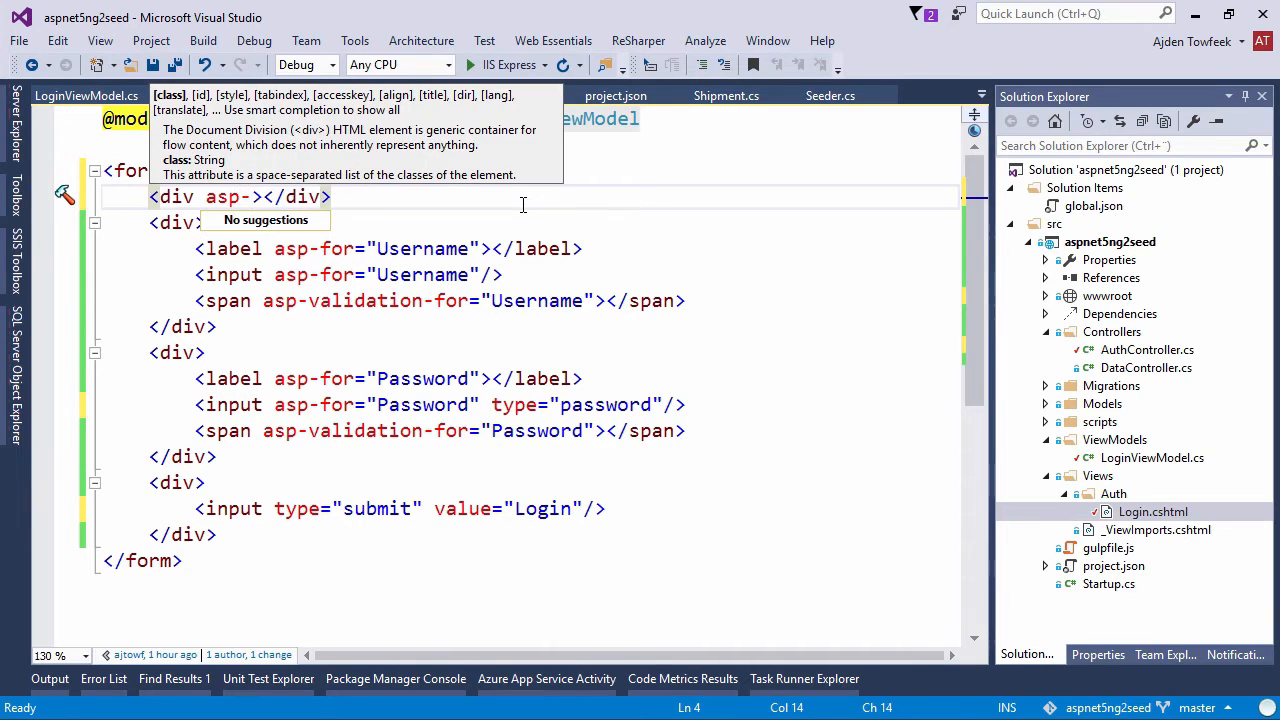
type("validation")
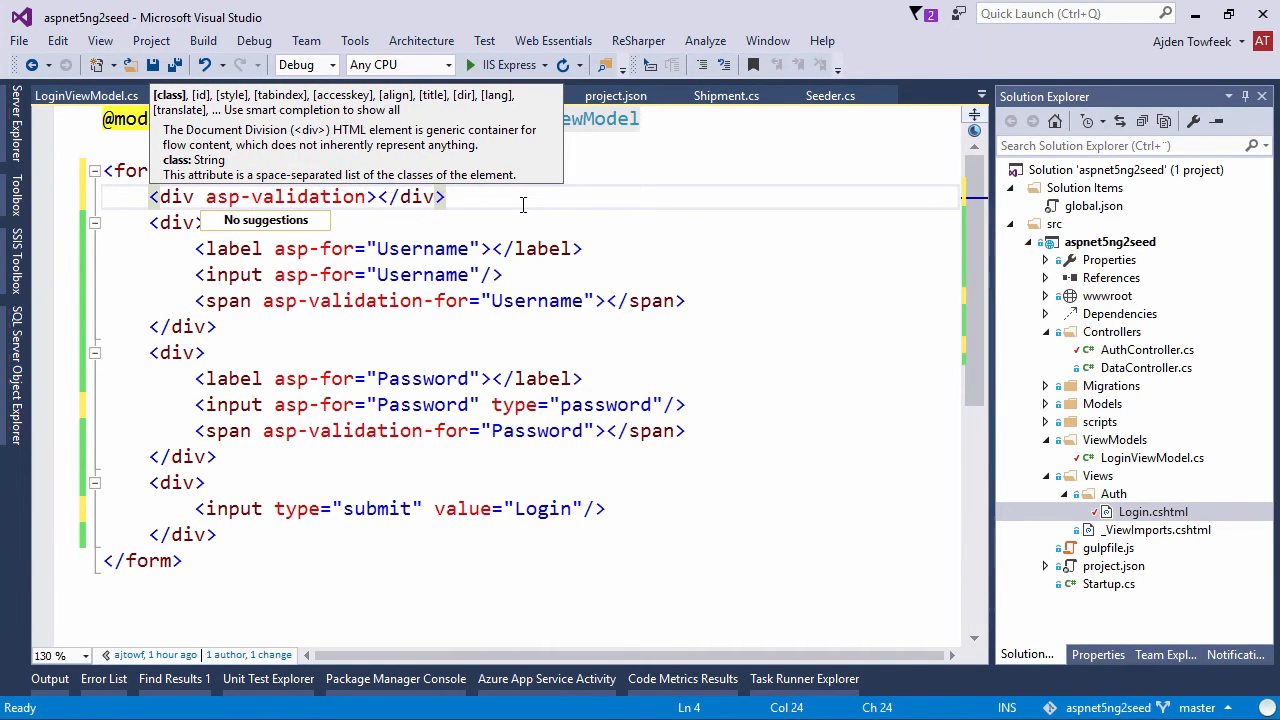
type("-summary")
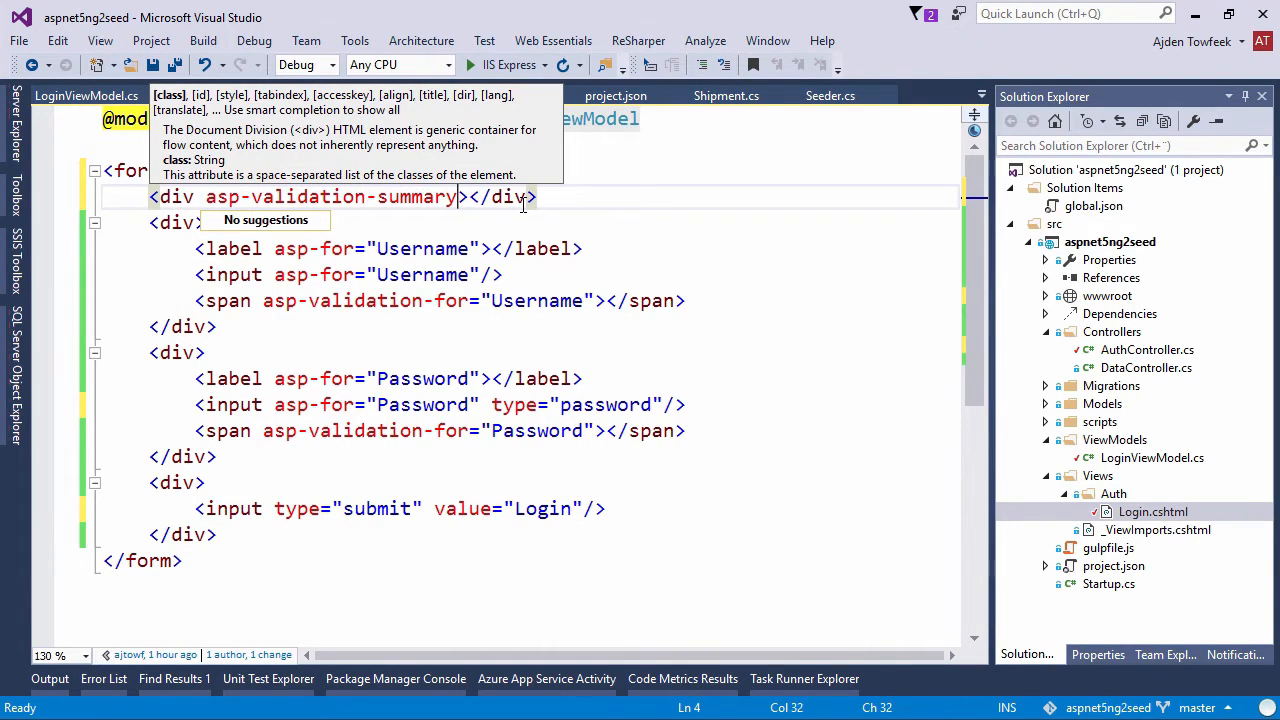
type("=\"\"")
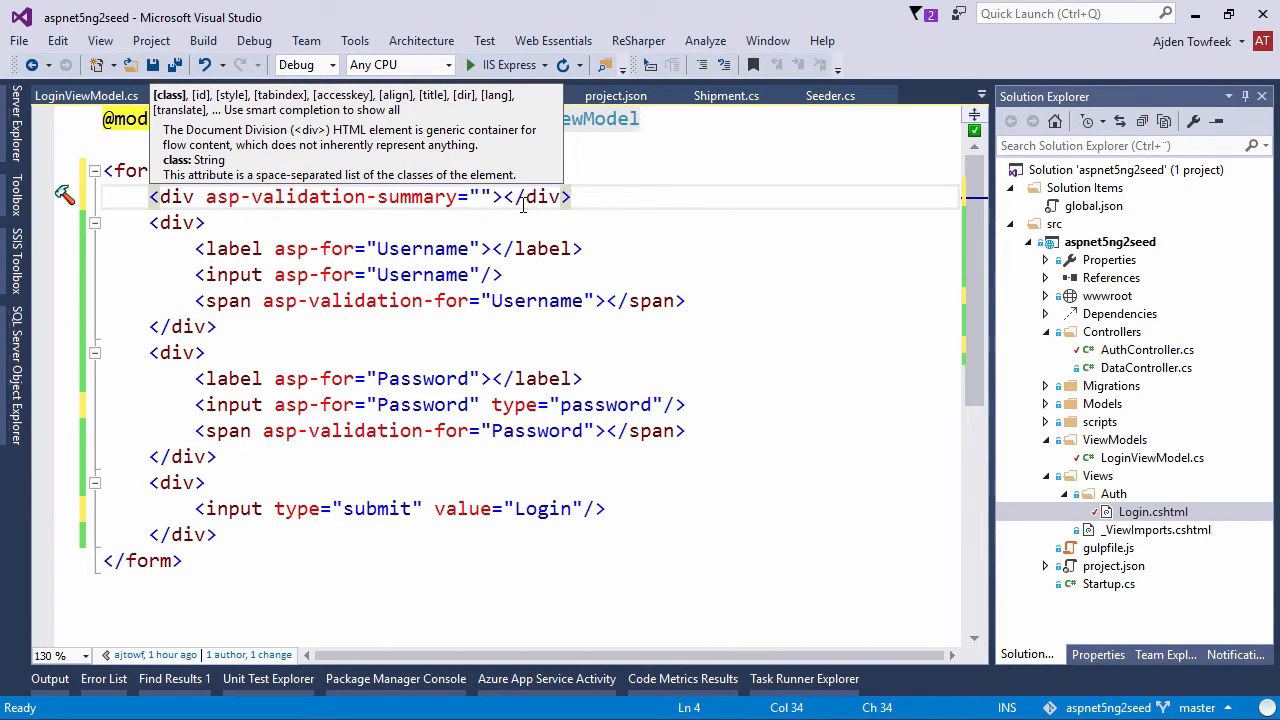
type("Valida")
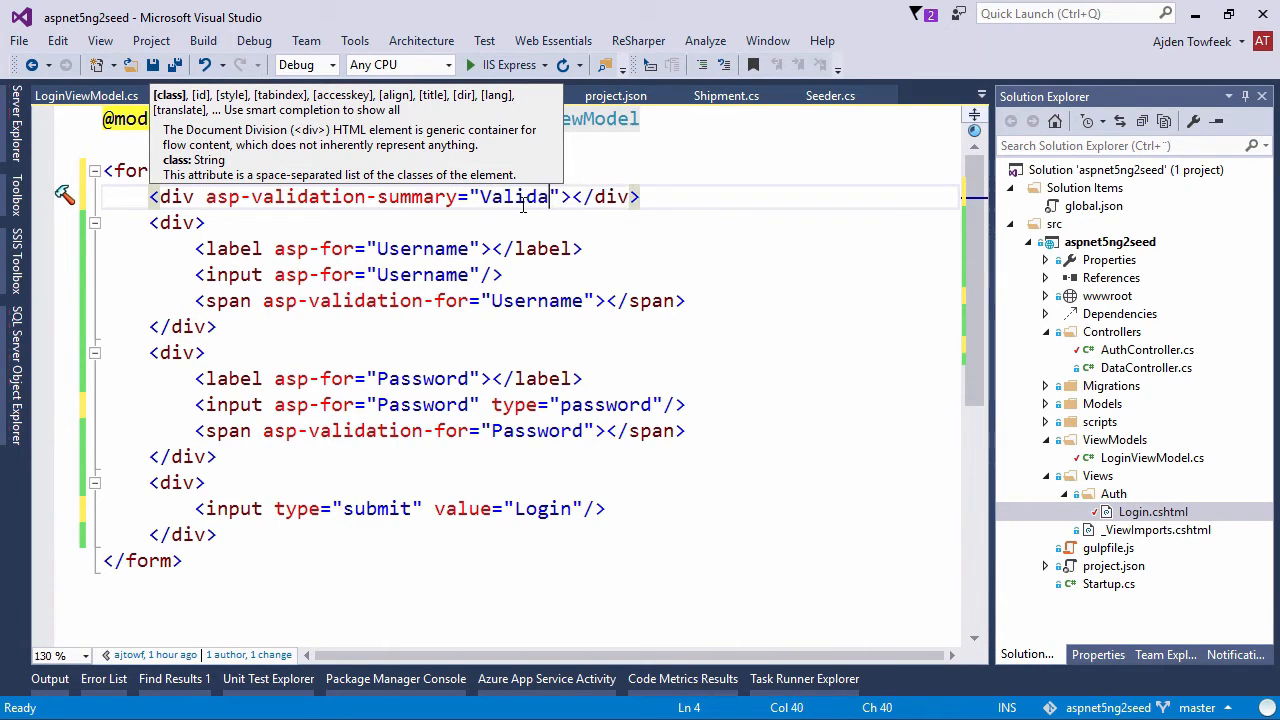
type("tionSummary")
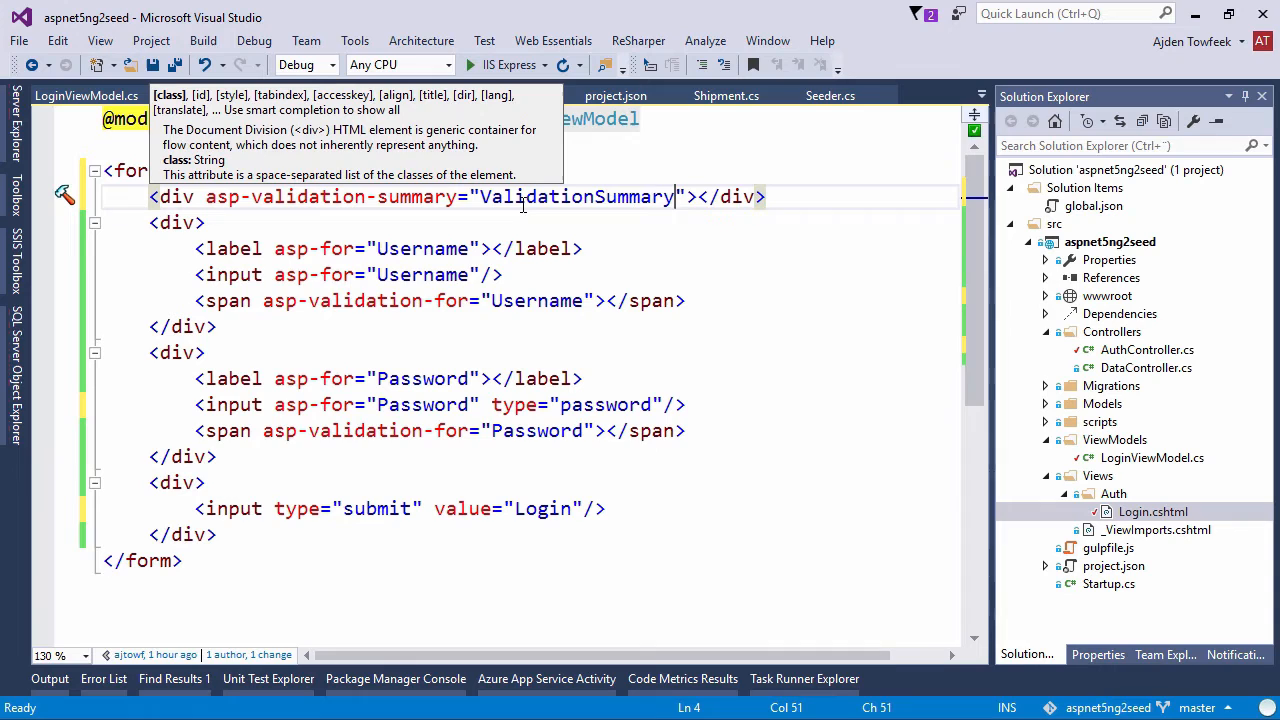
type(".ModelOnly")
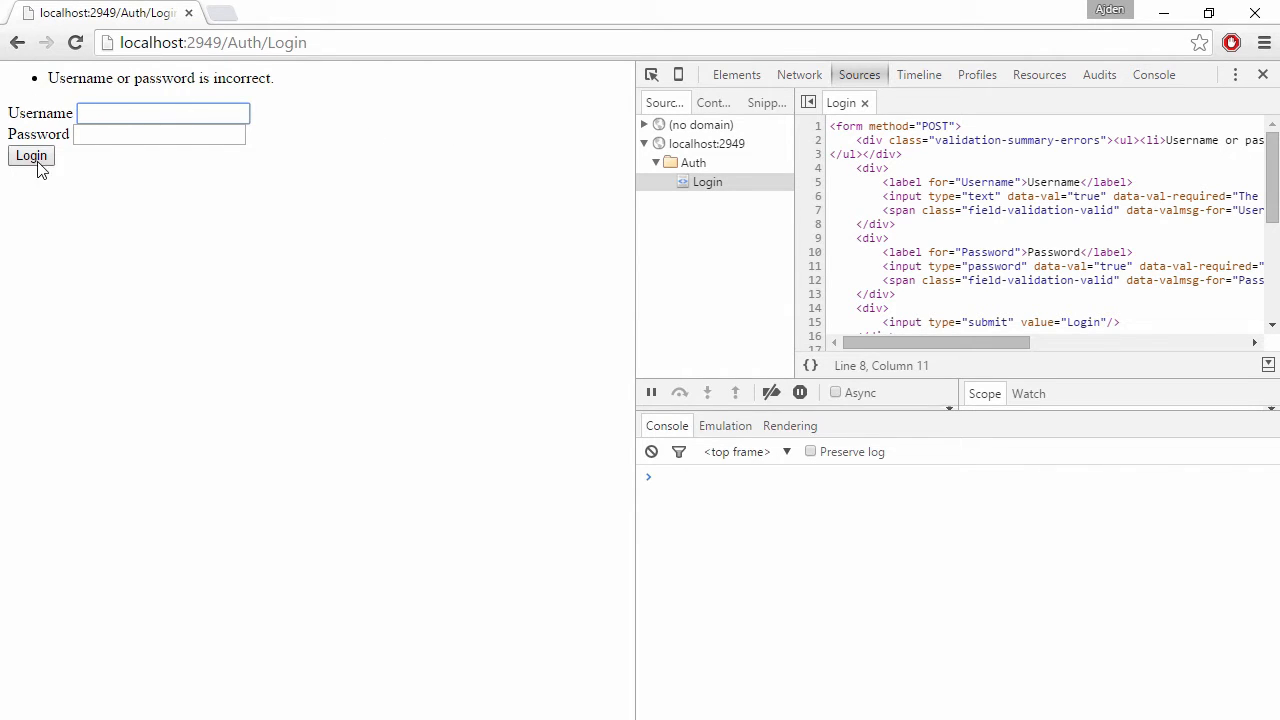
Submit the login form empty and then with a bogus username to check the validation messages.
left_click(30, 156)
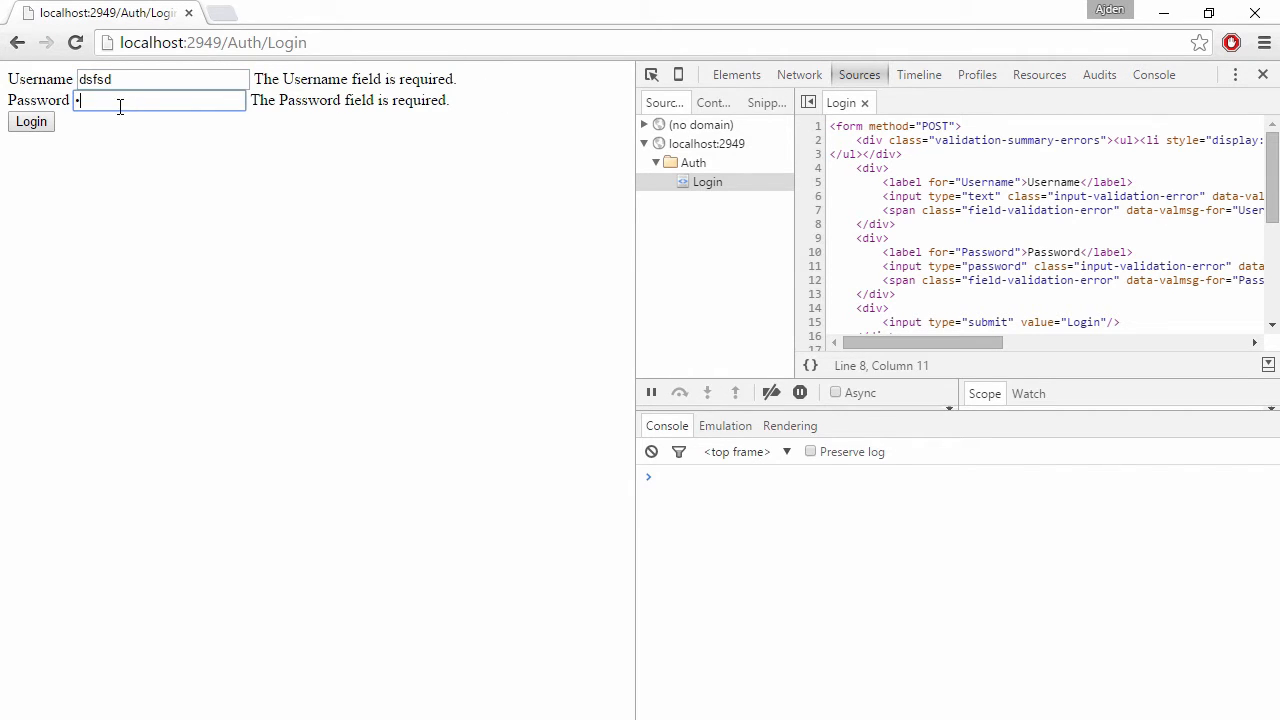
left_click(30, 122)
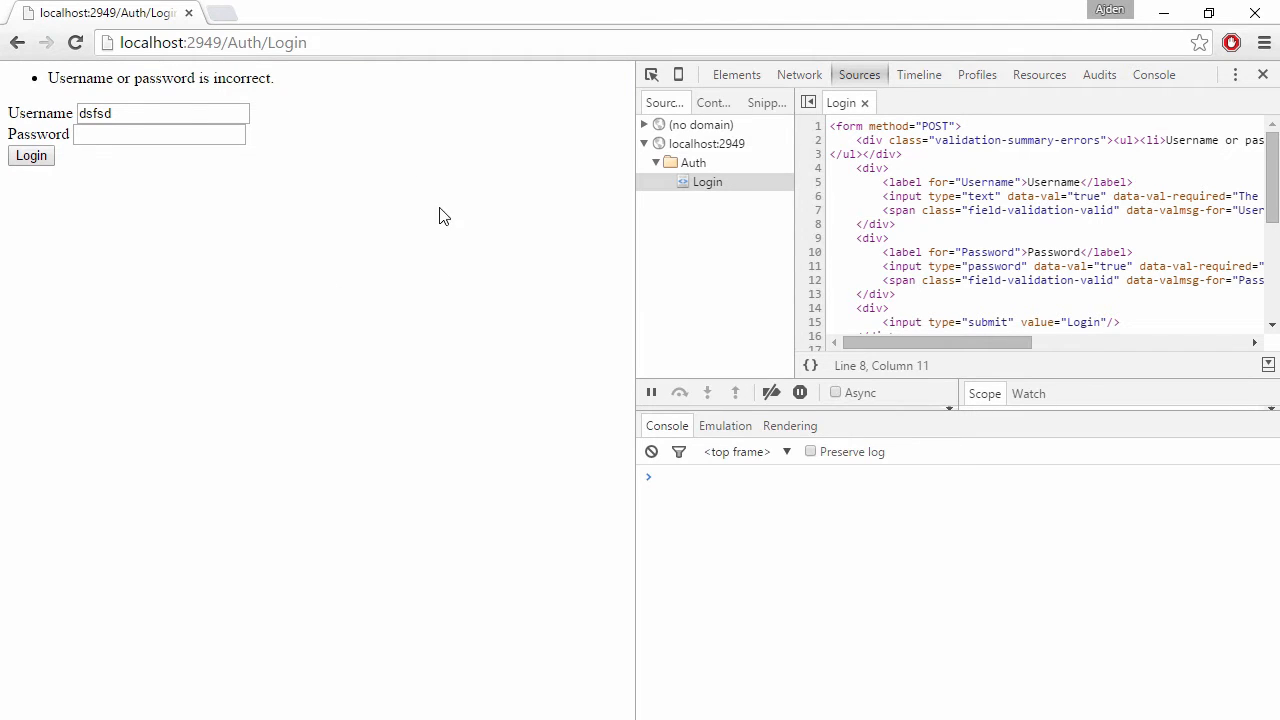
mouse_move(294, 342)
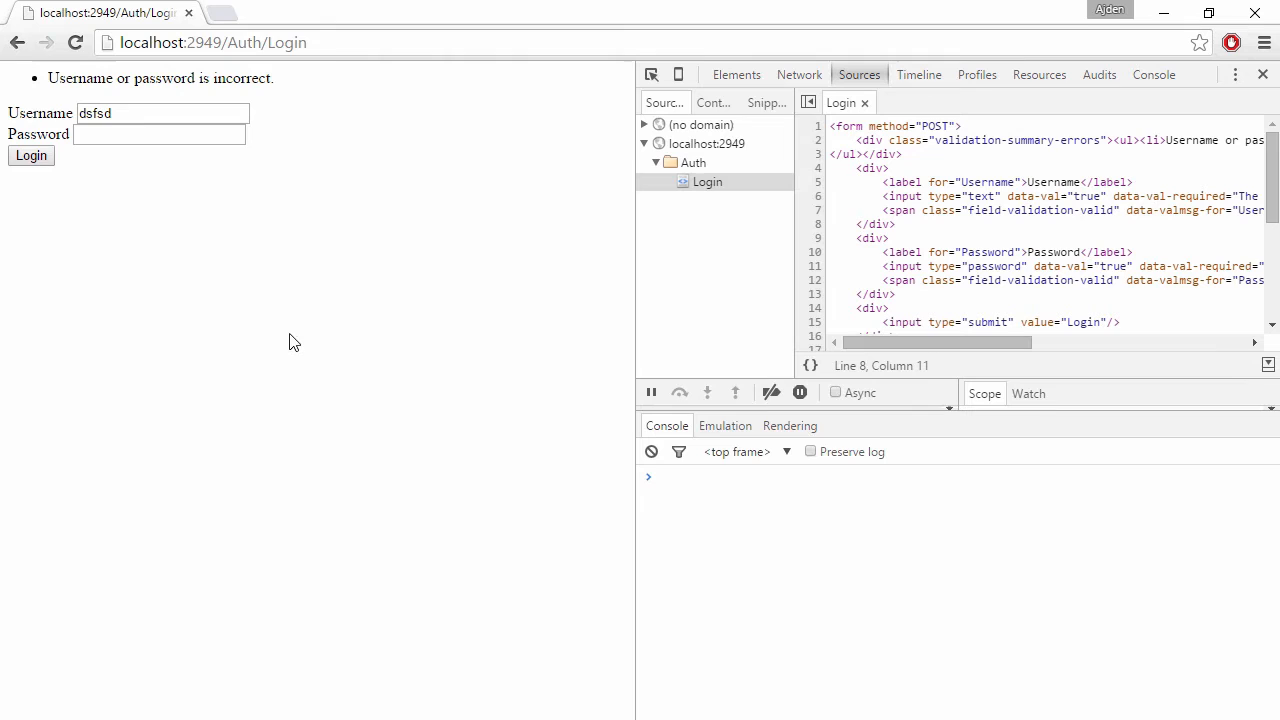
mouse_move(256, 154)
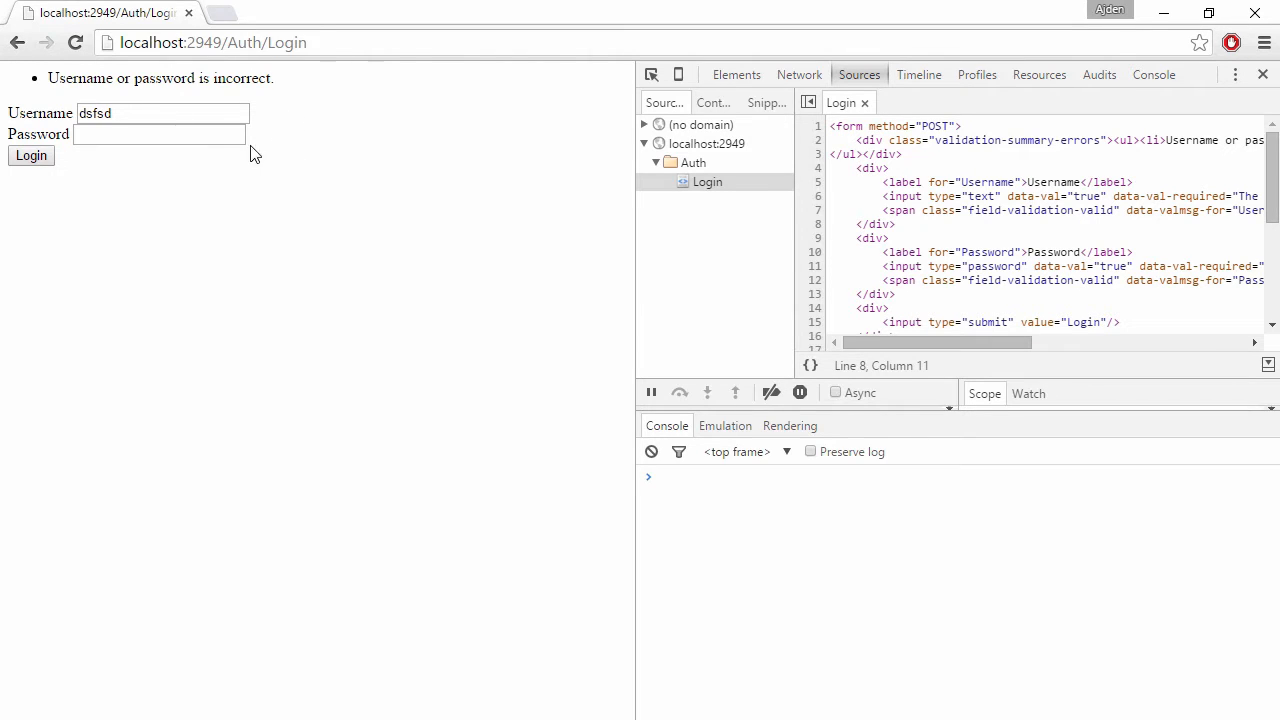
mouse_move(268, 200)
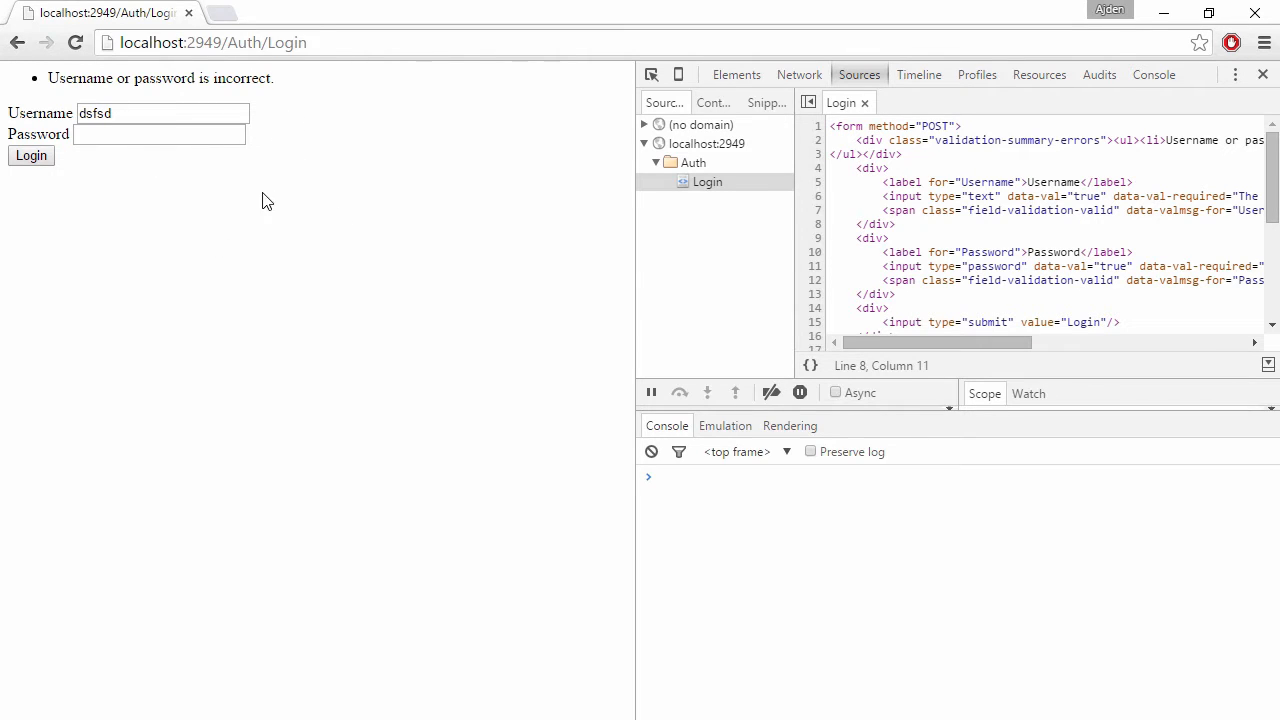
mouse_move(368, 304)
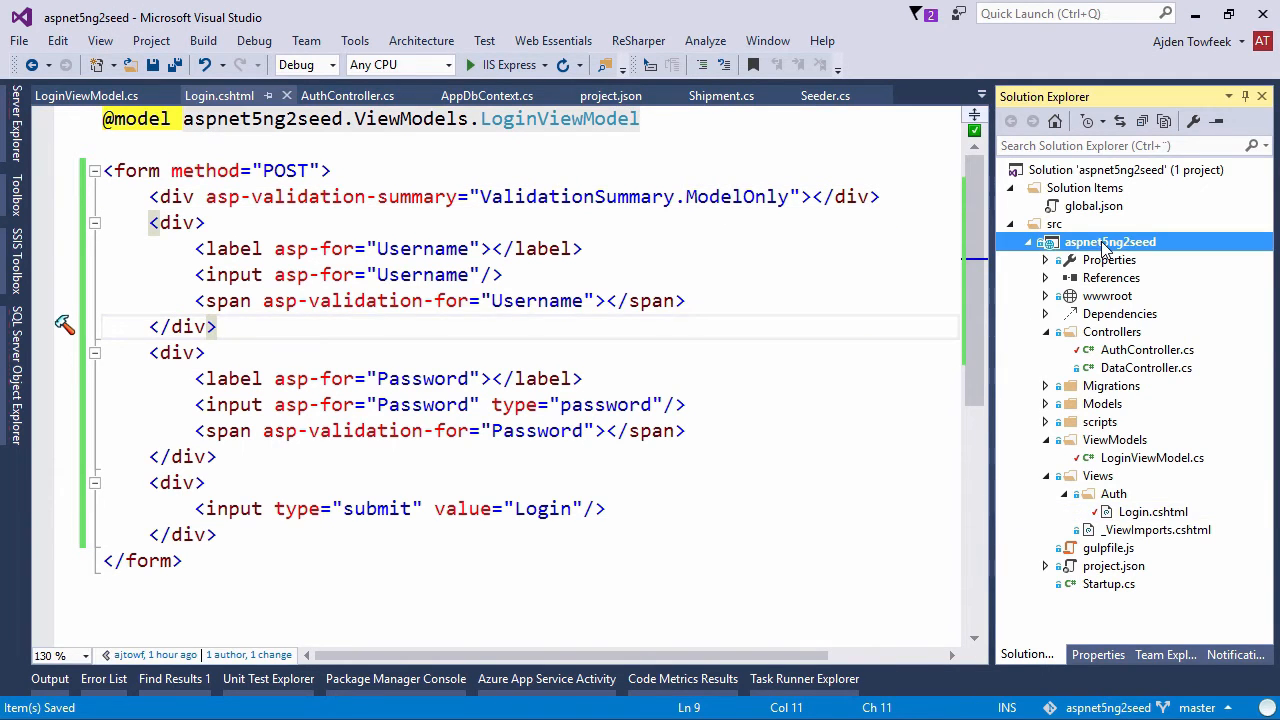
Add a Bower Configuration File to the aspnet5ng2seed project from the Client-side item templates.
right_click(1108, 240)
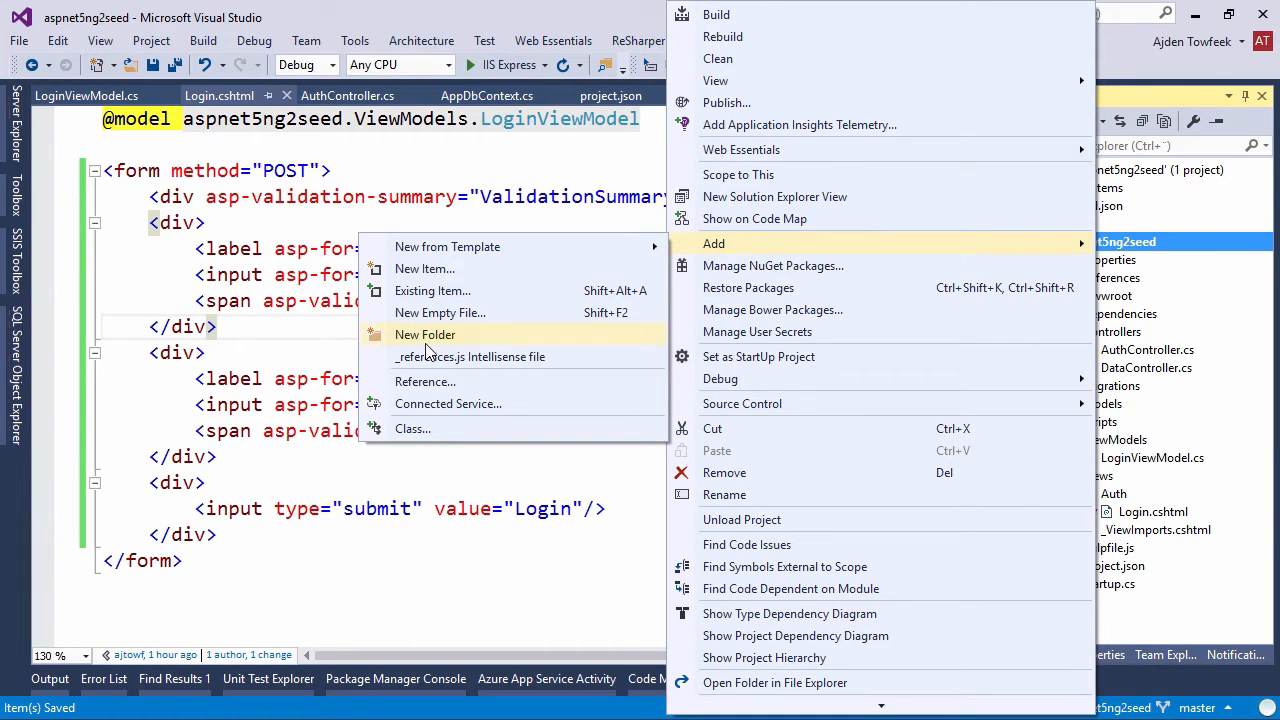
mouse_move(456, 428)
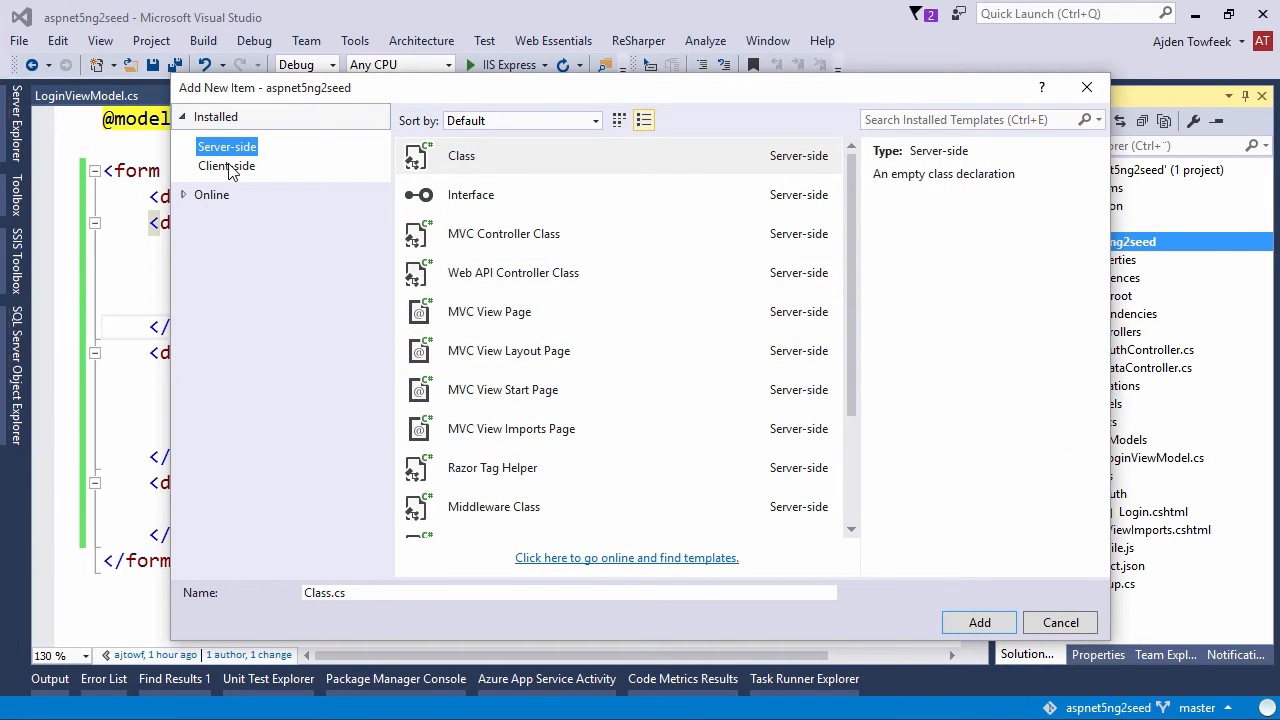
left_click(228, 164)
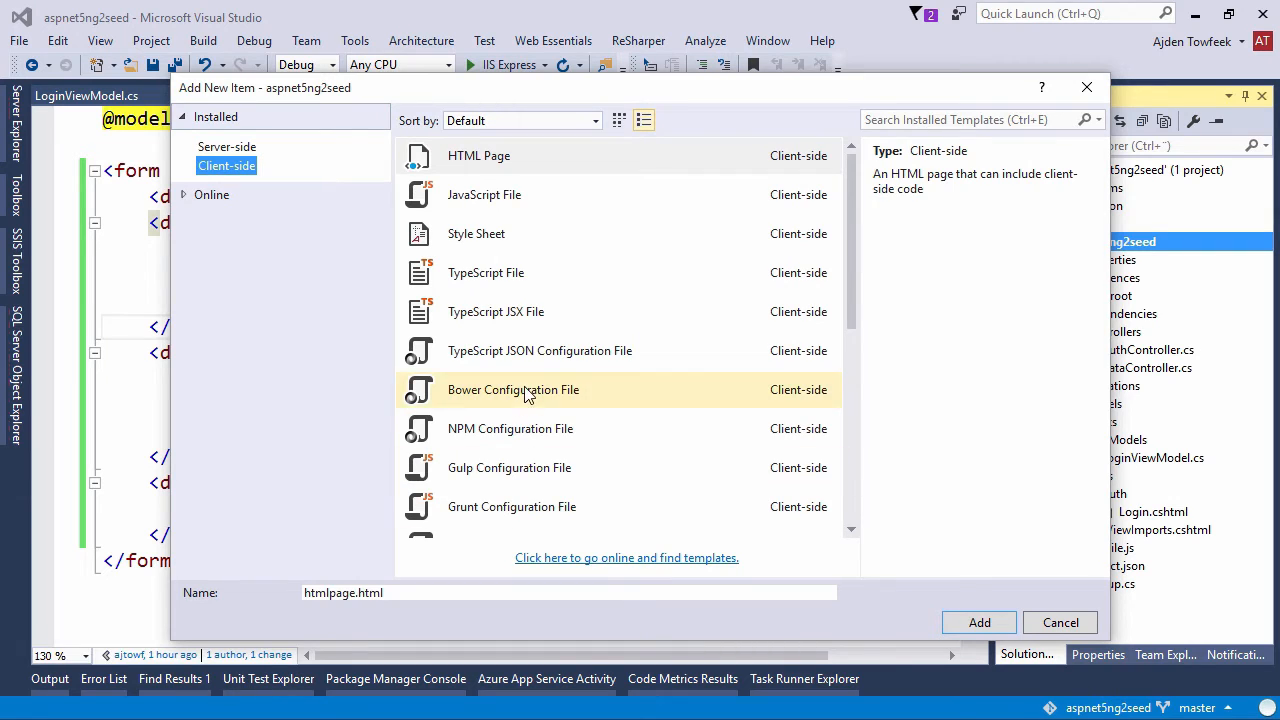
left_click(1060, 622)
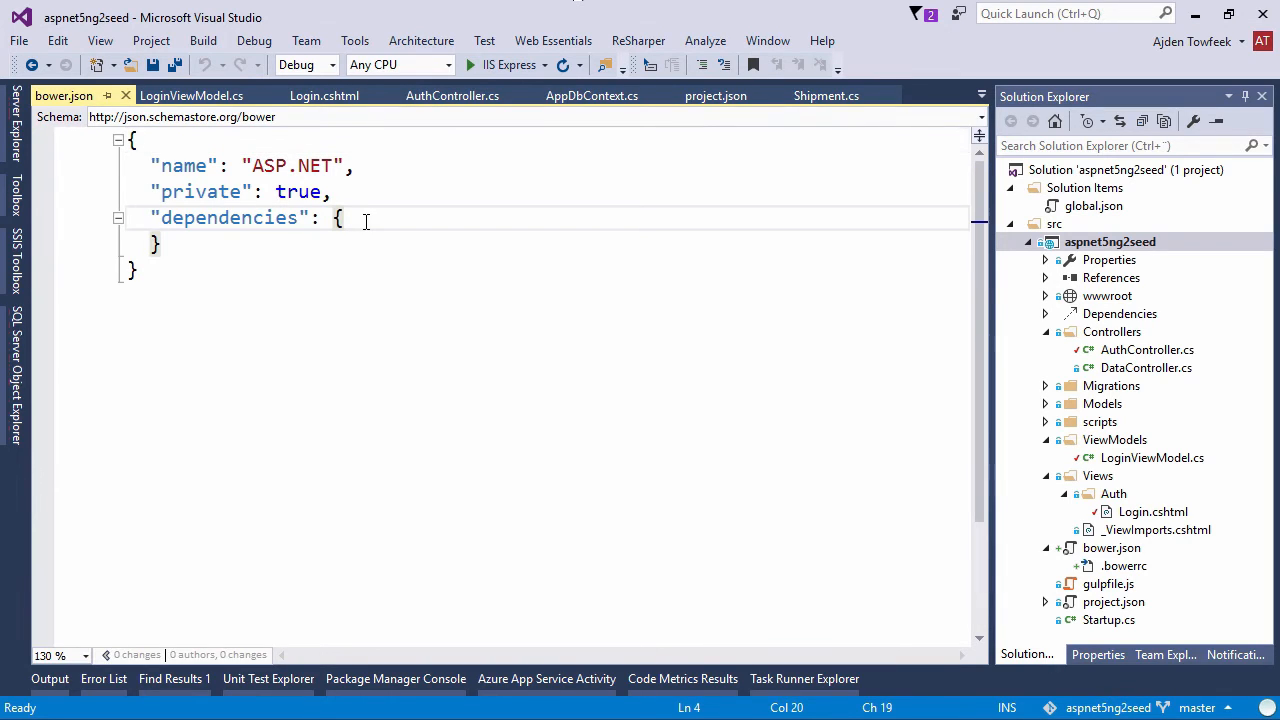
List jquery ~2.1.4 and jquery-validation ~1.14.0 (with bootstrap and unobtrusive) in bower.json dependencies.
key("enter")
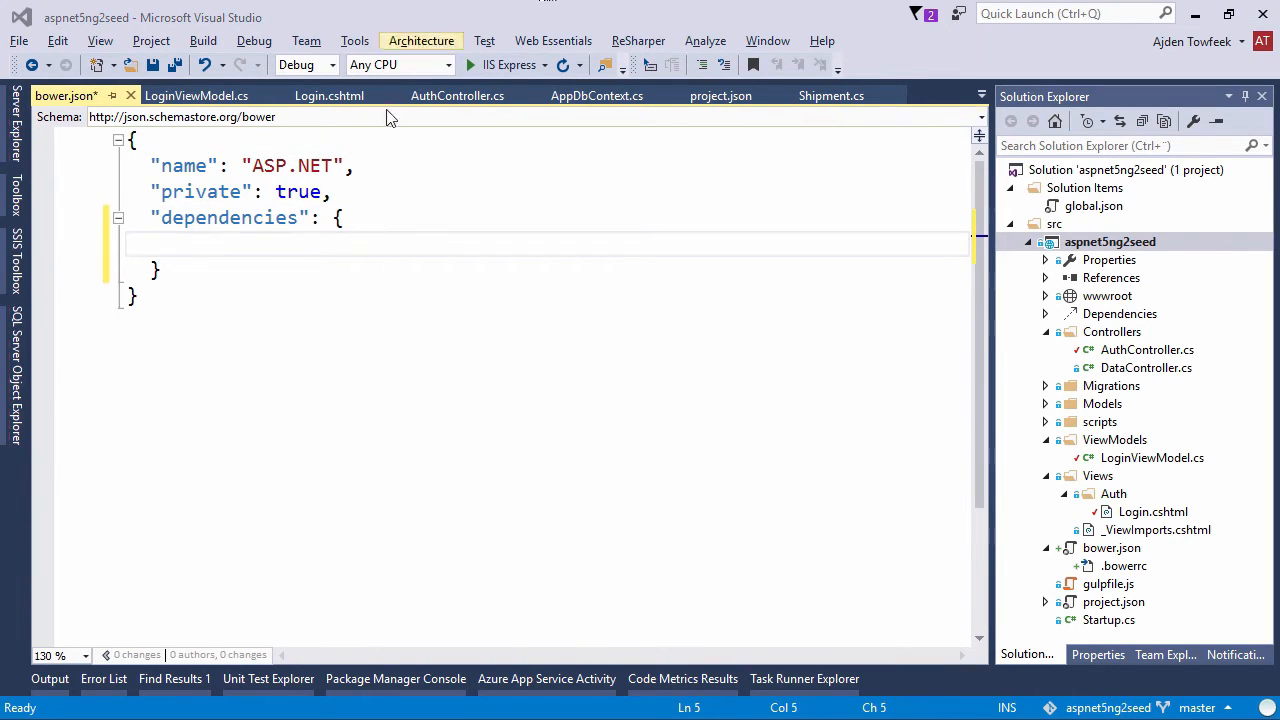
type("\"jquery\": \"~2.1.4\",")
type("\"bootstrap\": \"~3.3.5\",")
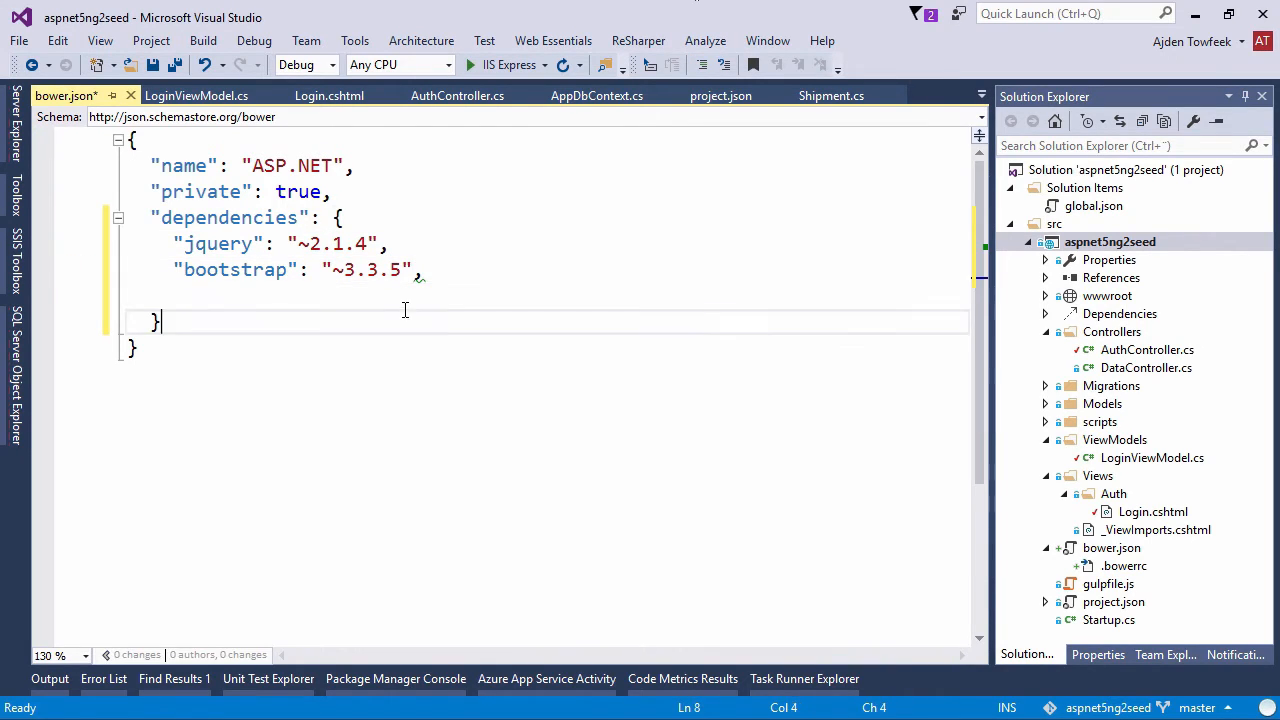
type("\"jquery-validation\": \"~1.14.0\",")
type("\"jquery-validation-unobtrusive\": \"~3.2.3\"")
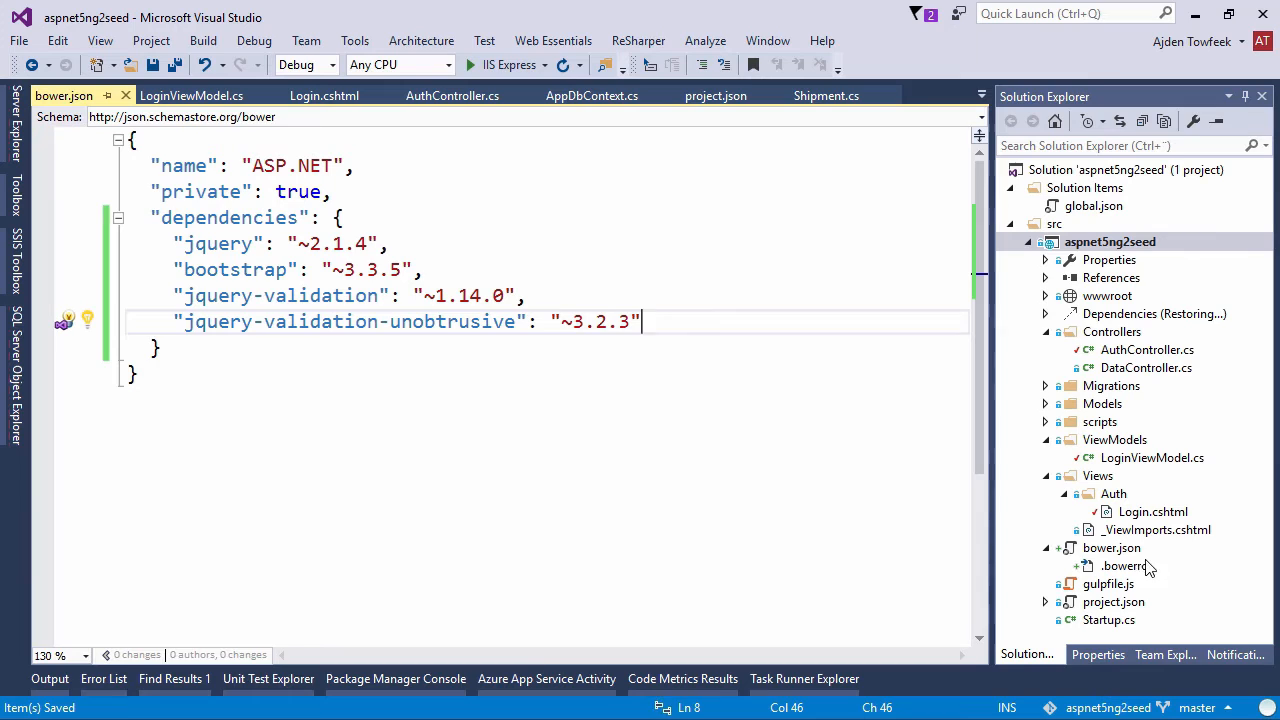
Check the wwwroot install directory in .bowerrc and return to Login.cshtml.
double_click(1122, 566)
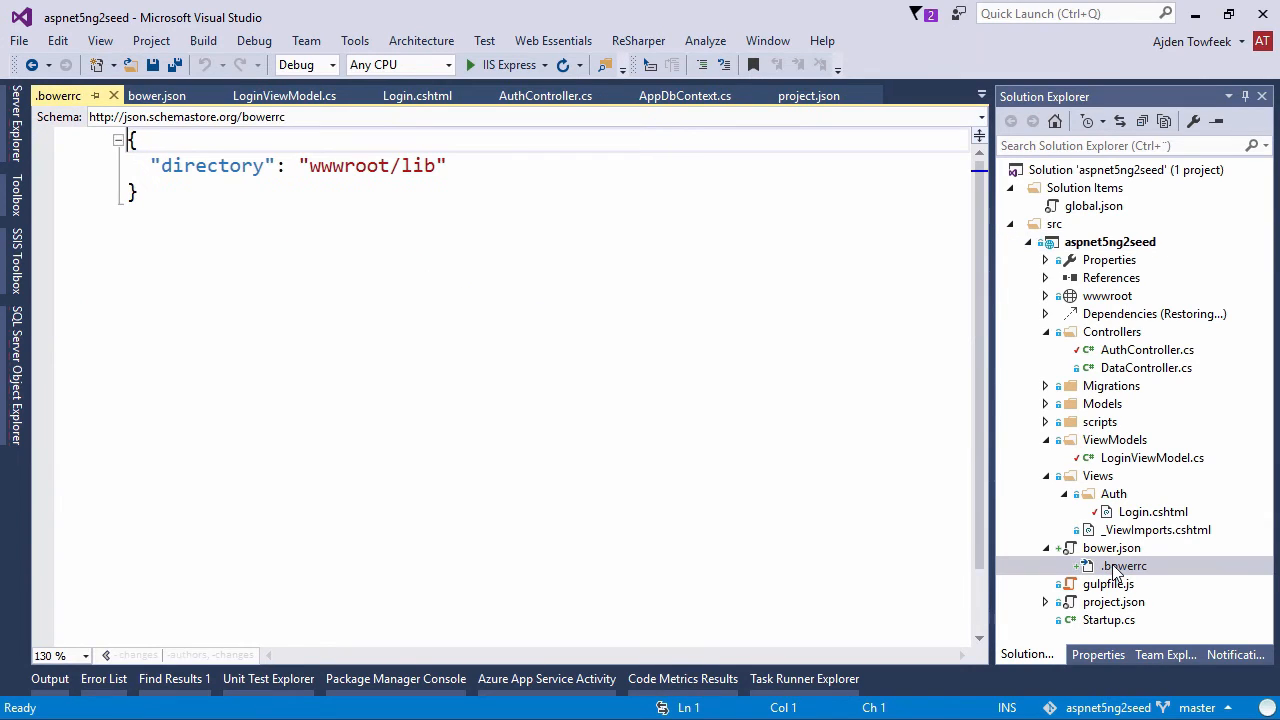
double_click(348, 164)
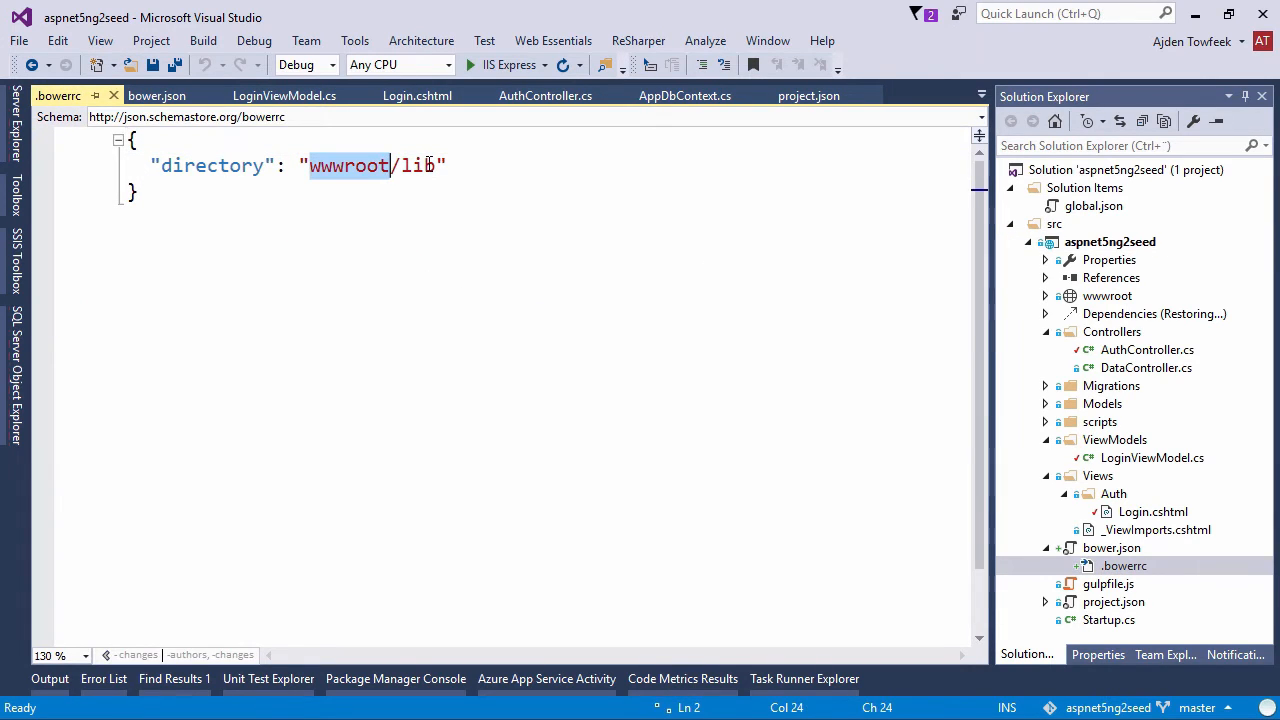
mouse_move(500, 204)
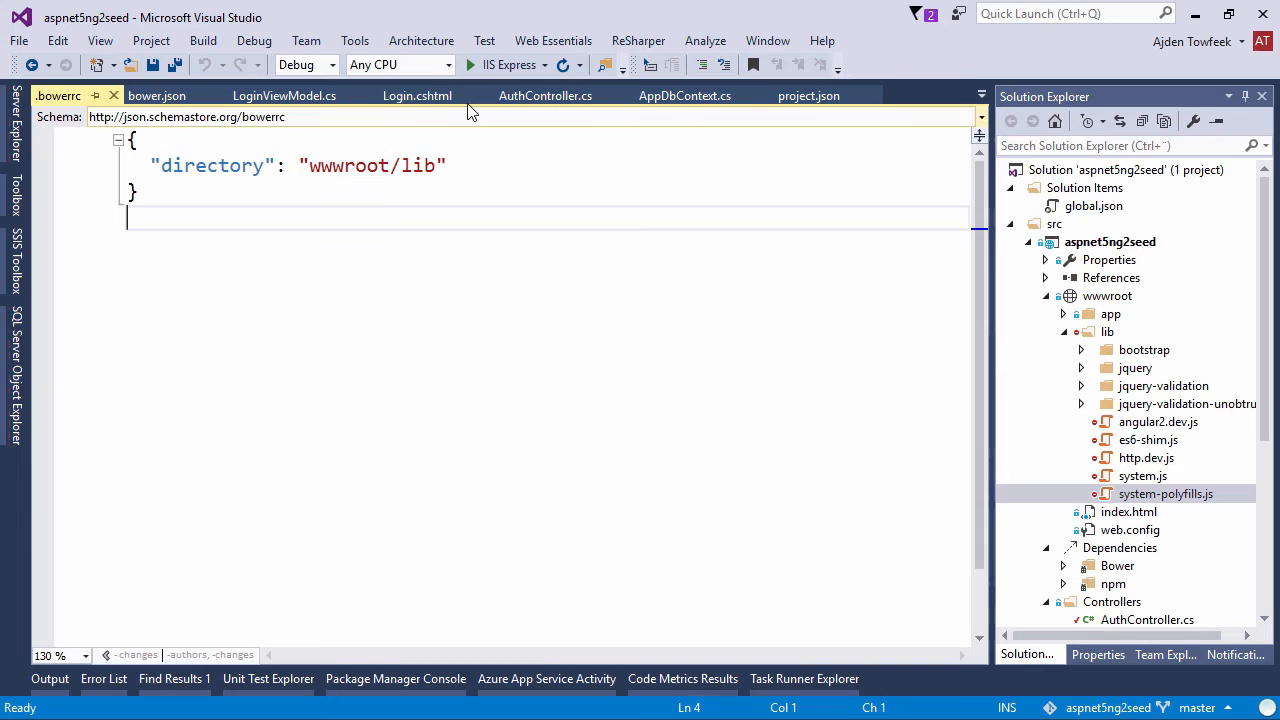
left_click(416, 96)
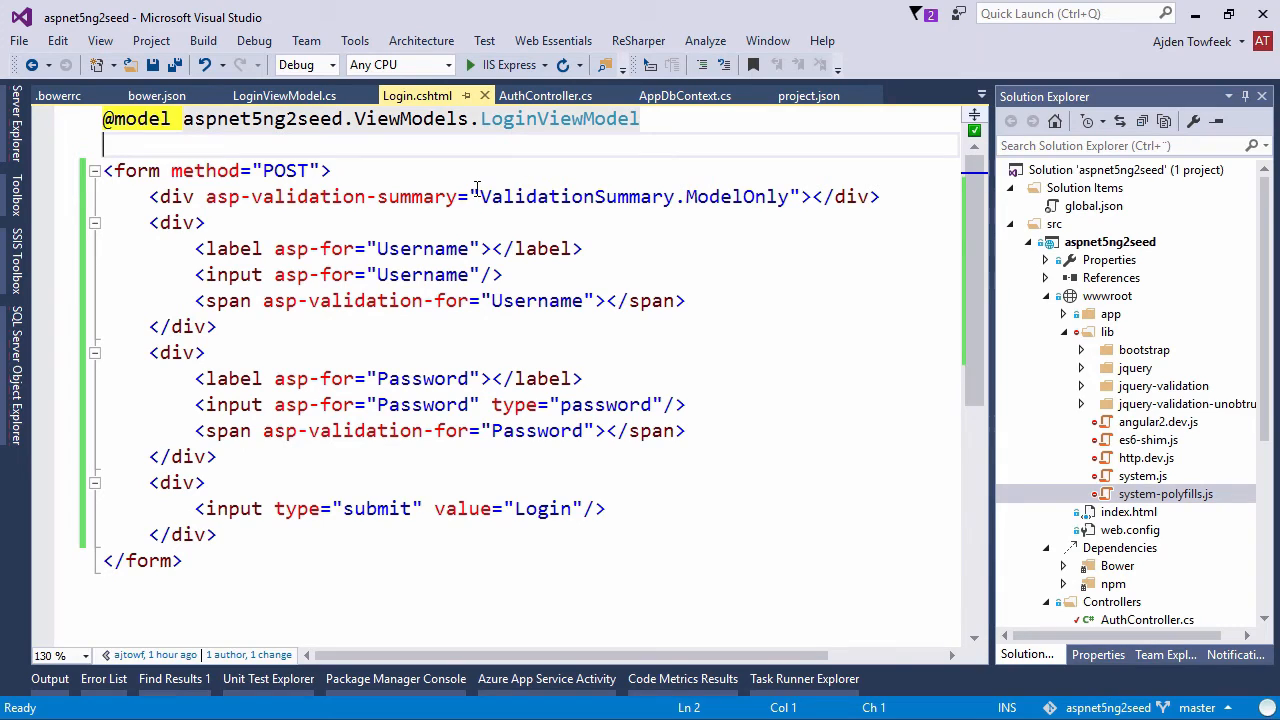
Wrap Login.cshtml in <html> with head and body, save, and reference jquery.js and bootstrap.js from wwwroot/lib.
type("<html></html>")
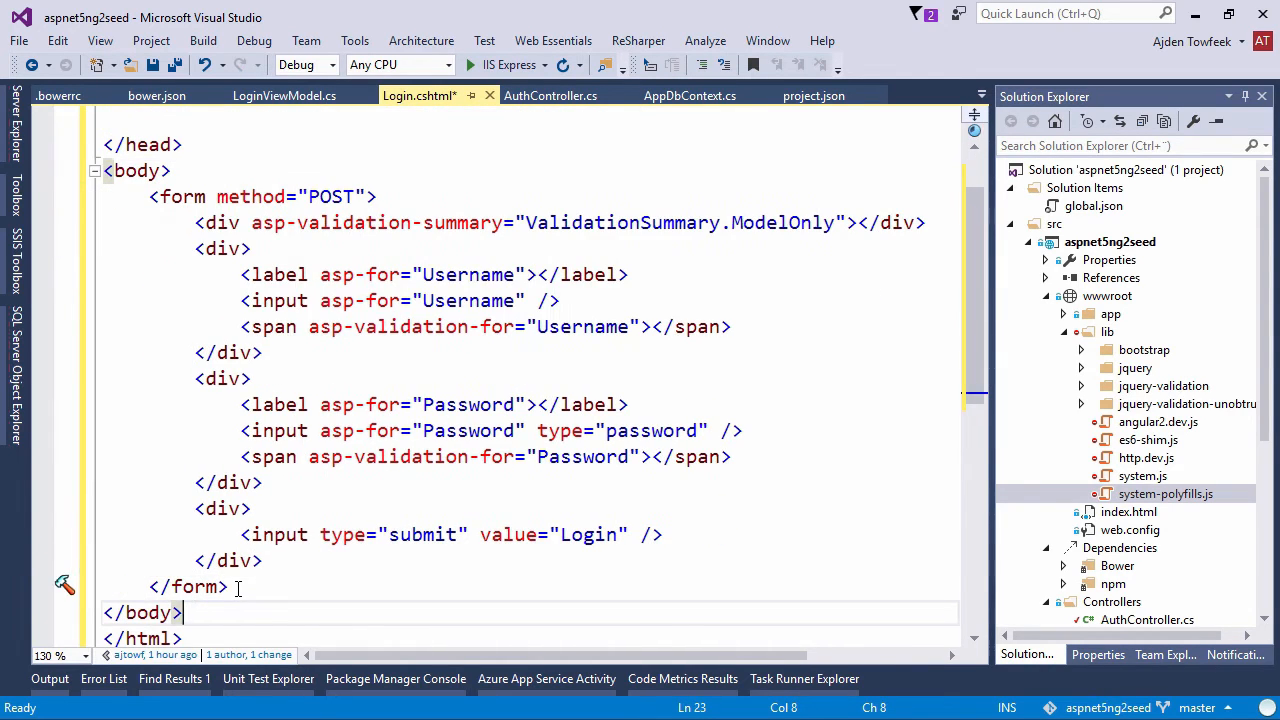
key("ctrl+s")
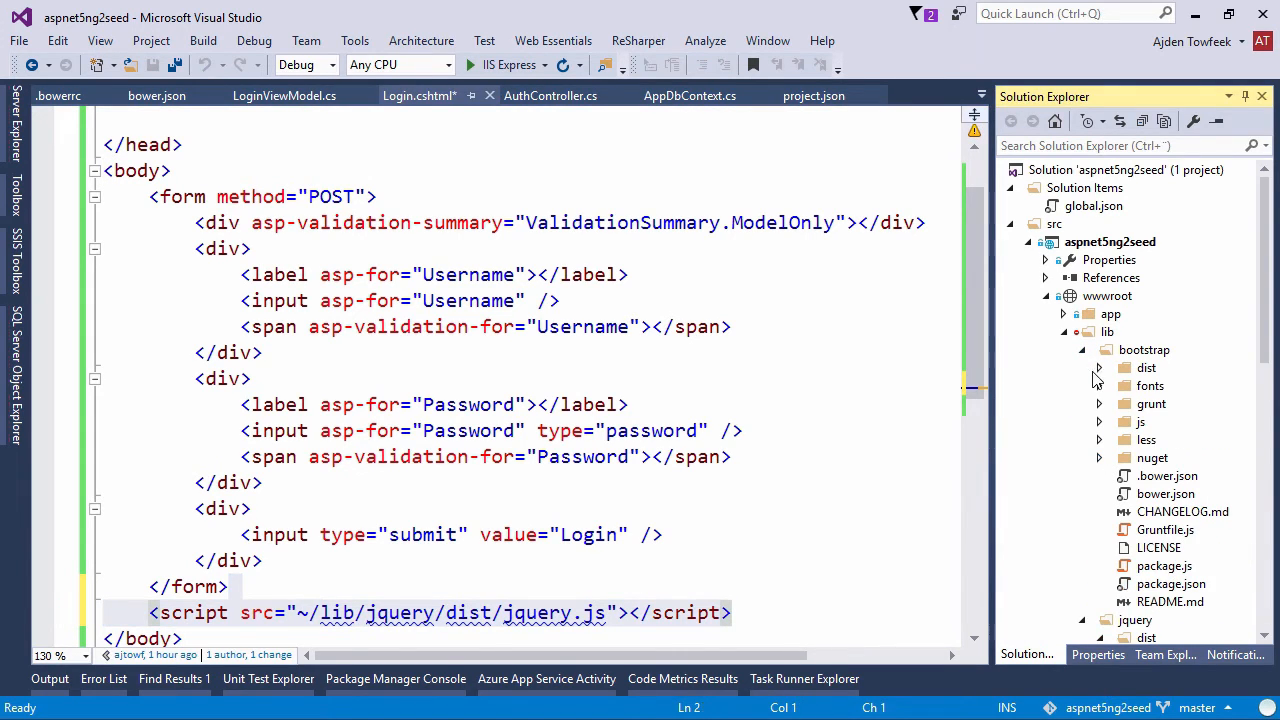
left_click(1100, 368)
type("<script src=\"~/lib/bootstrap/dist/js/bootstrap.js\"></script>")
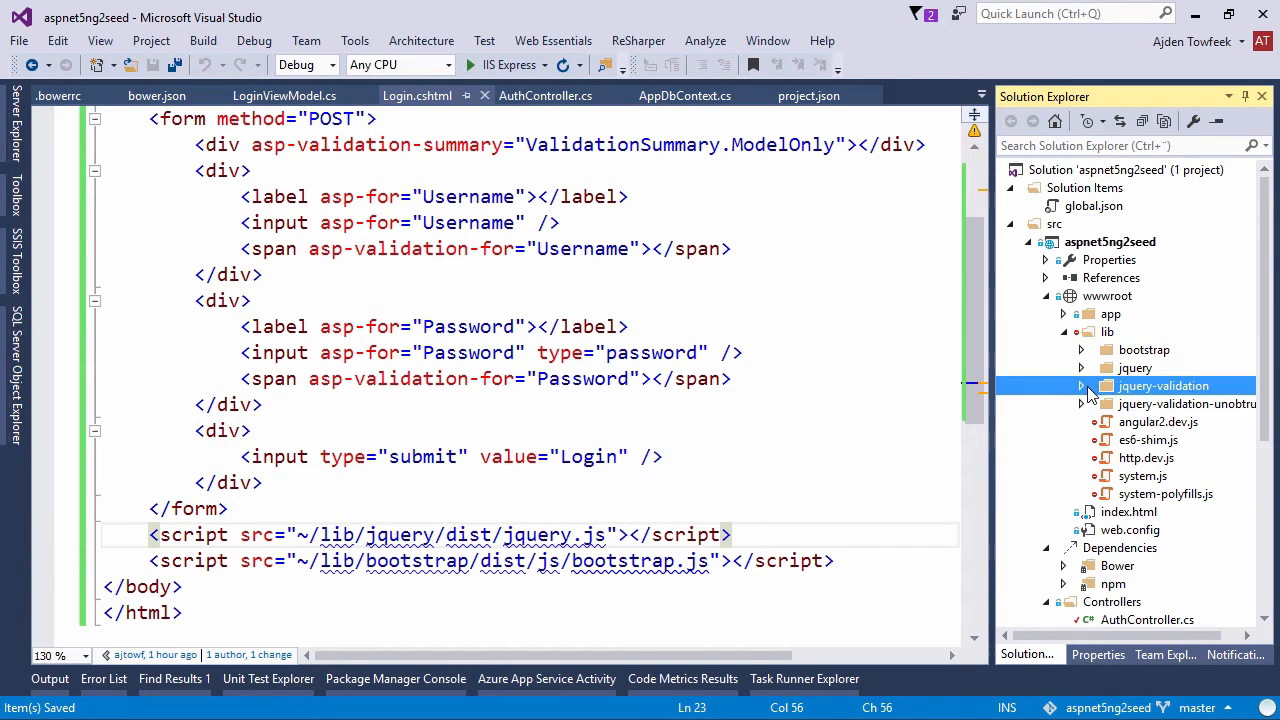
Reference jquery.validate.js and jquery.validate.unobtrusive.js scripts after the jQuery script in Login.cshtml.
left_click(1080, 386)
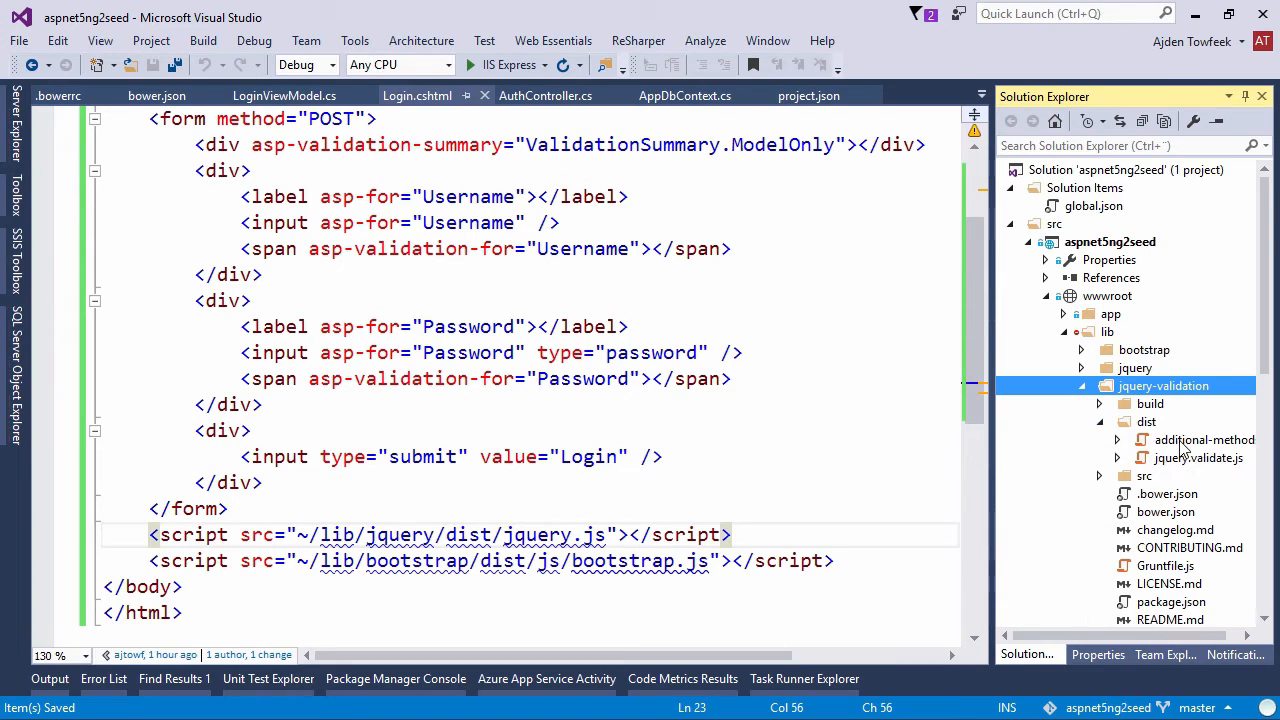
left_click(1080, 348)
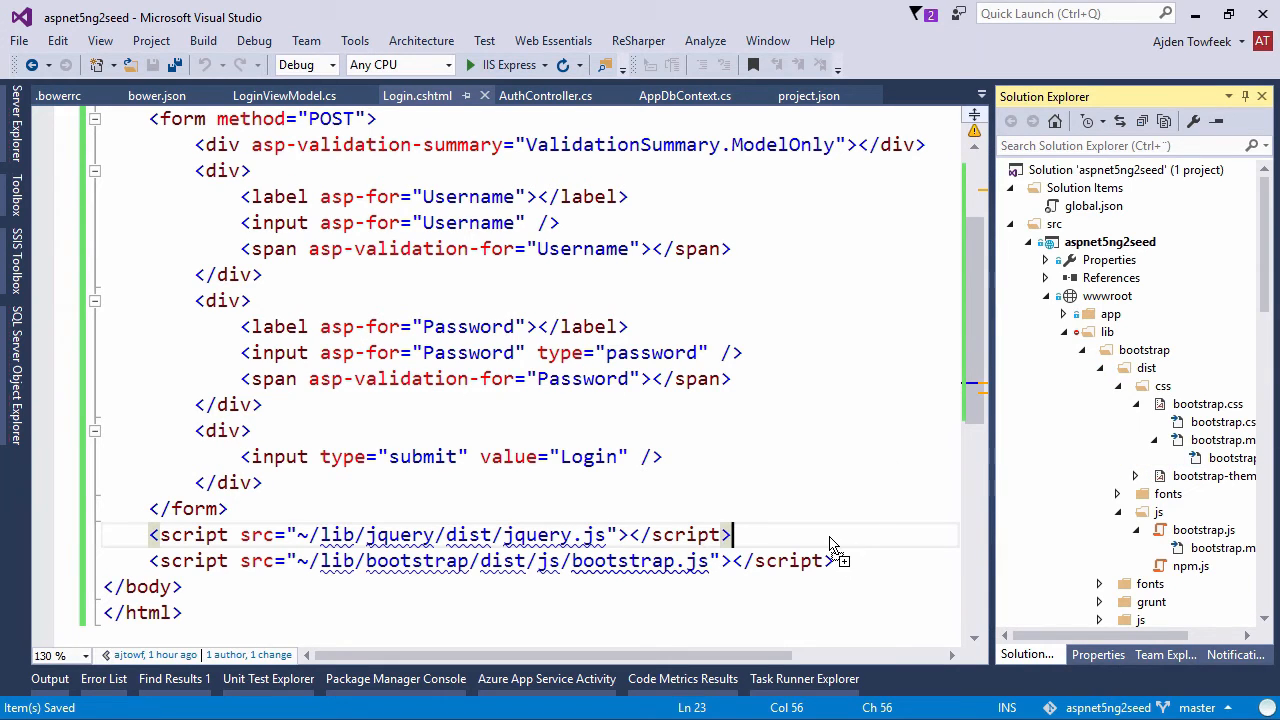
type("<script src=\"~/lib/jquery-validation/dist/jquery.validate.js\"></script>")
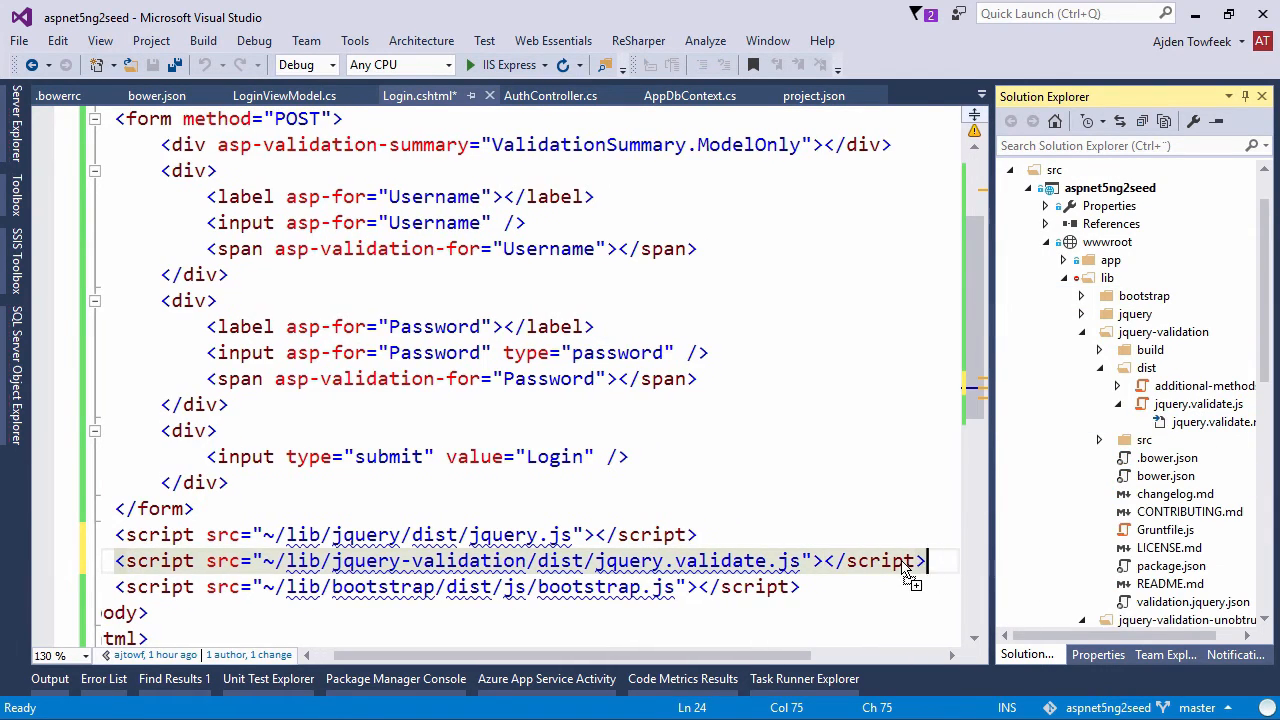
type("<script src=\"~/lib/jquery-validation-unobtrusive/jquery.validate.unobtrusive.js\"></script>")
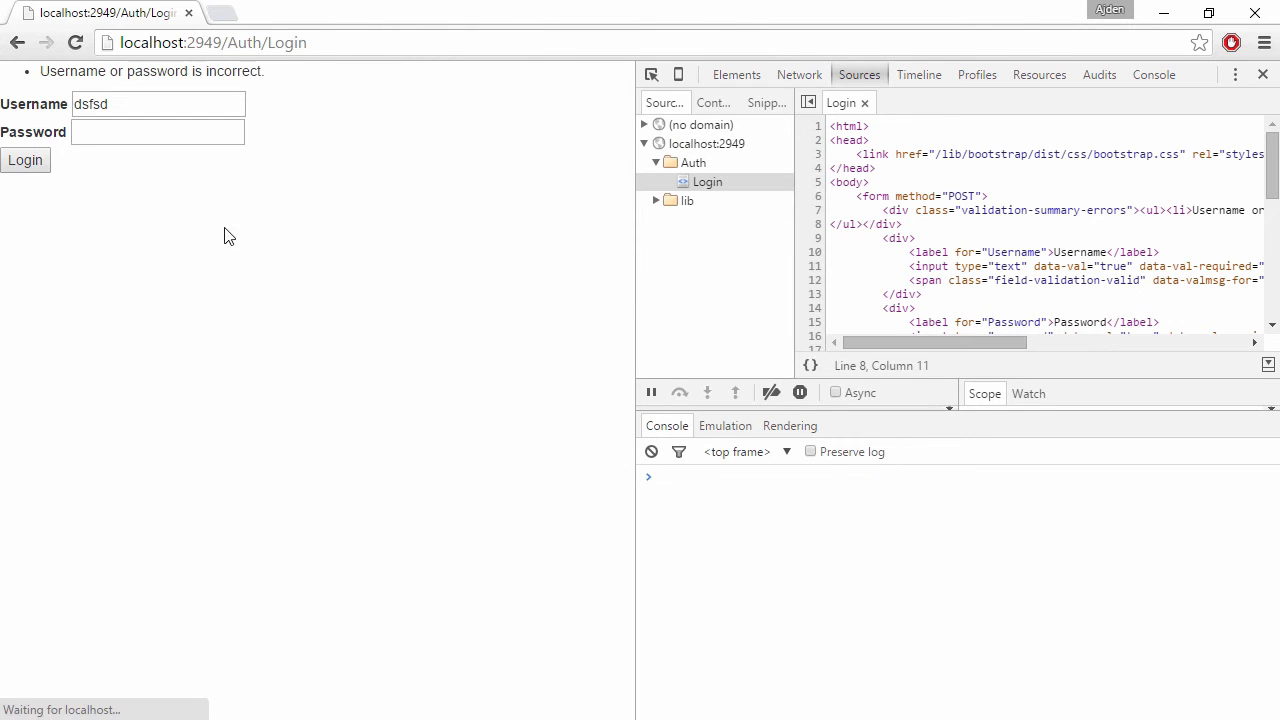
Clear the username, submit the empty form to trigger required-field messages, then enter 'dsfsd'.
triple_click(158, 104)
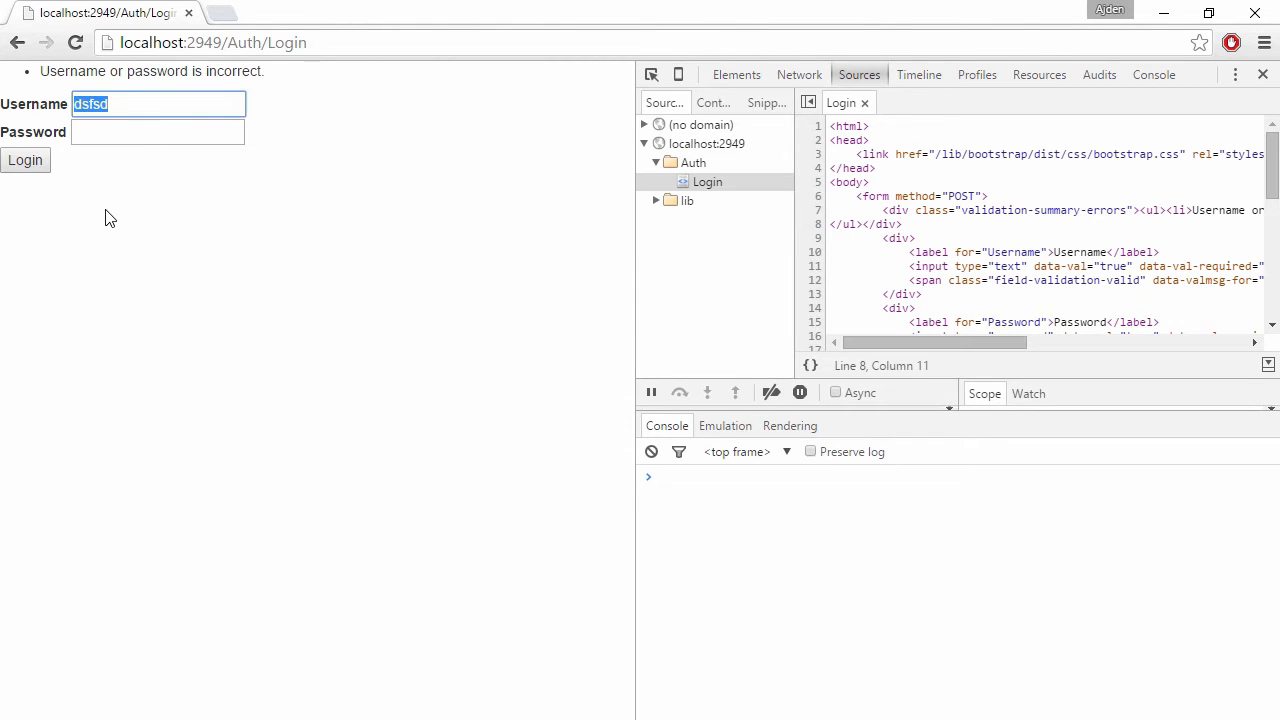
left_click(24, 160)
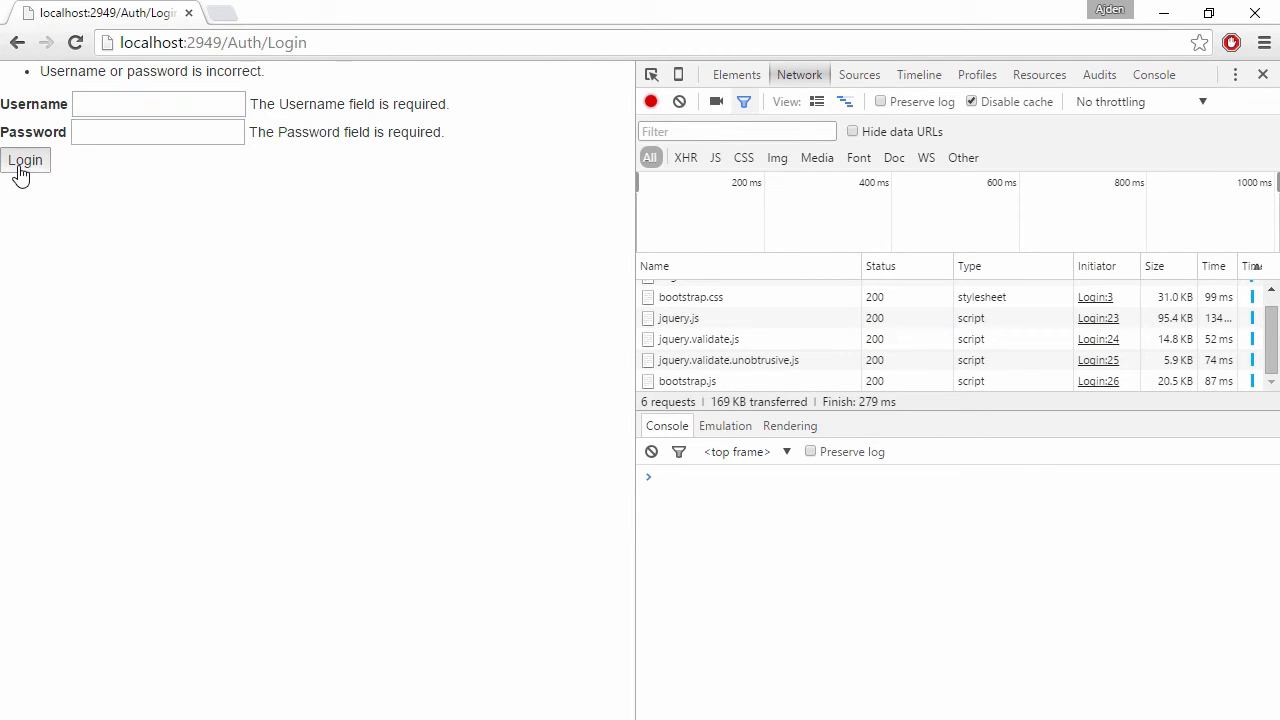
type("dsfsd")
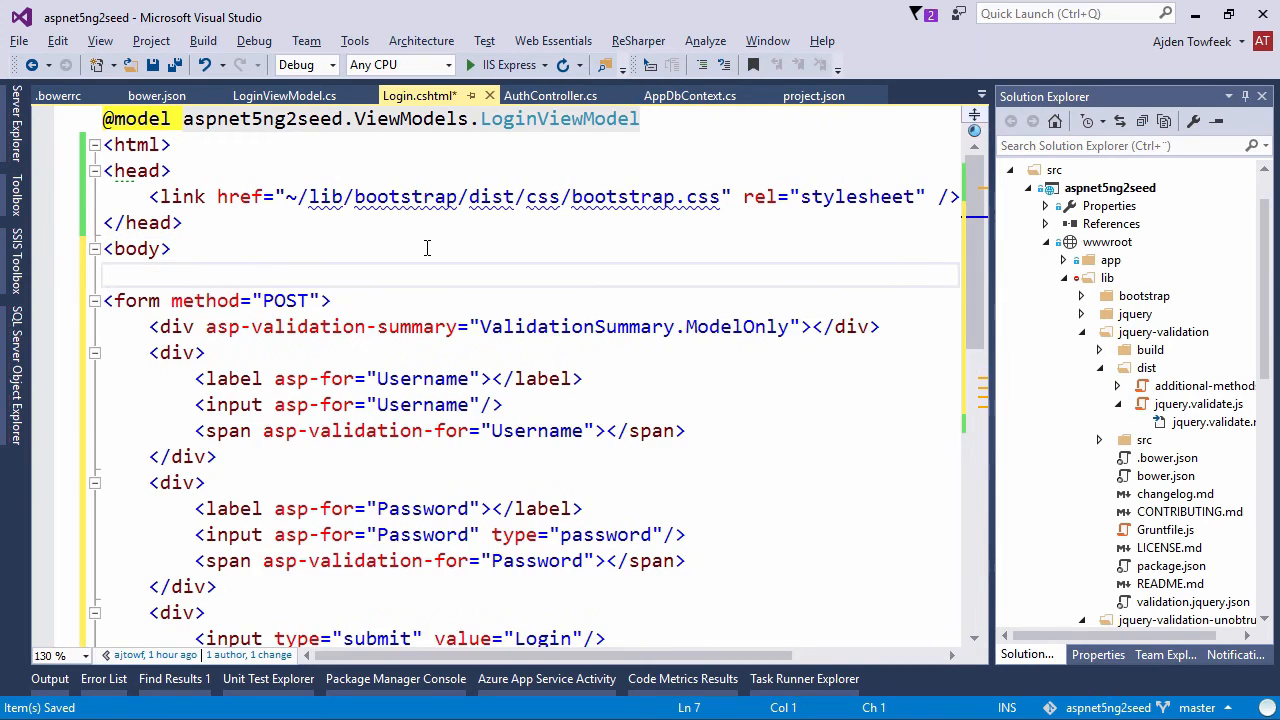
Expand a div.container shorthand into a container div around the form.
type("div.")
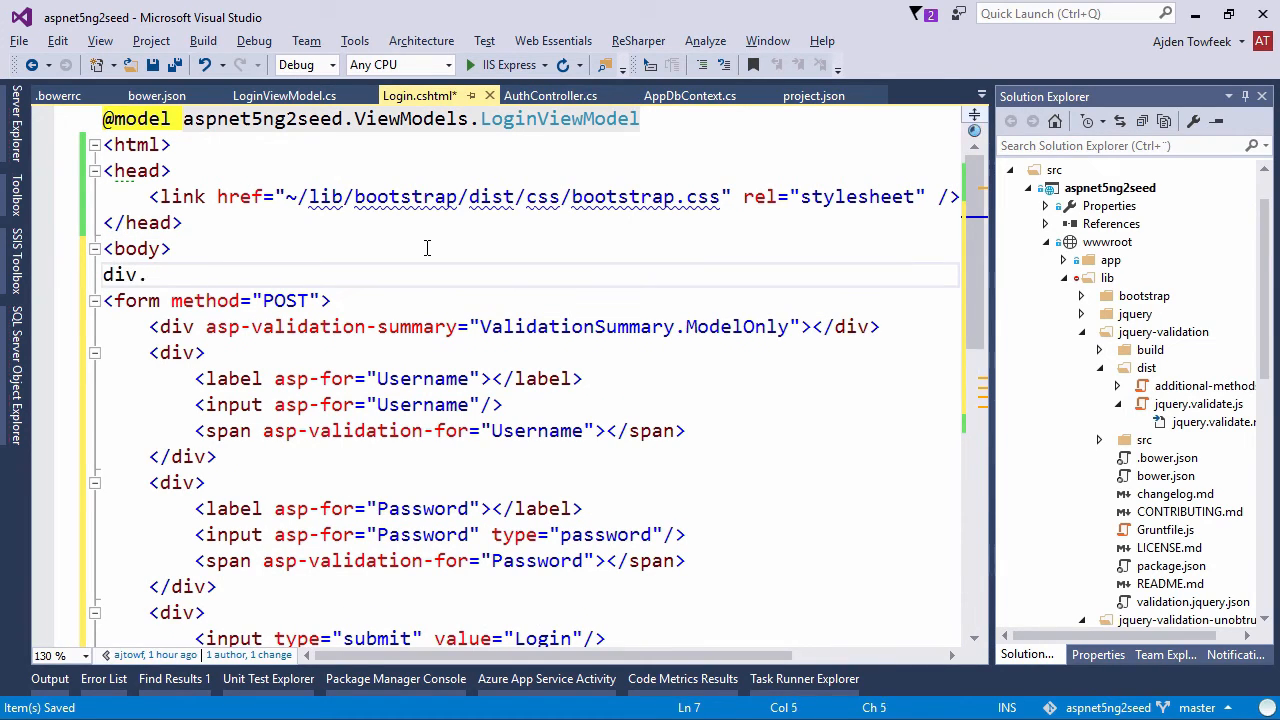
key("Tab")
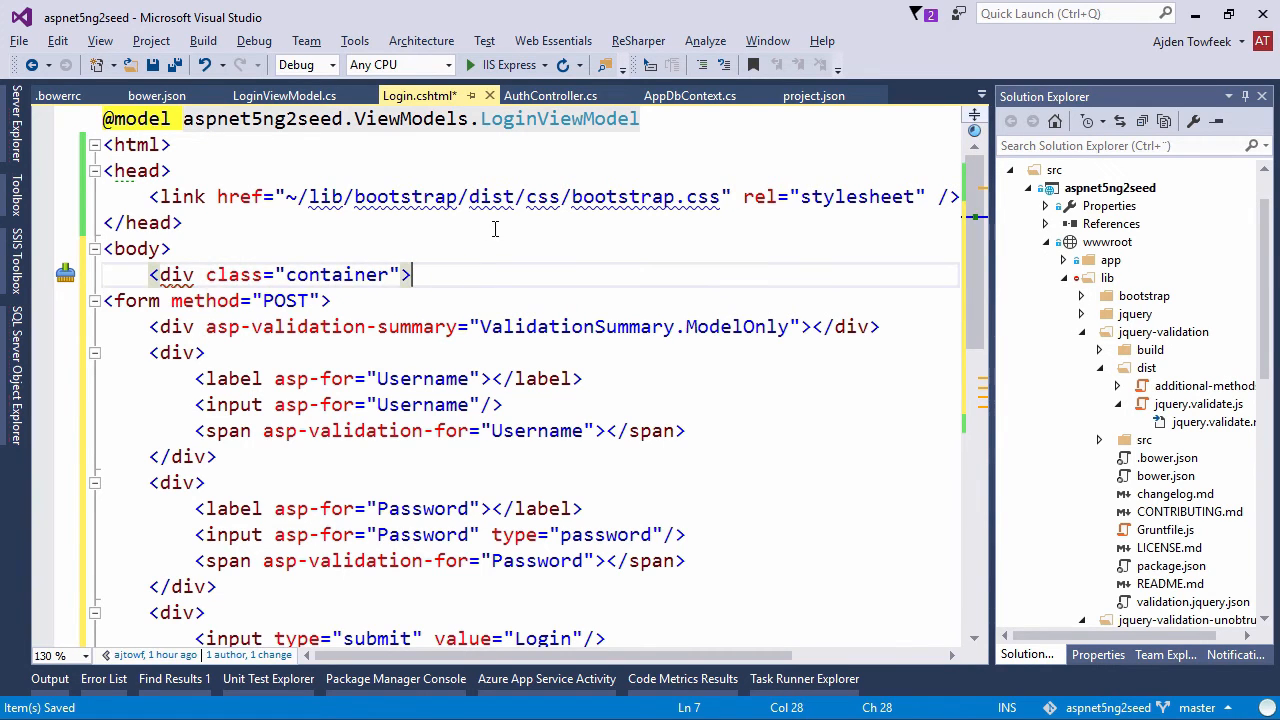
scroll("down", 3)
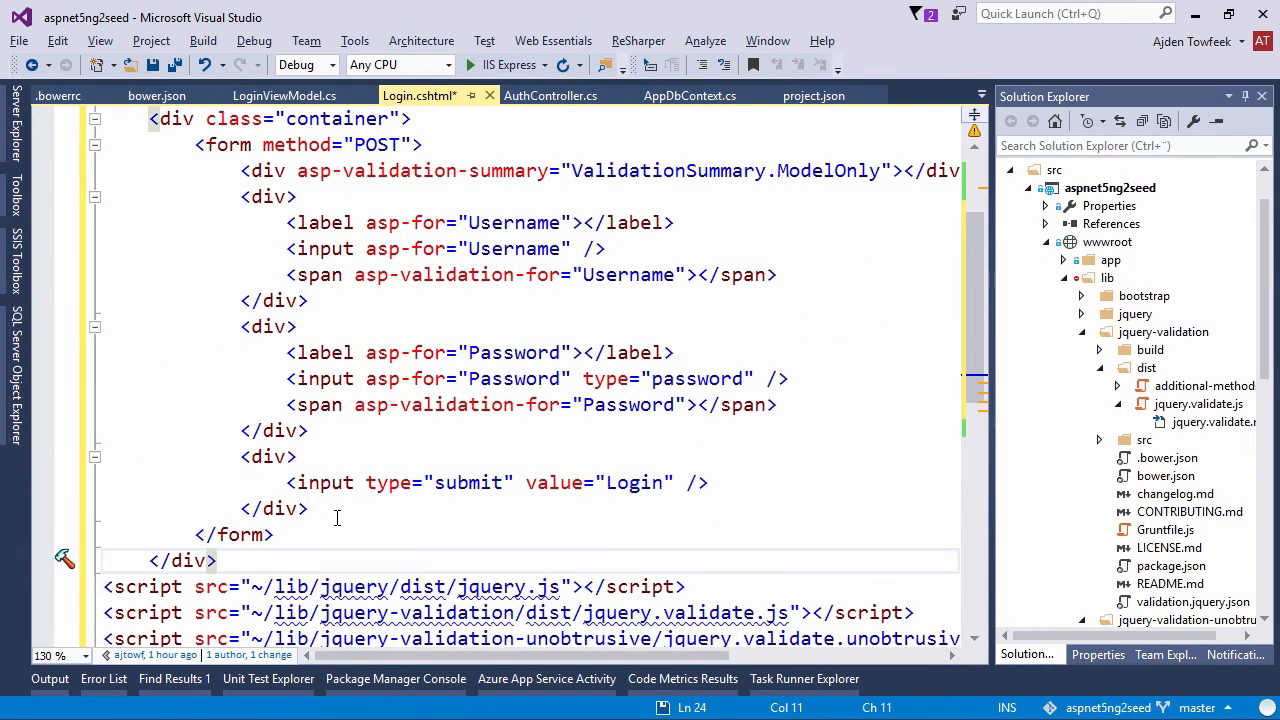
Wrap the form in <div class="col-md-6 col-md-offset-6"> and start an <h3> heading above it.
type("<div ></div>")
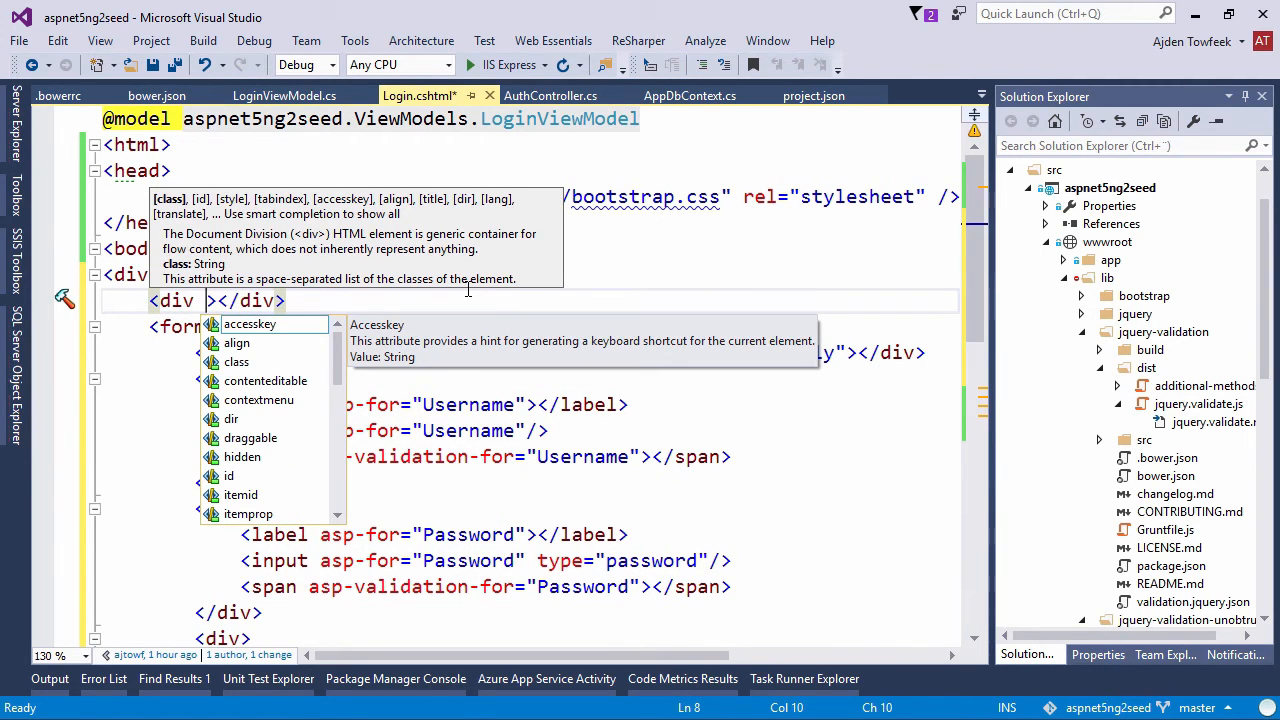
type("class=\"\"")
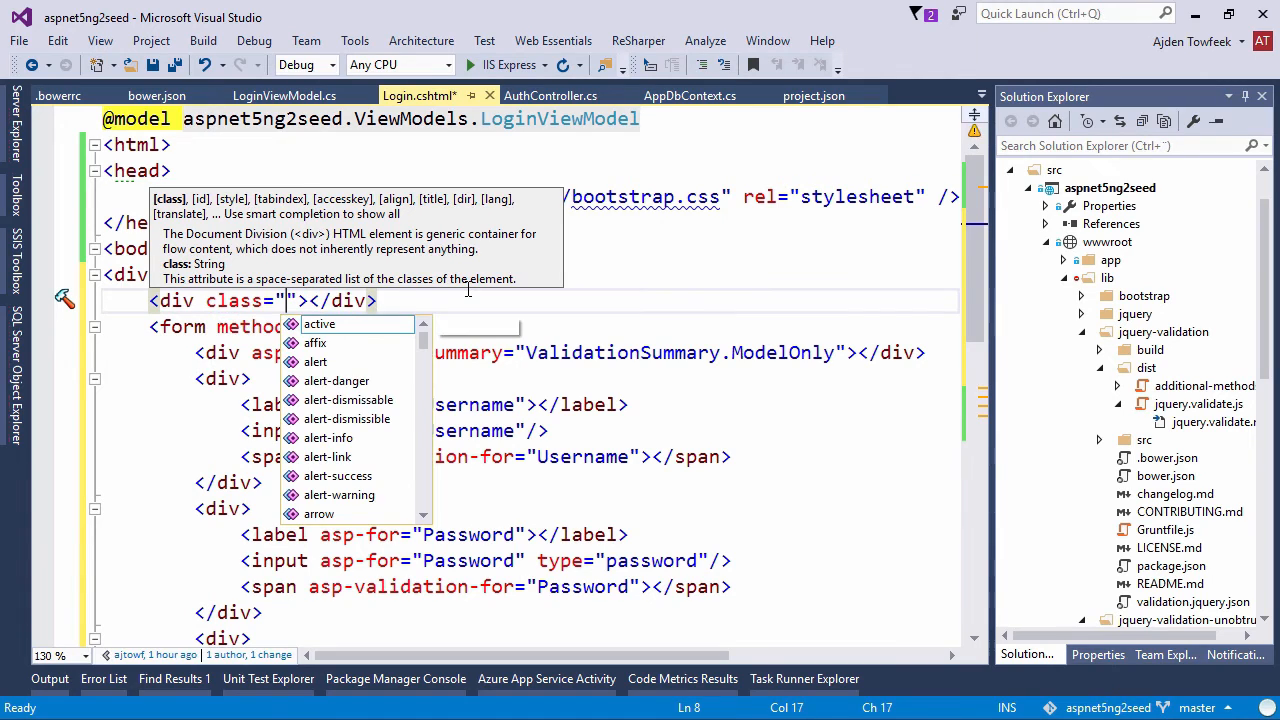
type("c")
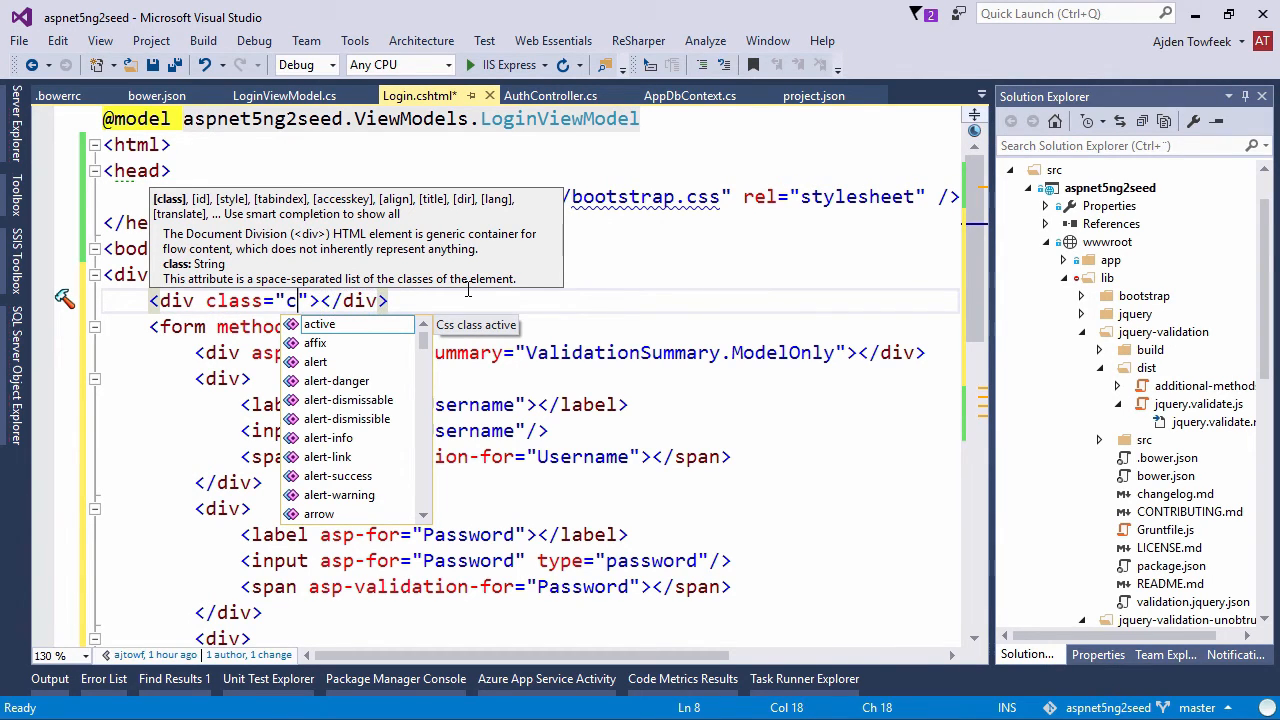
type("ol-md")
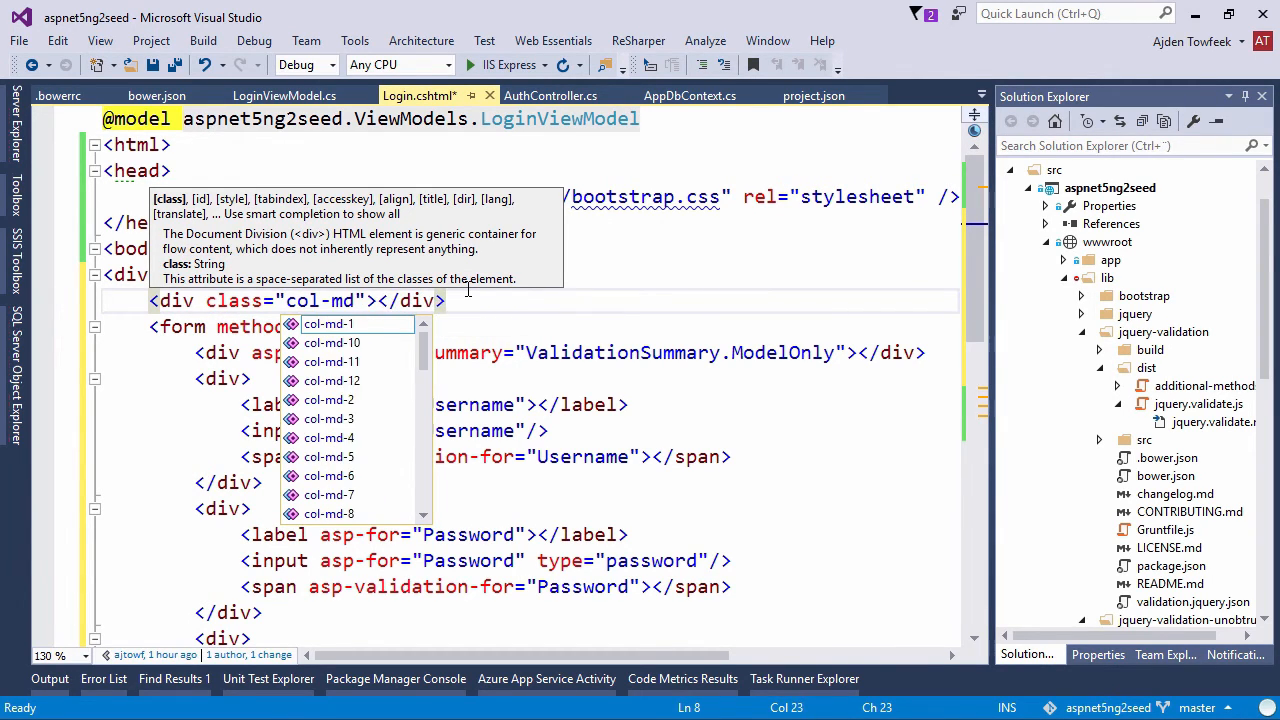
type("6 col-md")
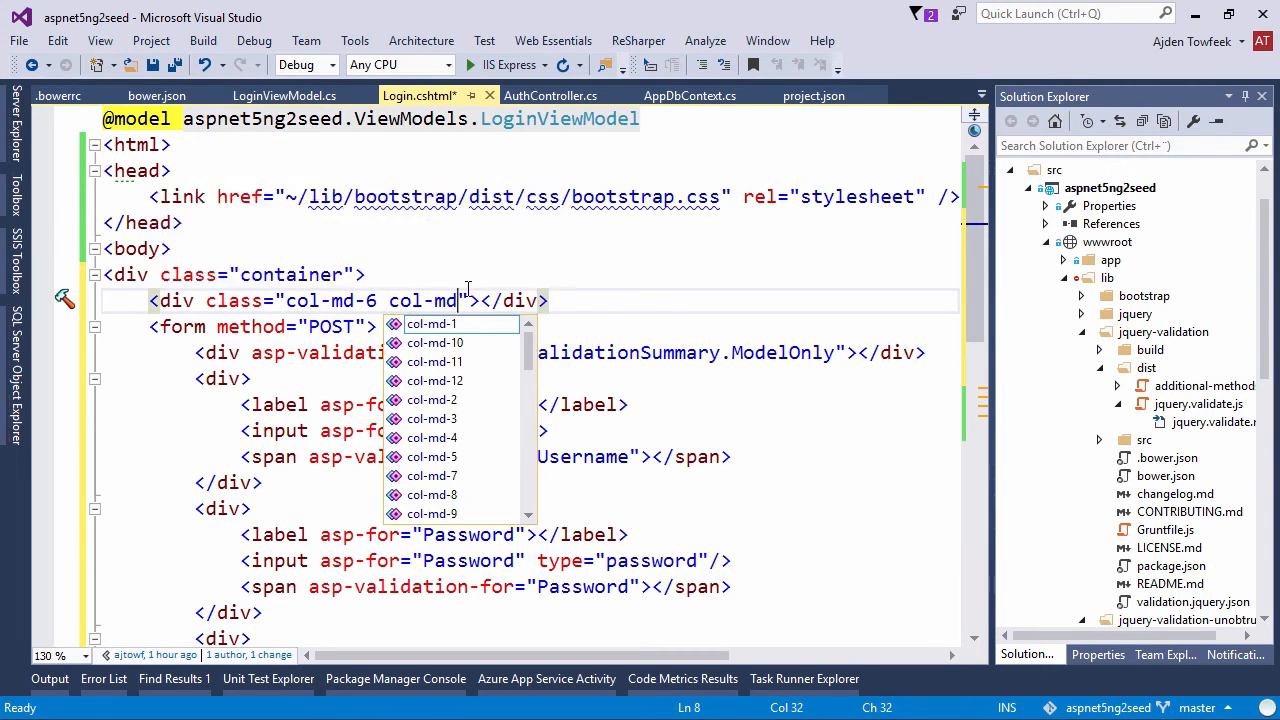
type("-")
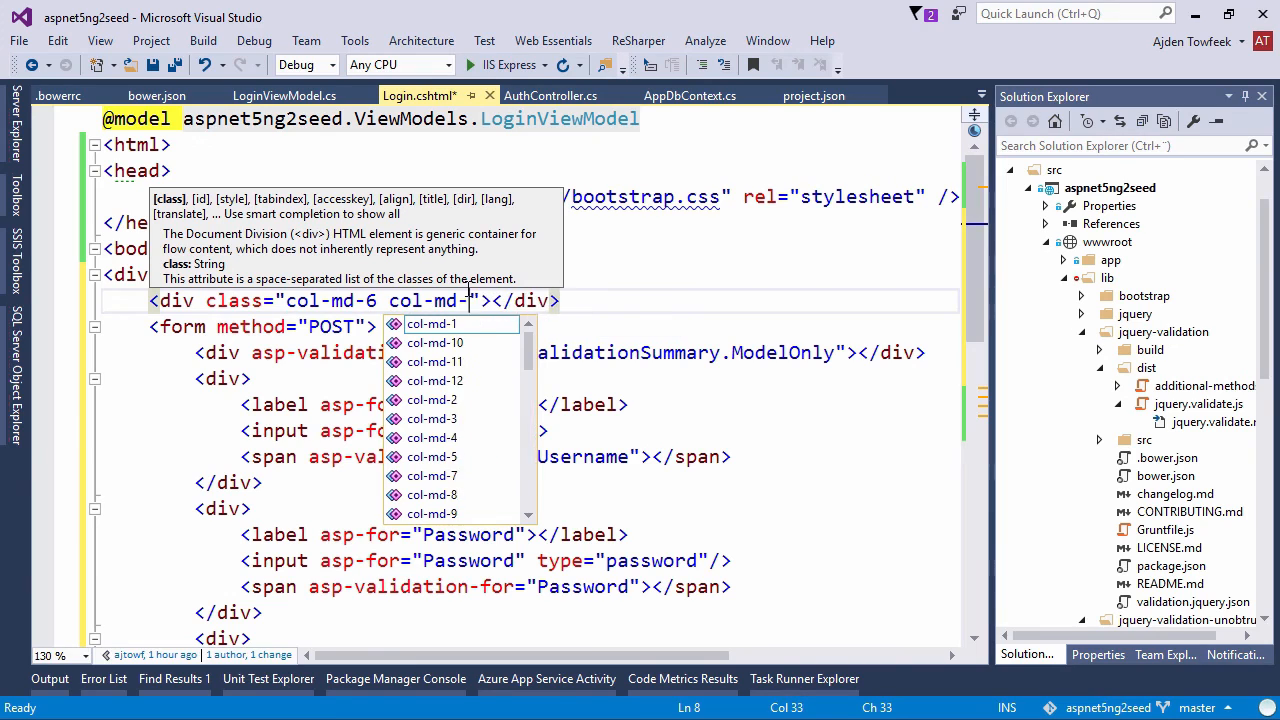
type("offset-6")
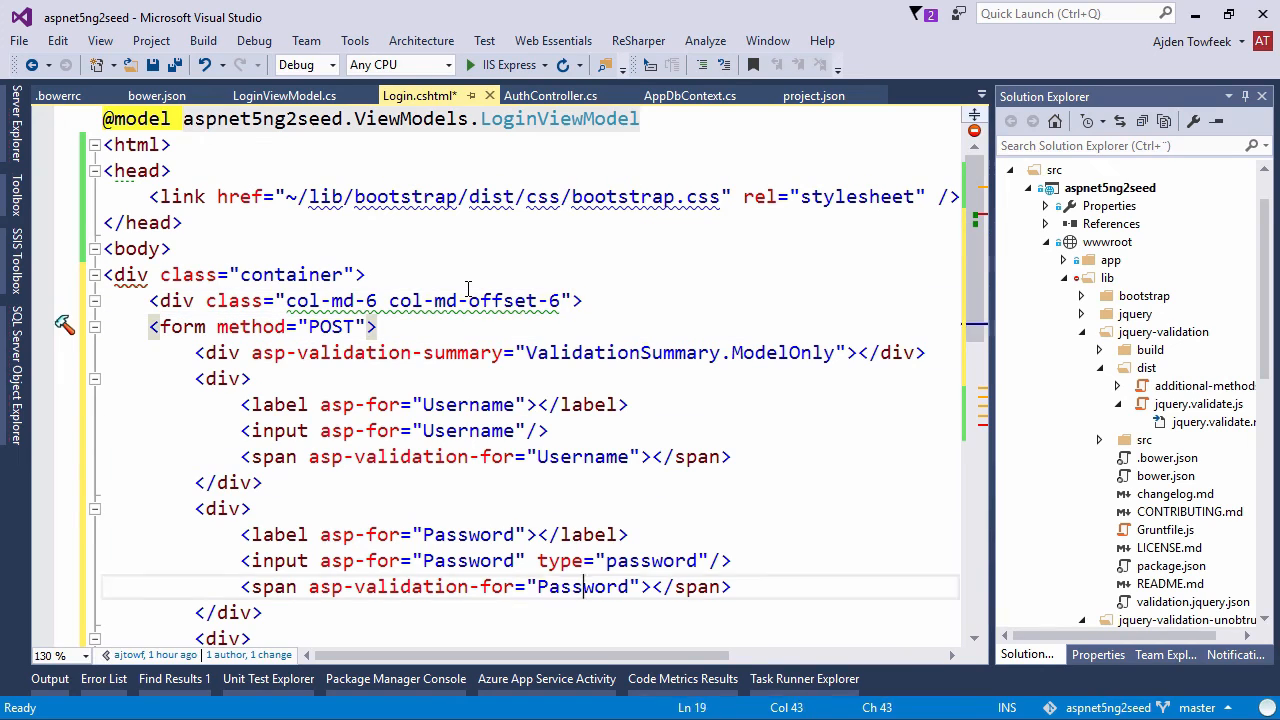
scroll("down", 3)
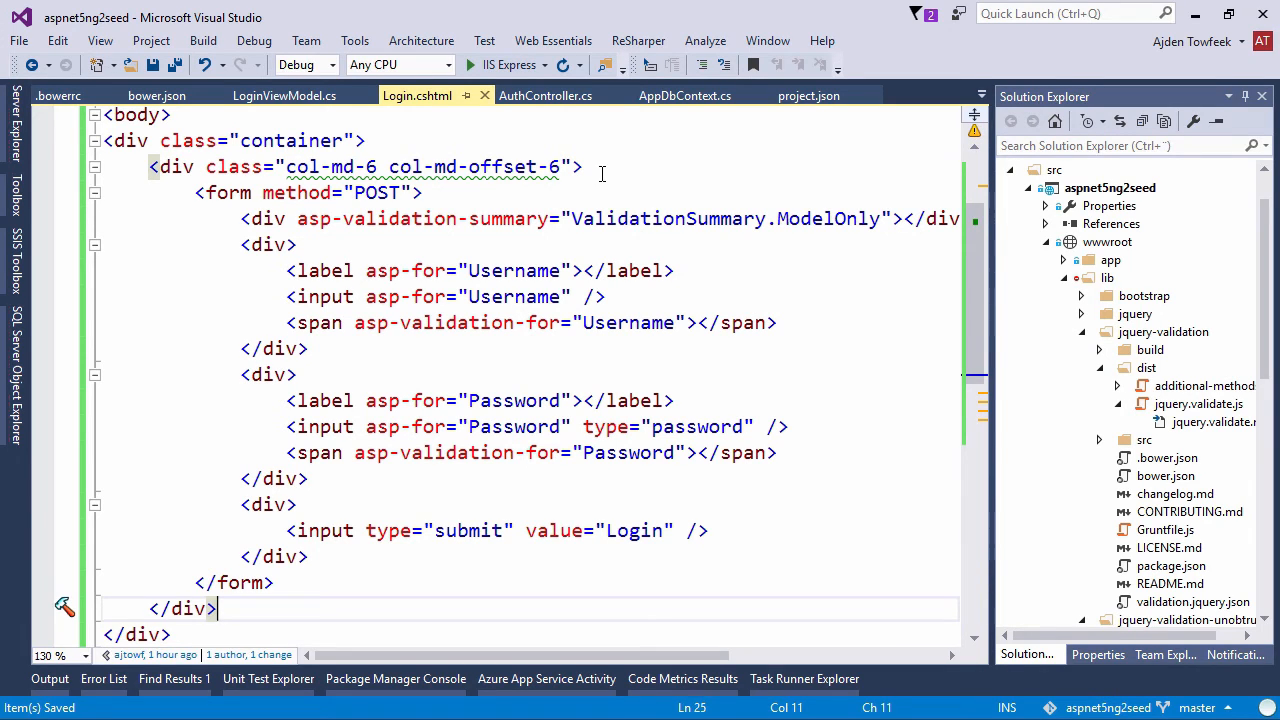
type("<h3")
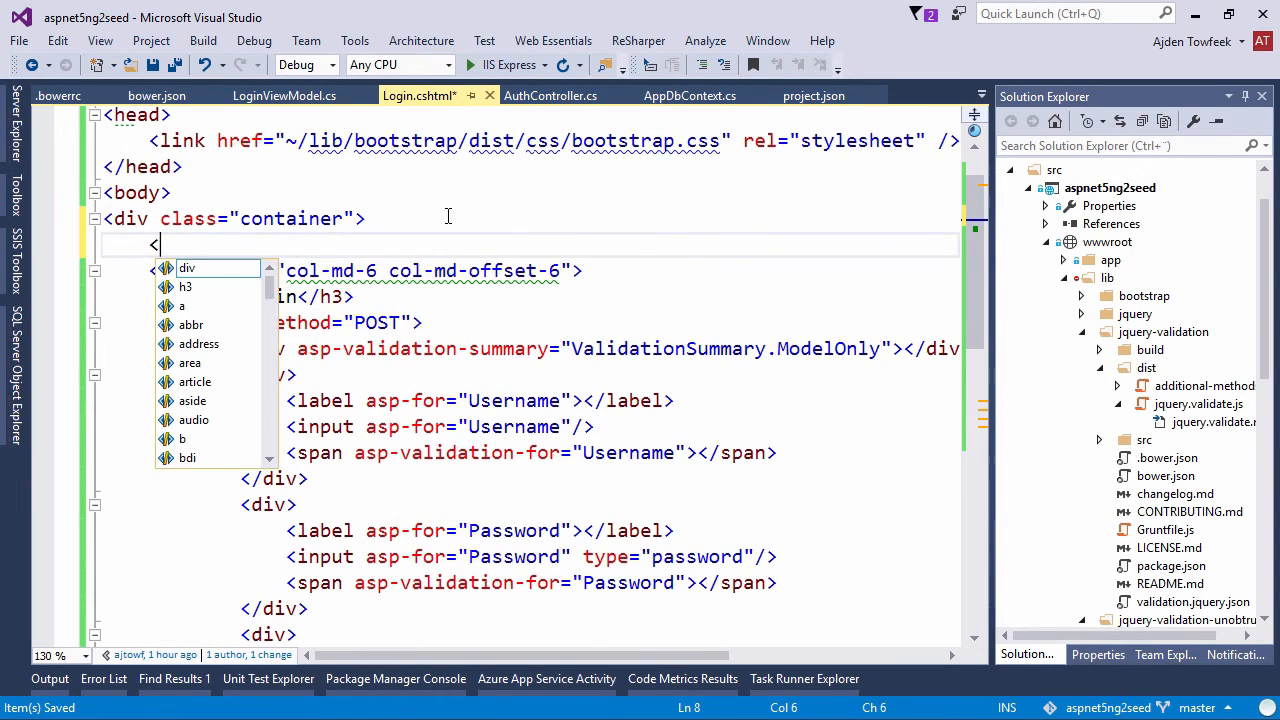
Add a row div and class="form-group" on the Username field div.
type("div></div>")
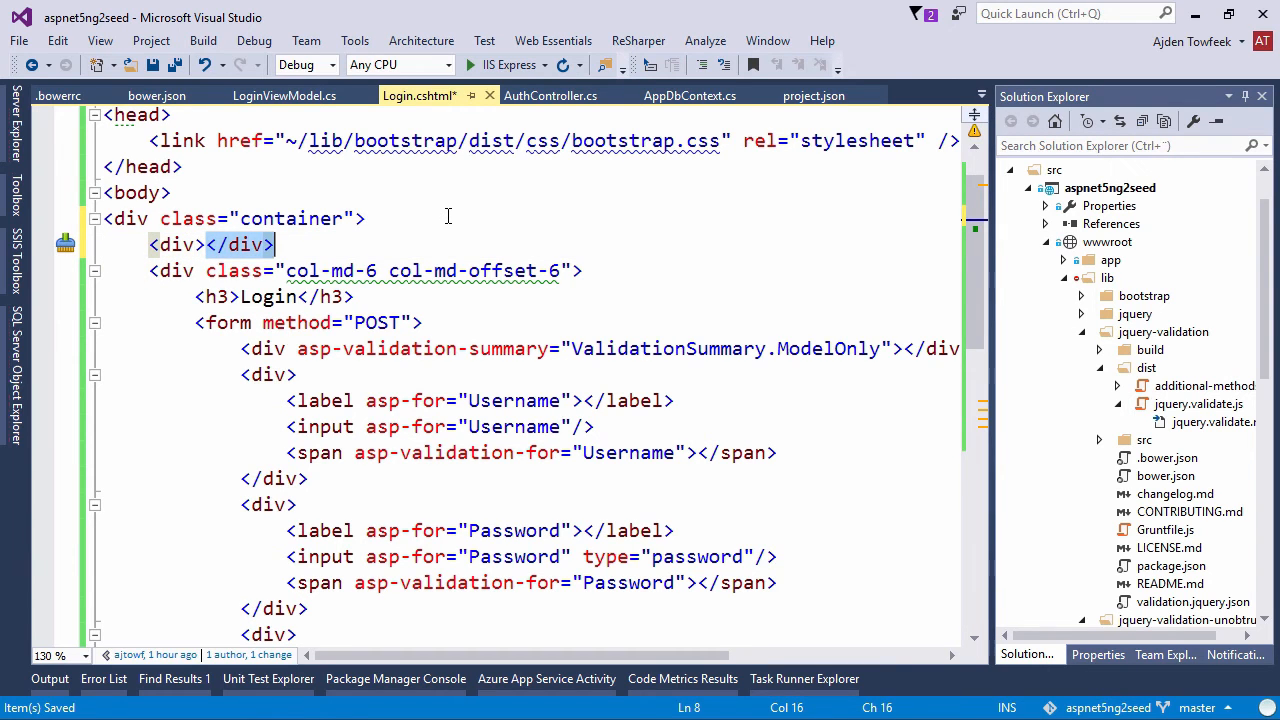
scroll("down", 3)
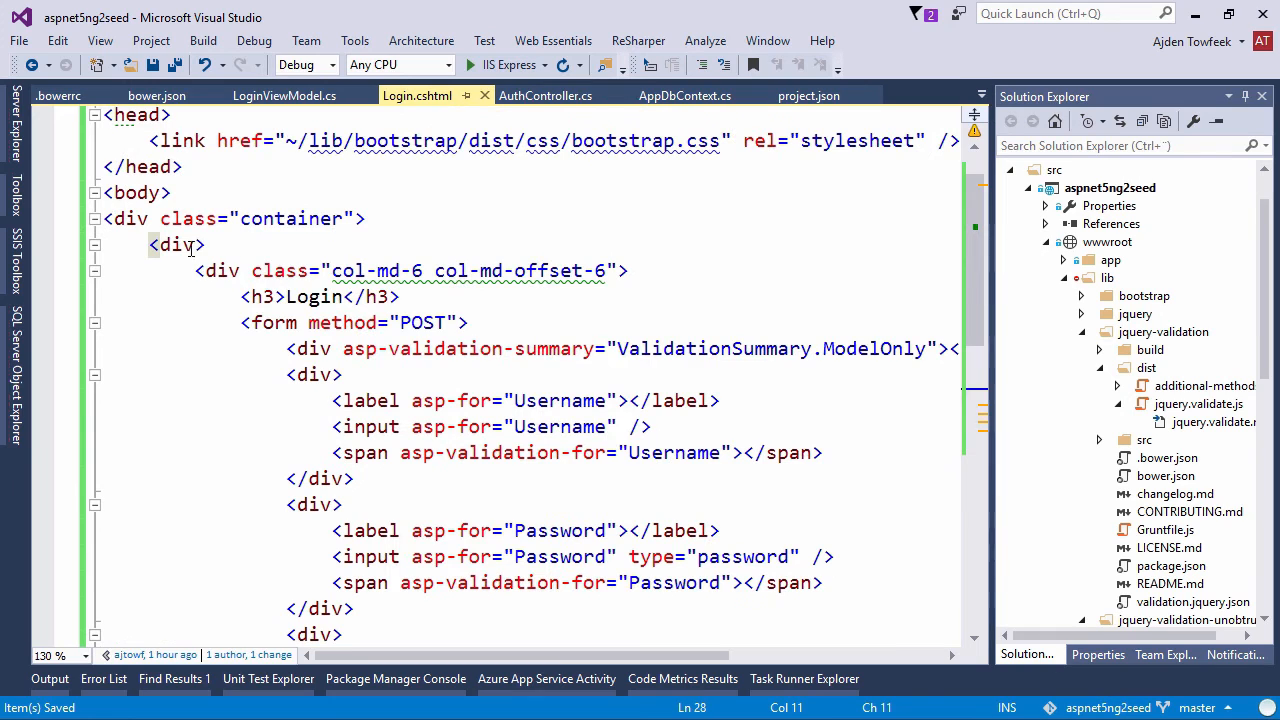
type("class=\"row")
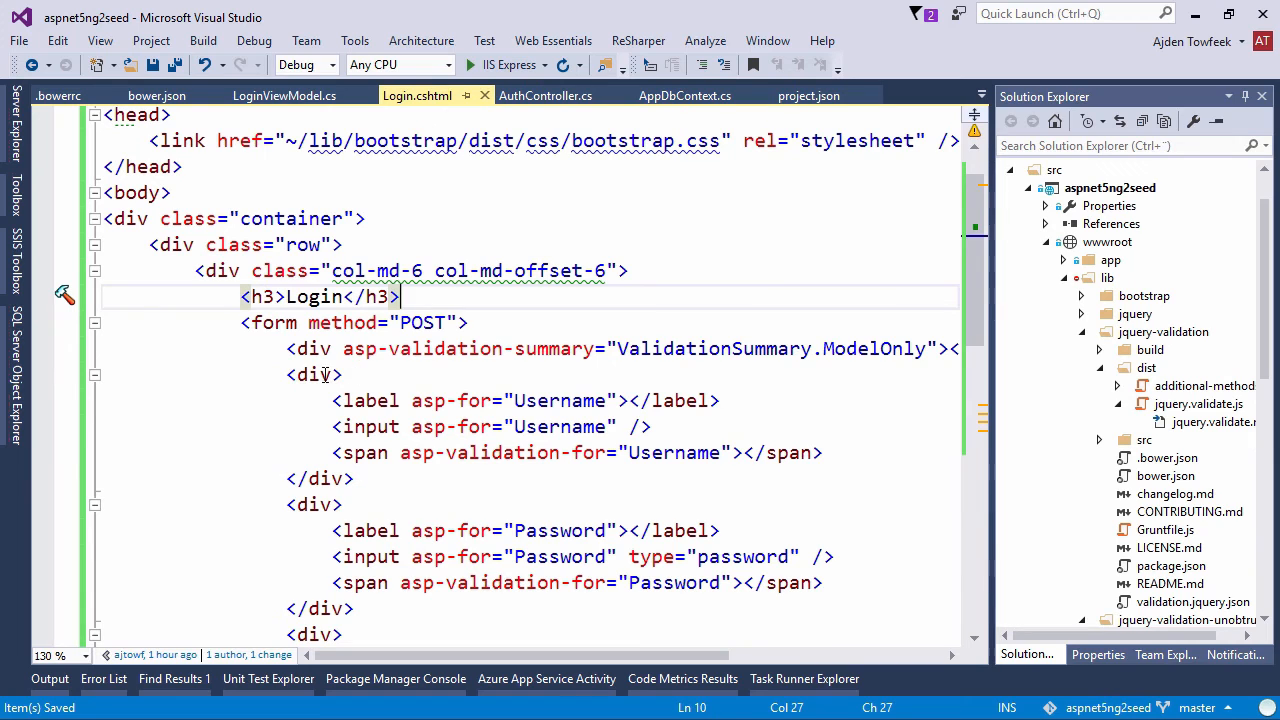
type("form-group\"")
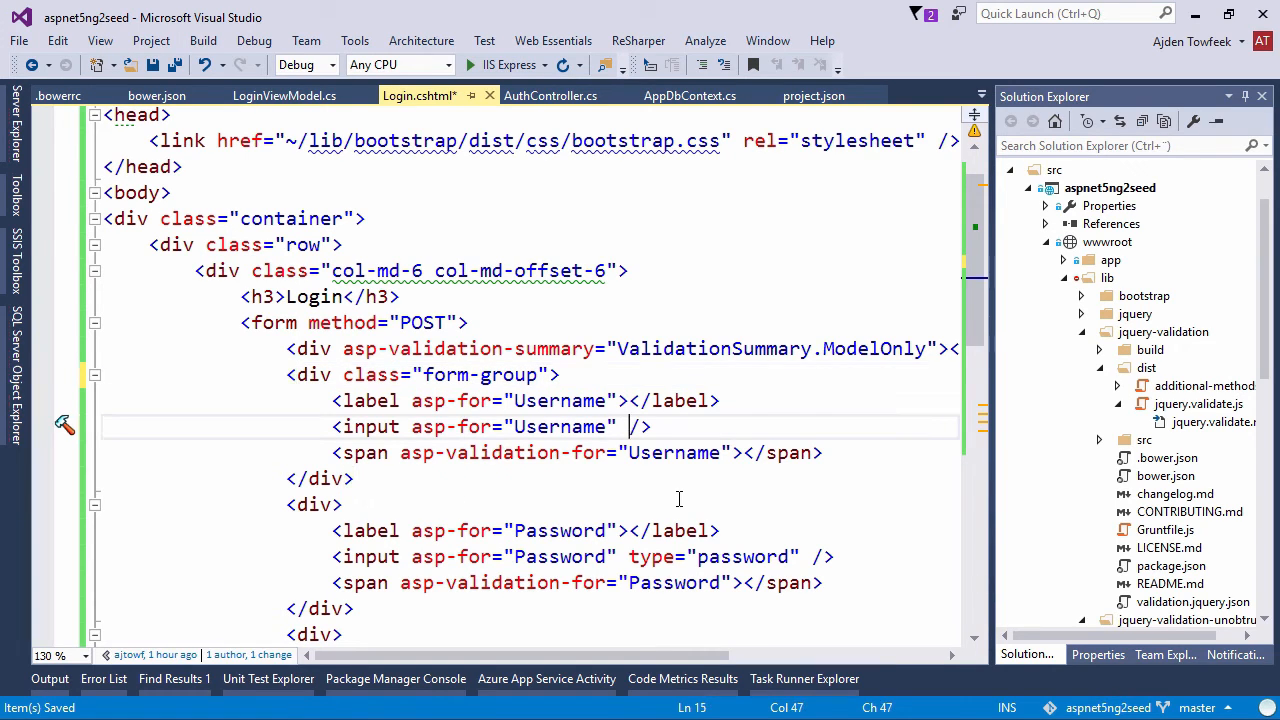
Give the remaining field div form-group and the inputs class="form-control".
type("class=\"form-control")
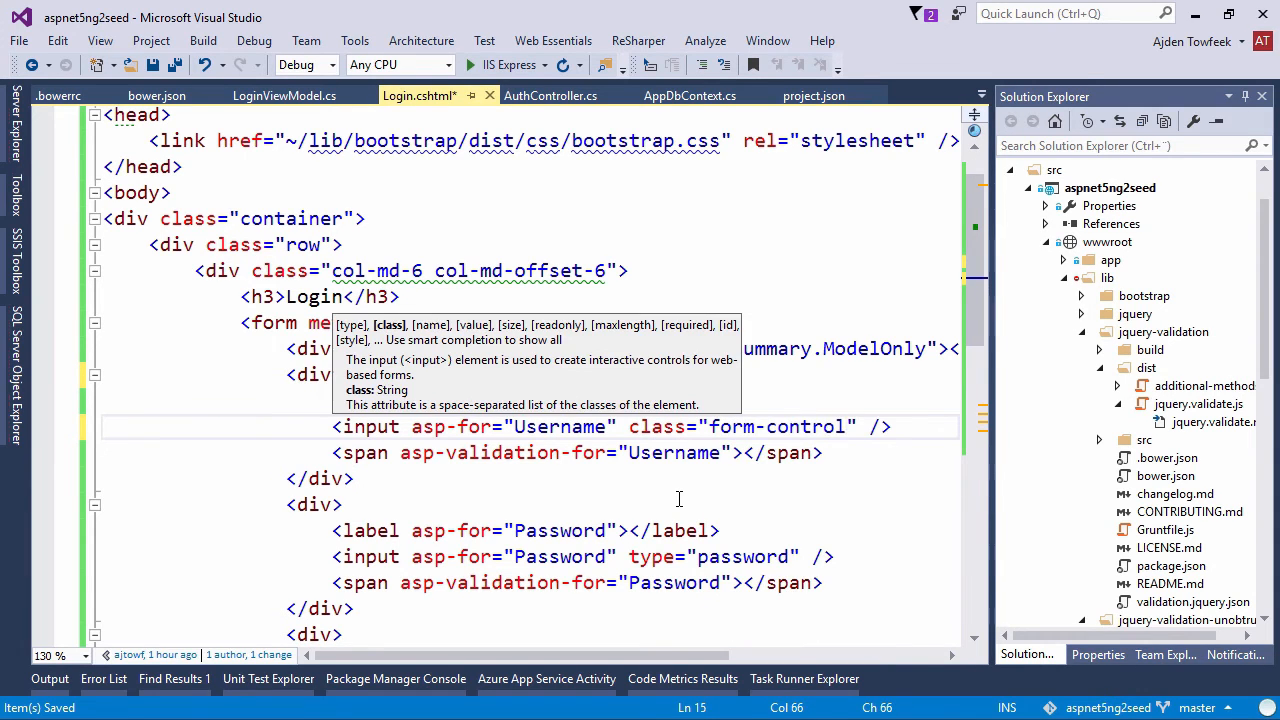
double_click(778, 428)
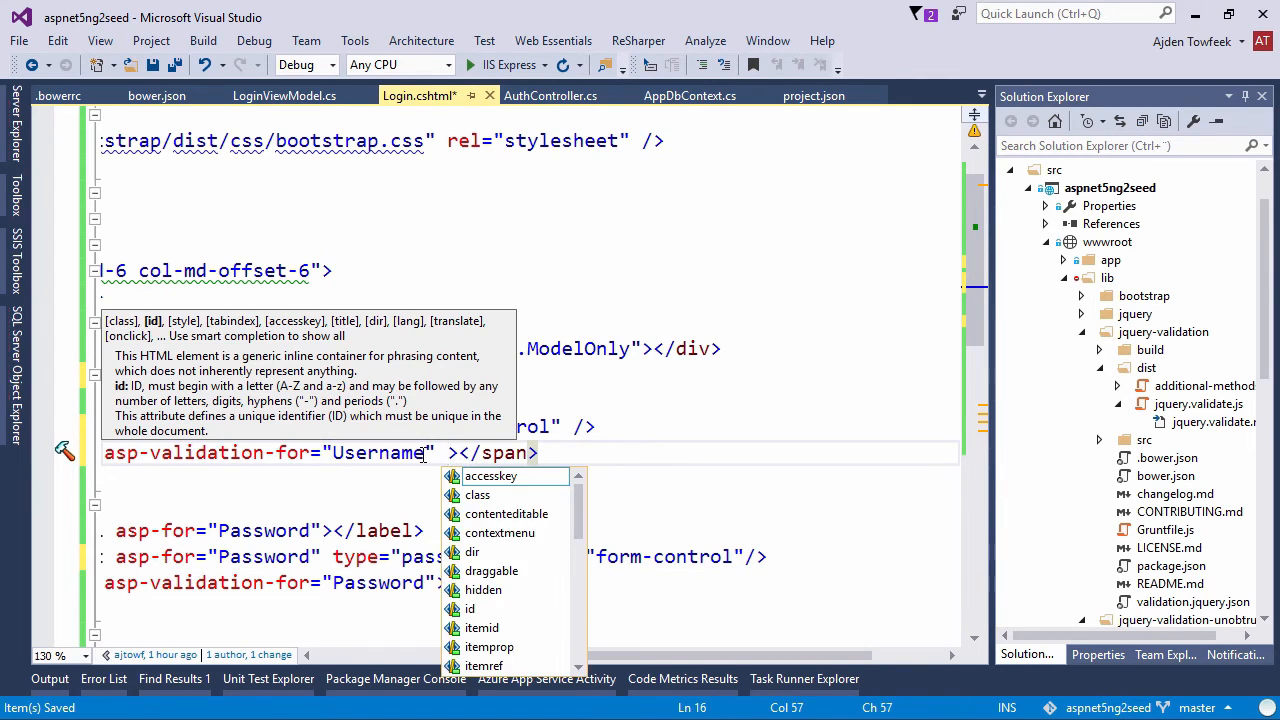
type("class=\"te")
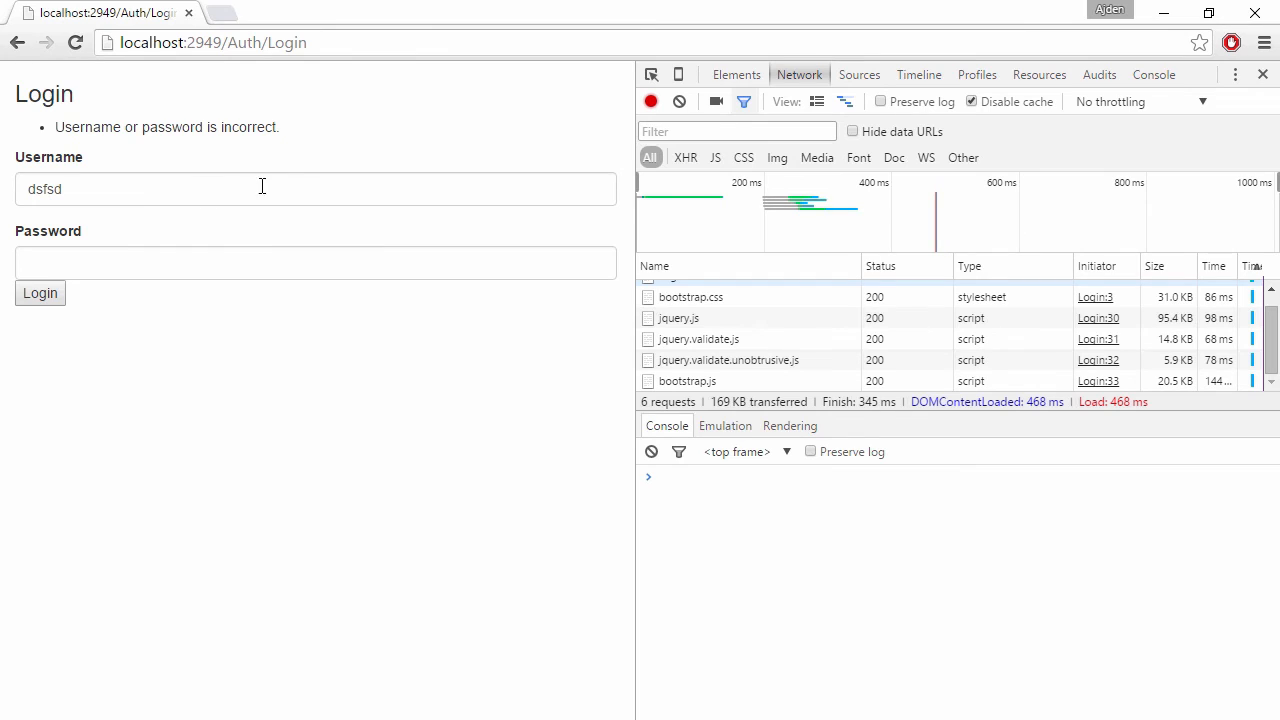
mouse_move(172, 176)
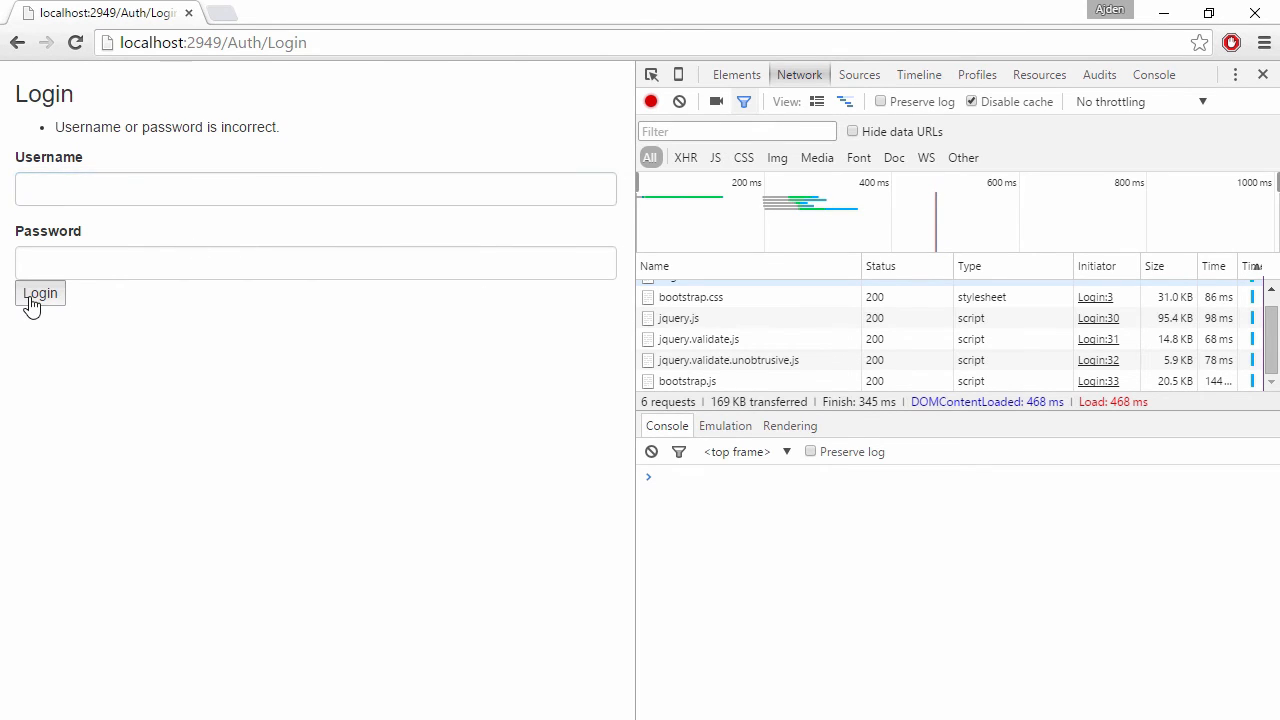
Submit the login form empty so the jQuery validation flags both fields.
left_click(40, 292)
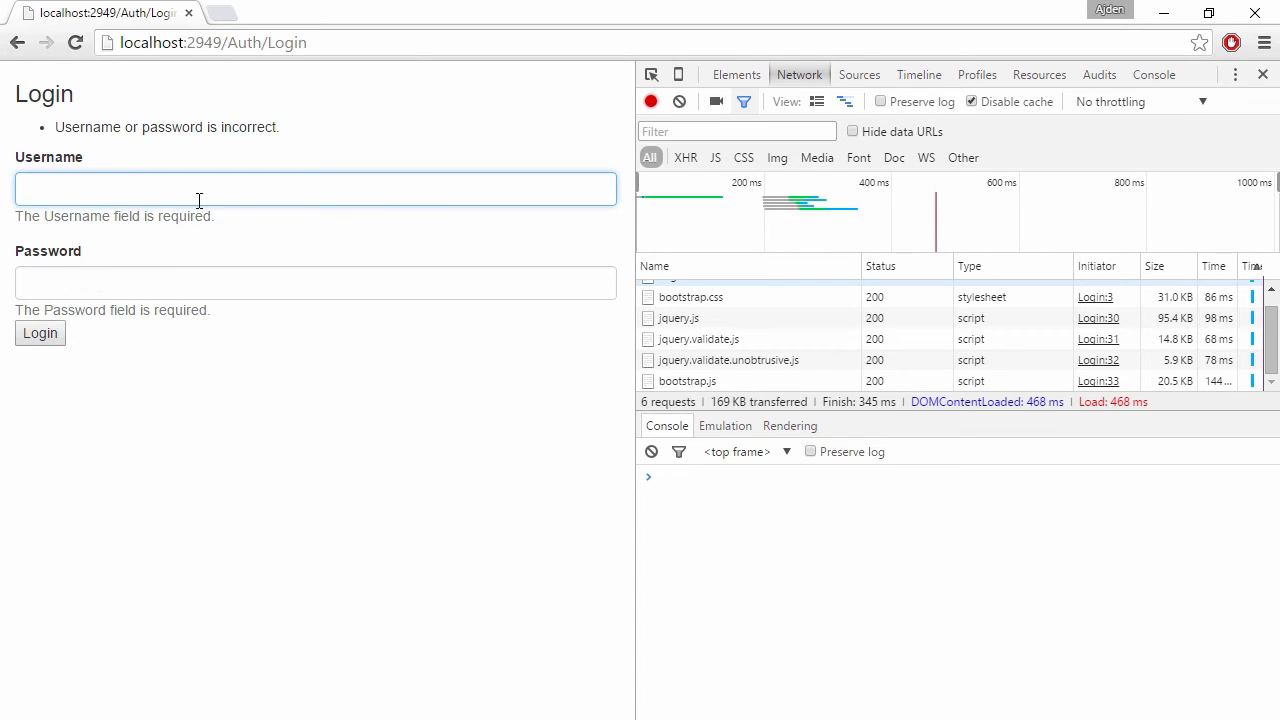
left_click(316, 188)
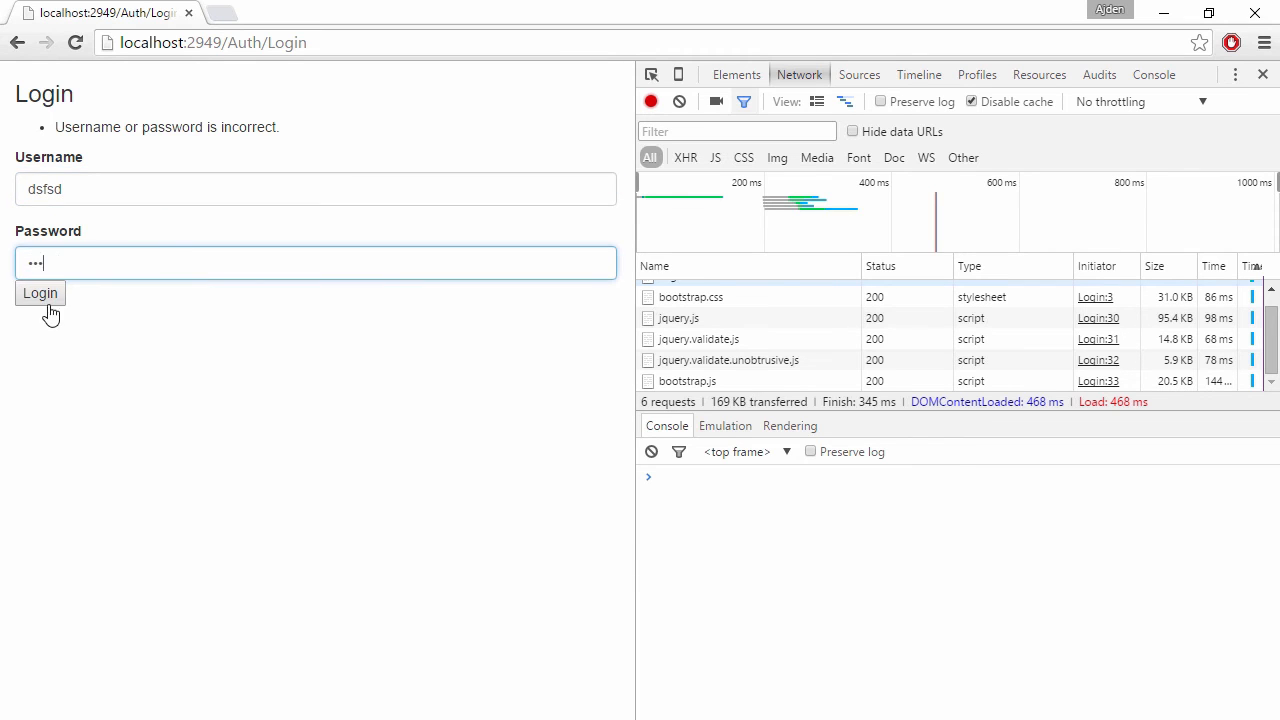
left_click(40, 292)
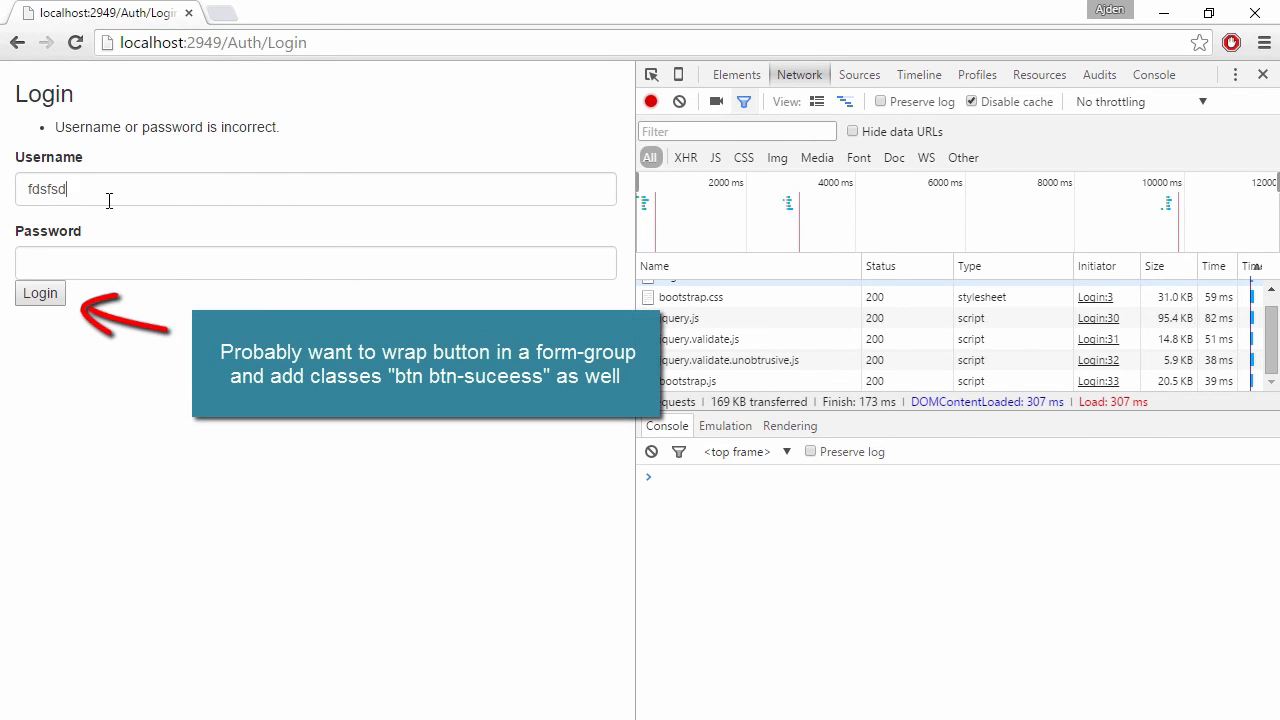
Sign in as test0 with its saved password, landing on the Angular2 Aspnet5 Seed home page.
type("test")
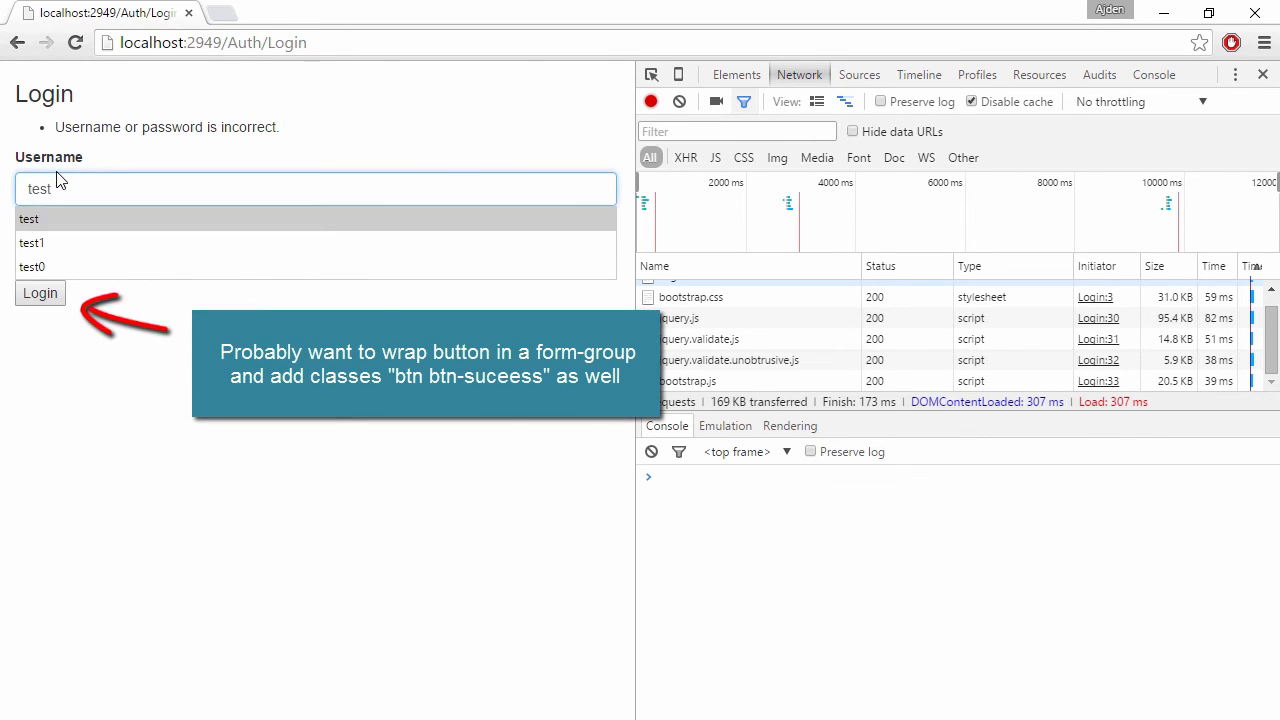
left_click(32, 268)
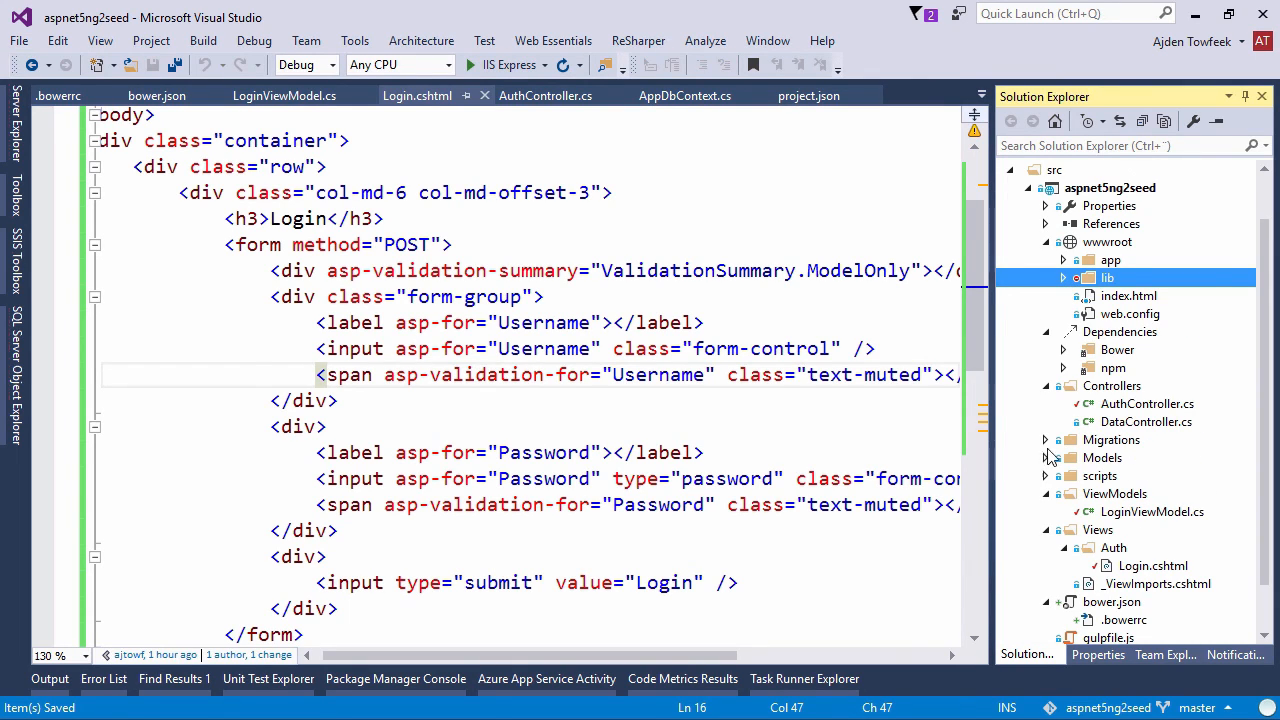
left_click(1046, 456)
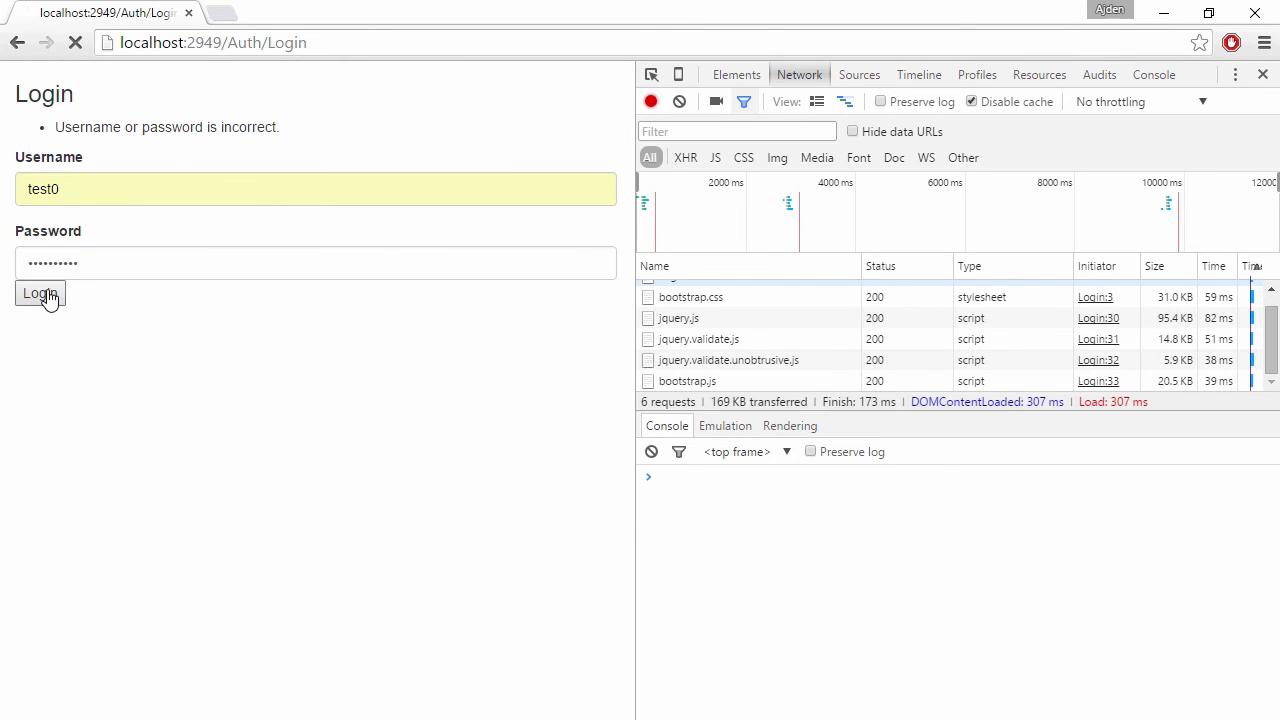
left_click(40, 294)
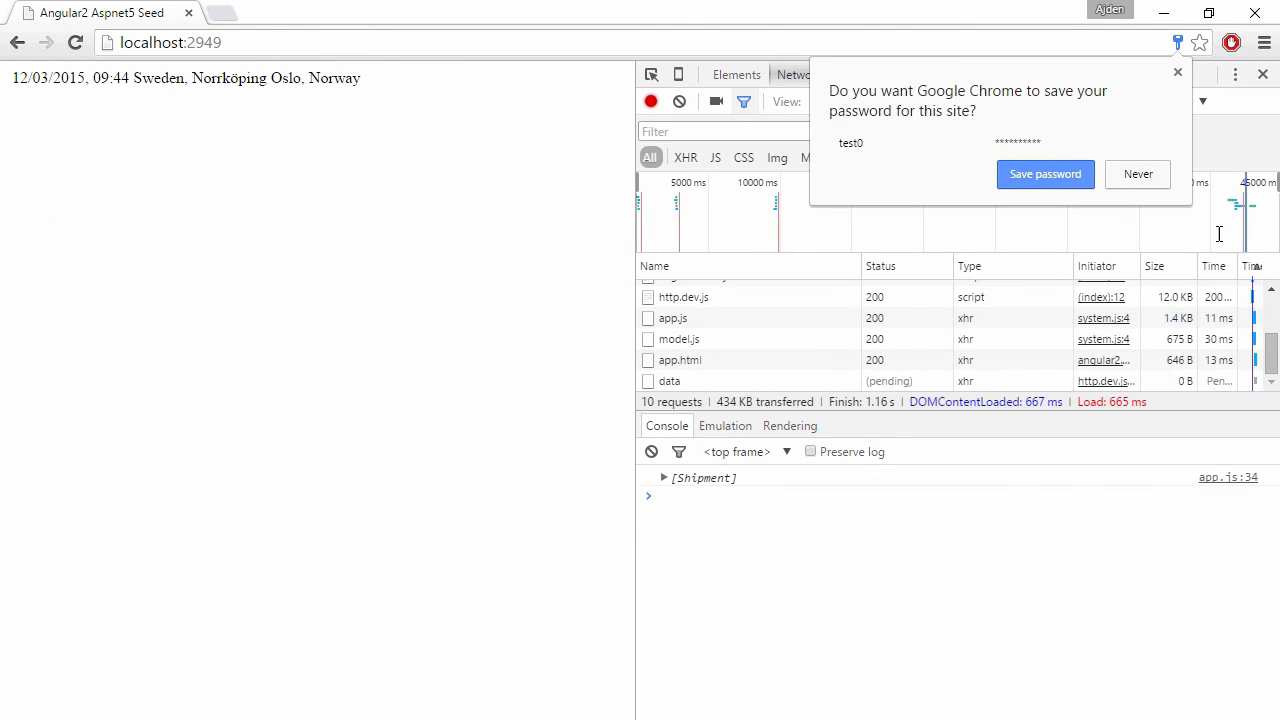